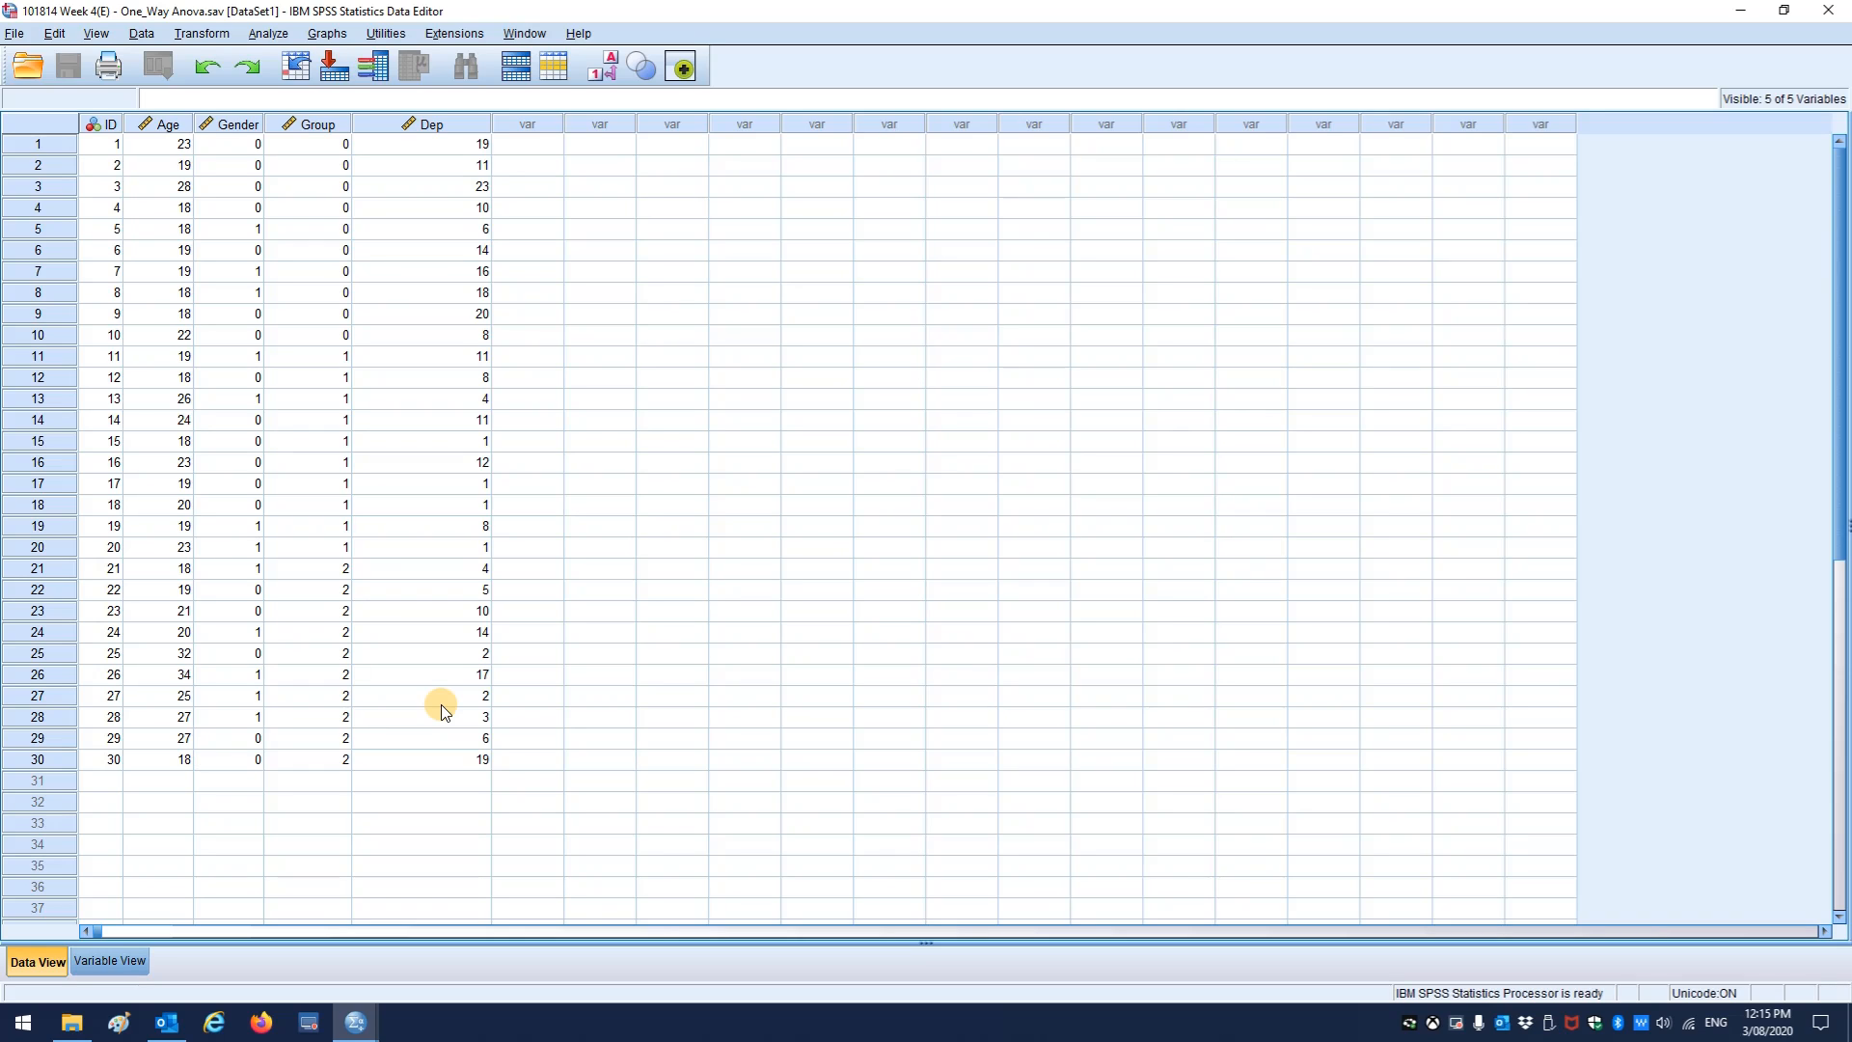
{"action": "mouse_move", "coordinate": [115, 291]}
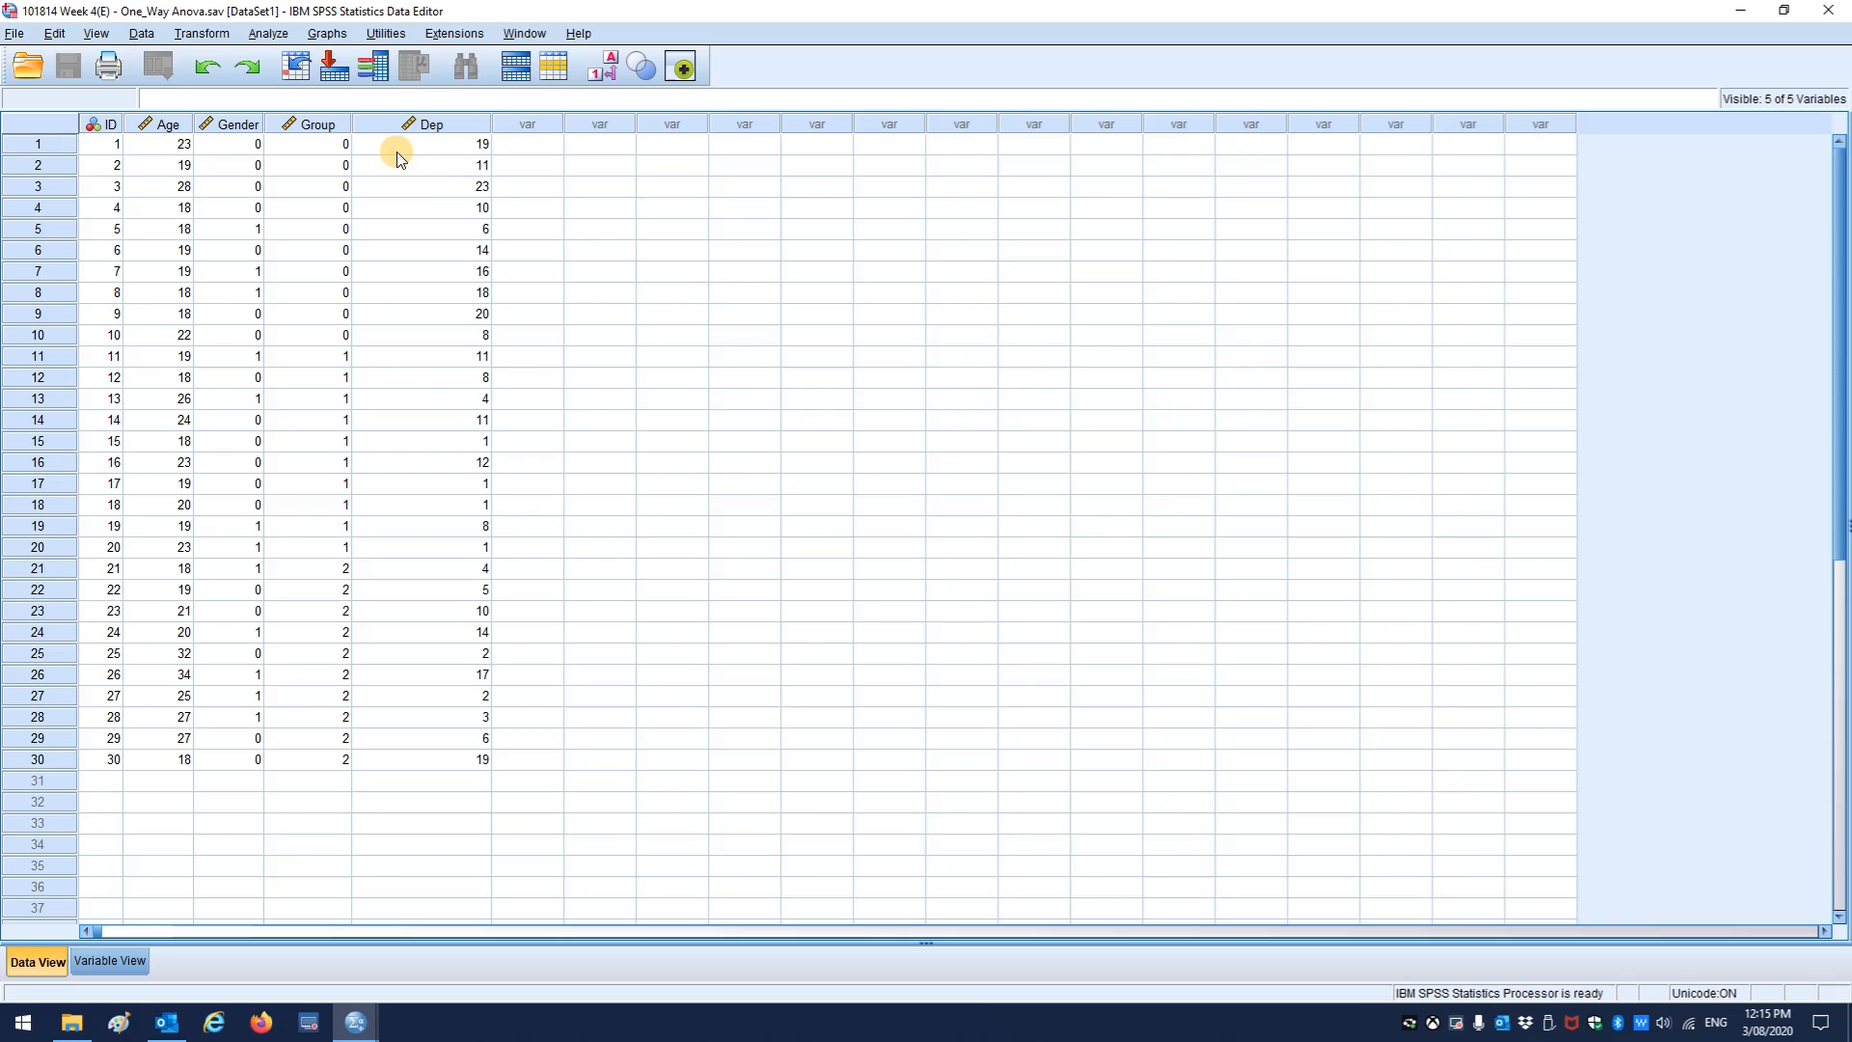
- Select the Dep and Group columns, then view Group's value labels in Variable View without changing them
{"action": "left_click", "coordinate": [430, 123]}
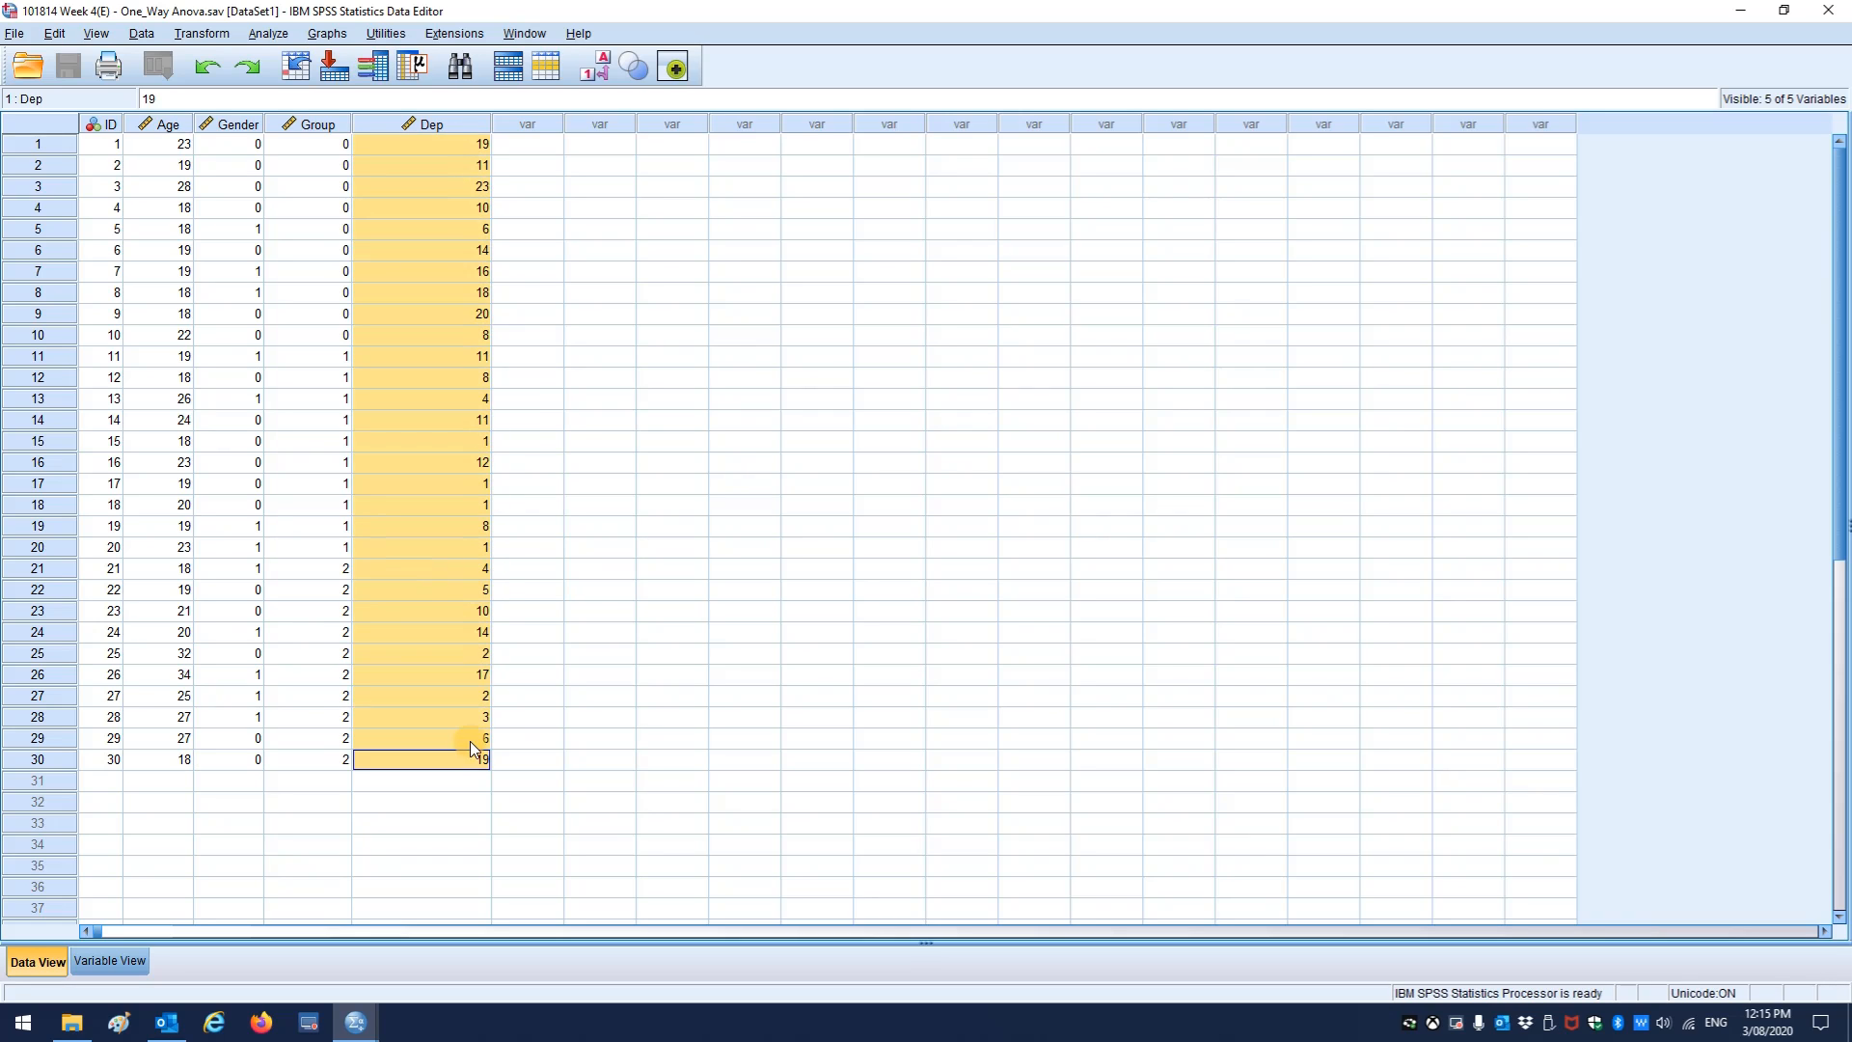
{"action": "mouse_move", "coordinate": [339, 144]}
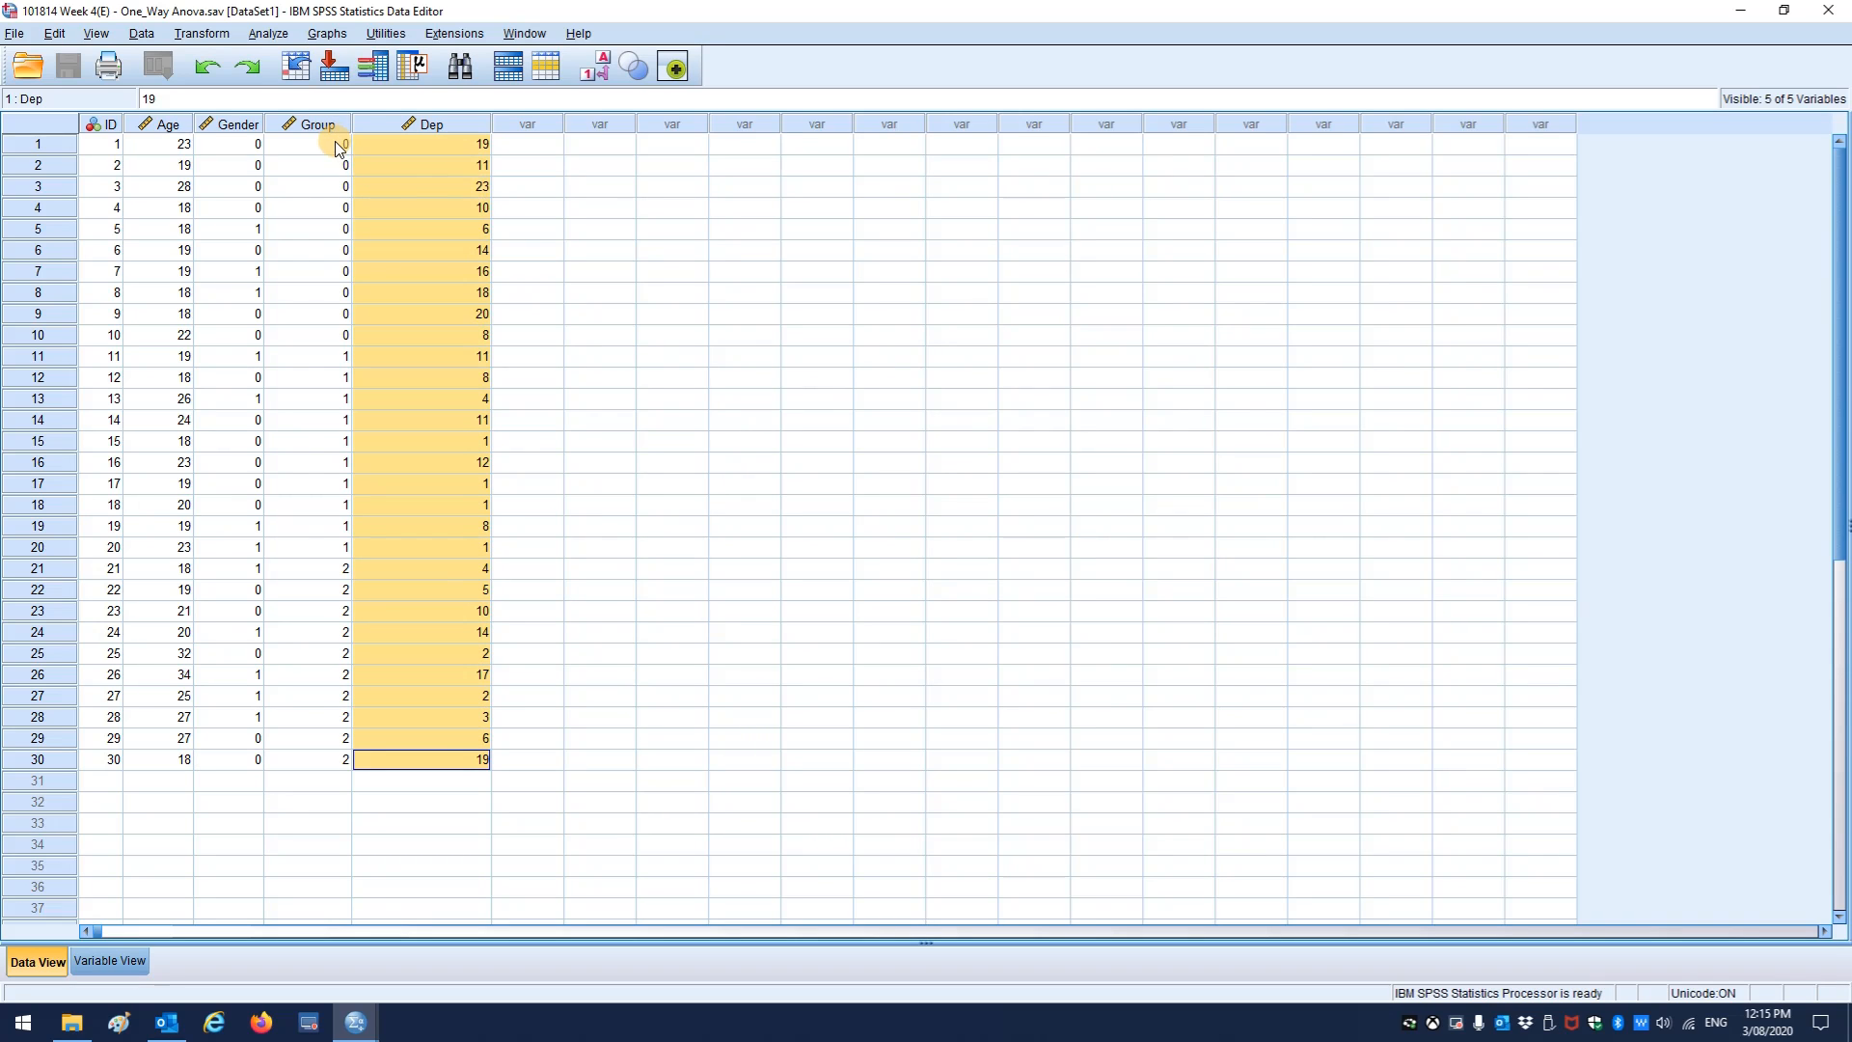
{"action": "left_click", "coordinate": [316, 123]}
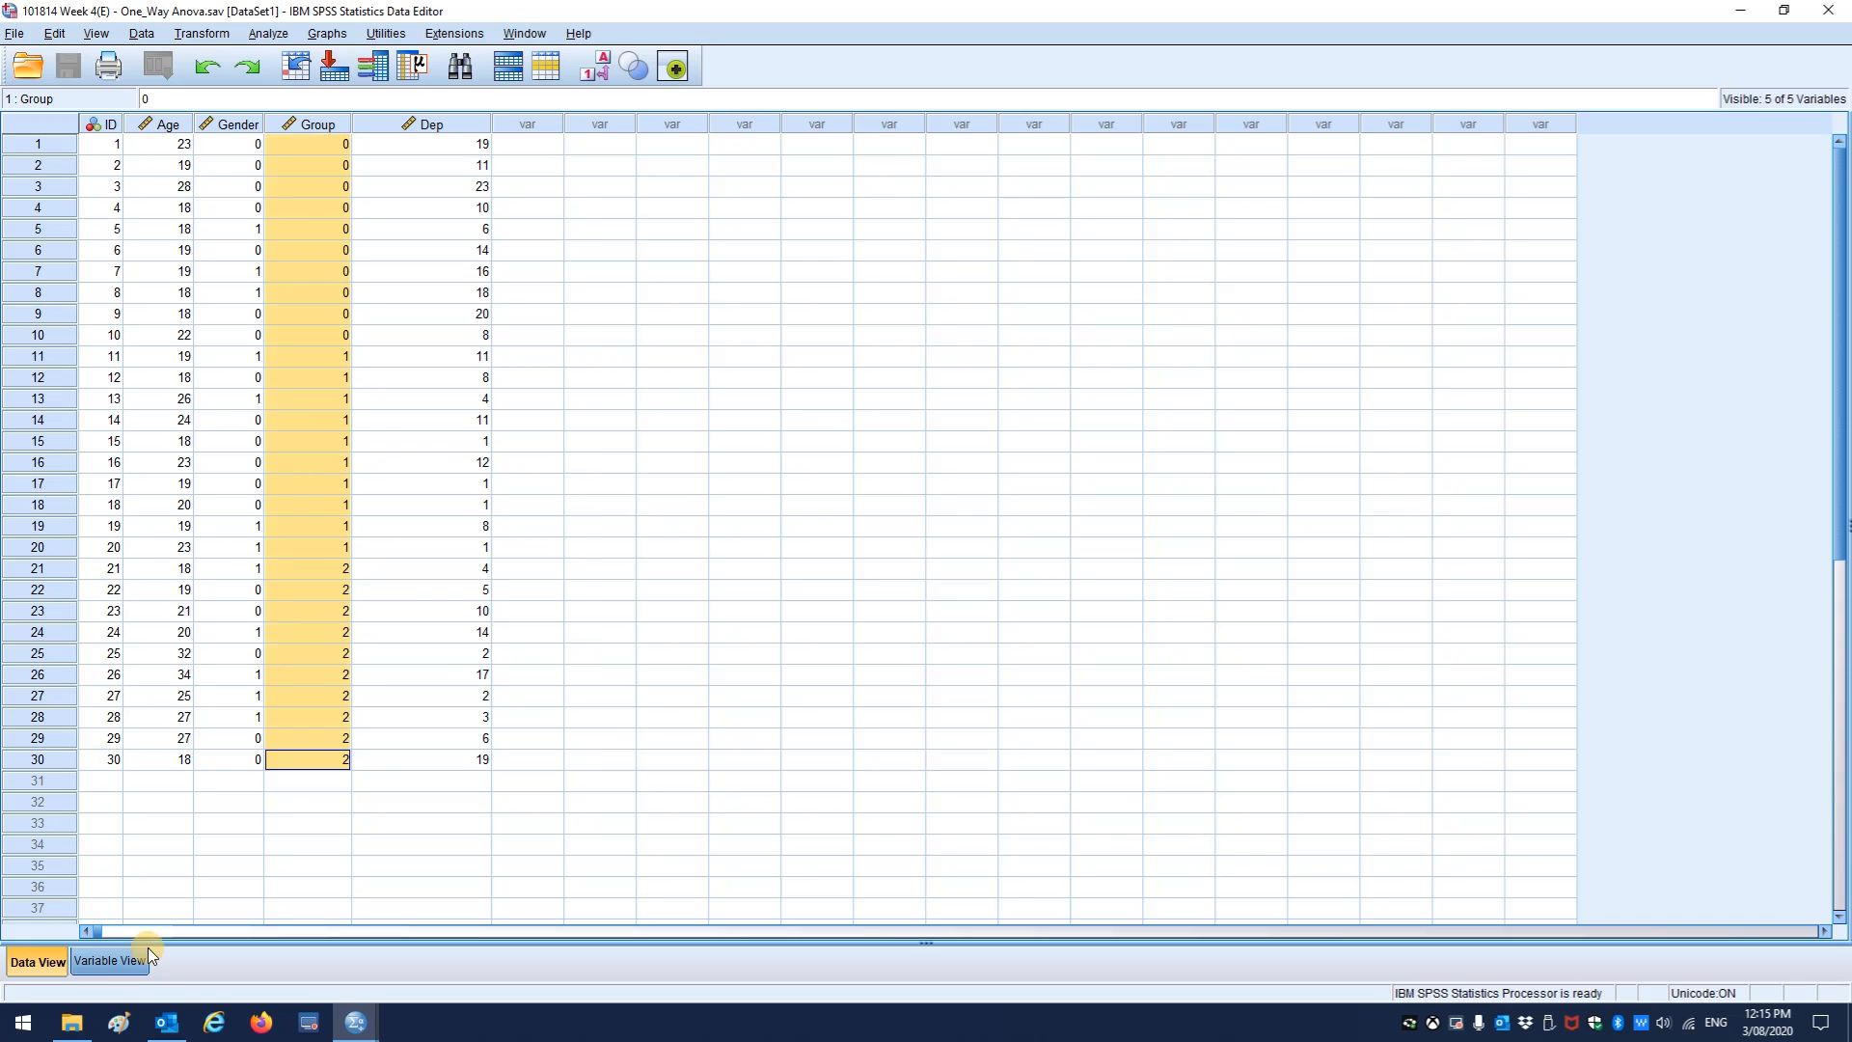
{"action": "left_click", "coordinate": [109, 960]}
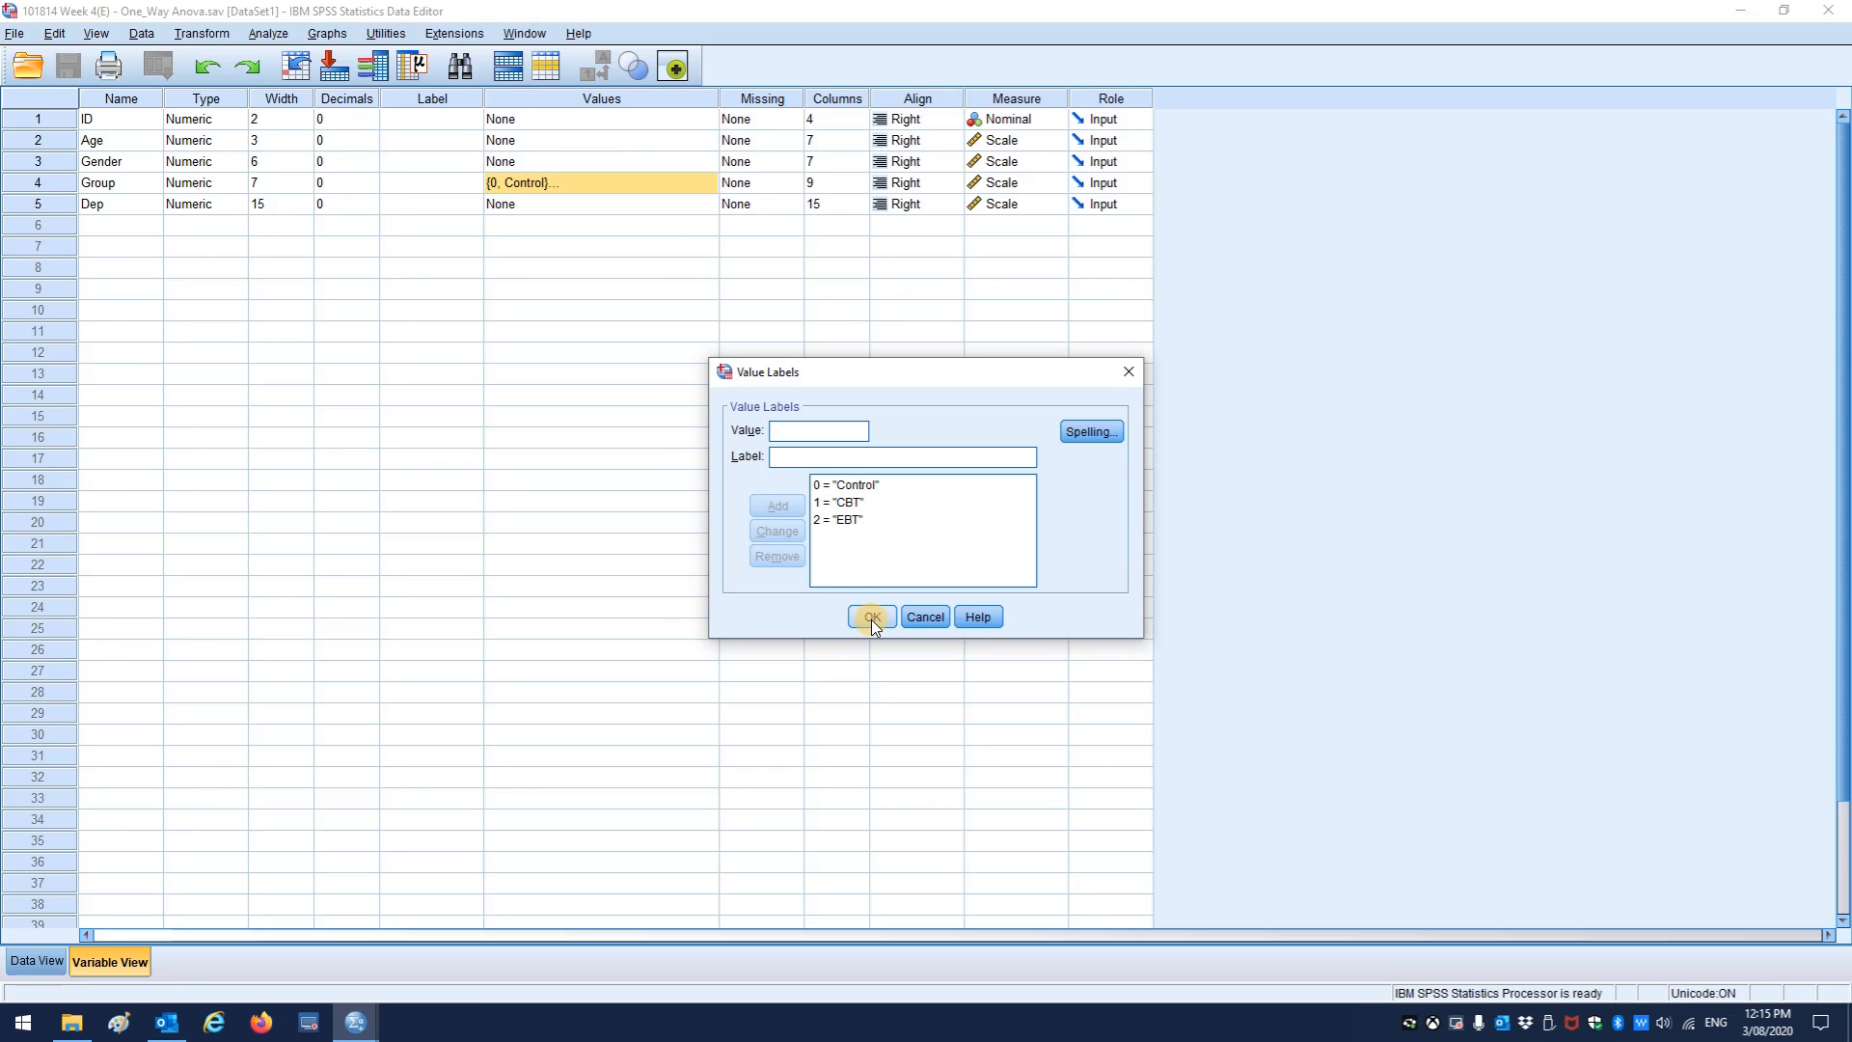
{"action": "left_click", "coordinate": [870, 616]}
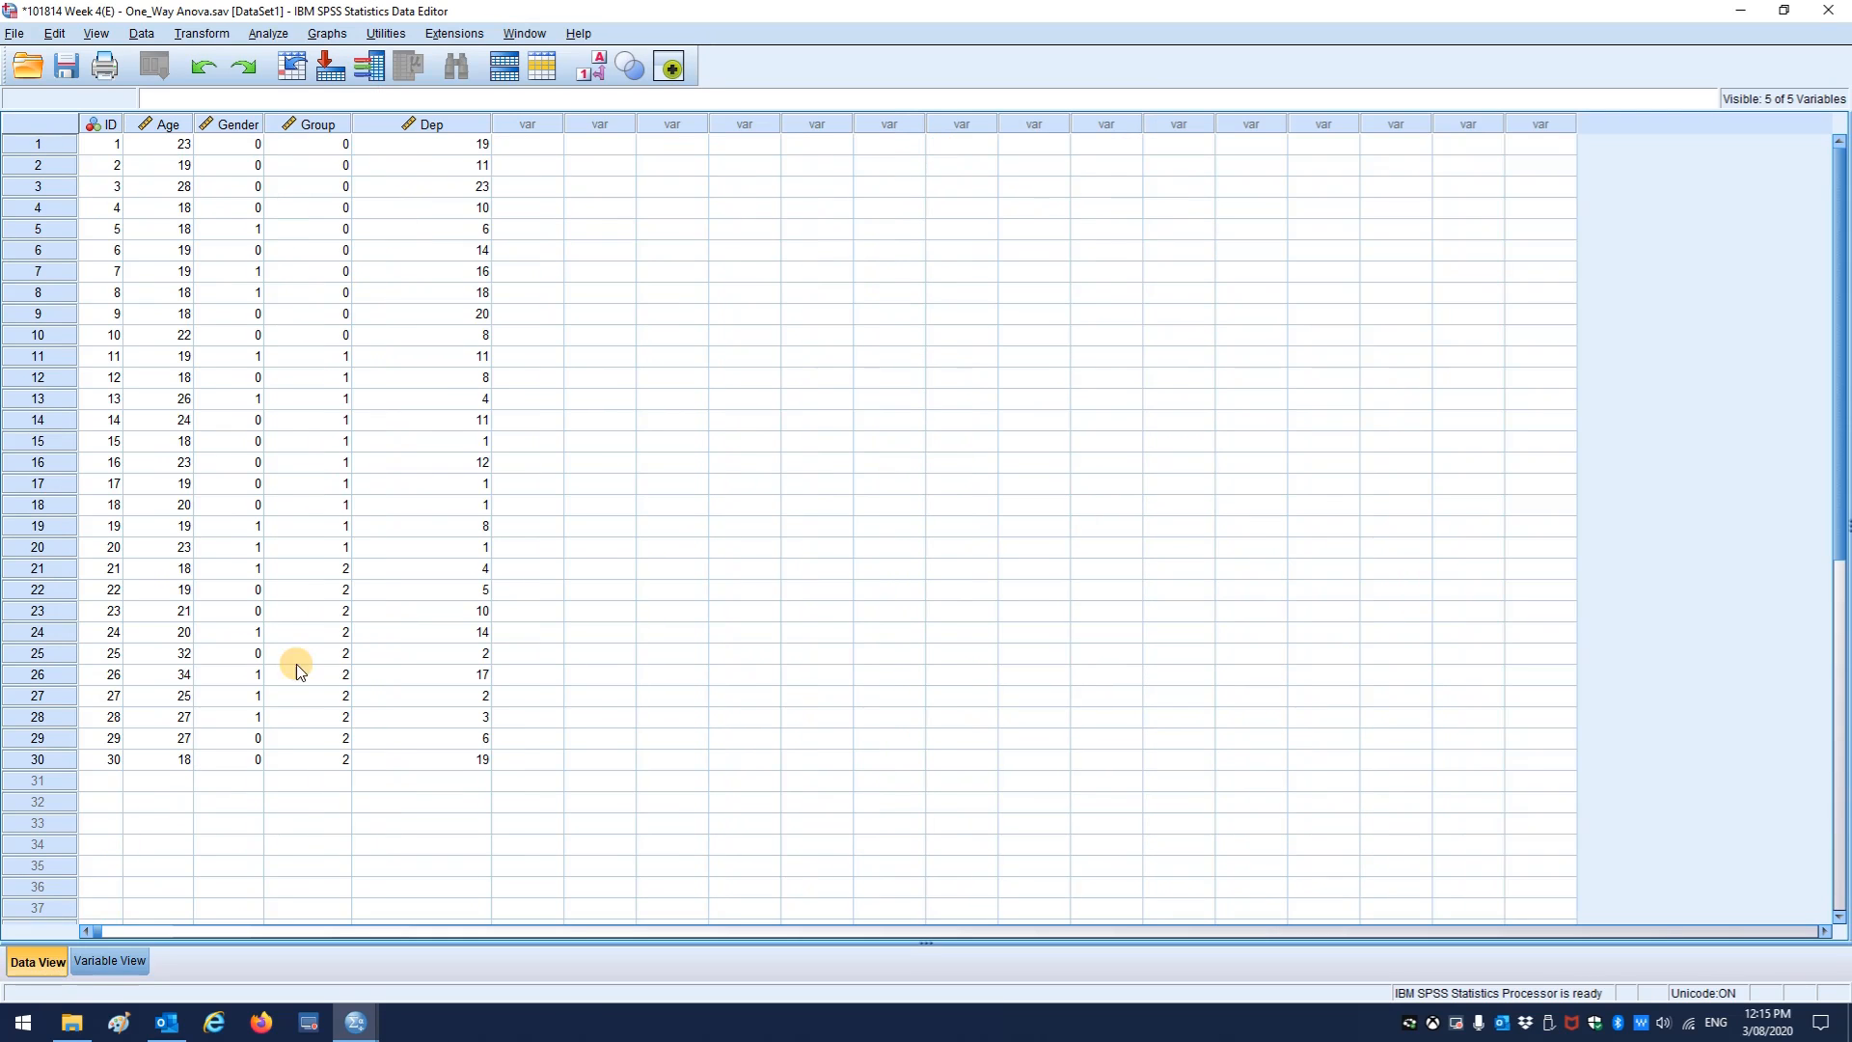
- Open and dismiss the Univariate GLM dialog, then reopen the Analyze menu
{"action": "left_click", "coordinate": [268, 32]}
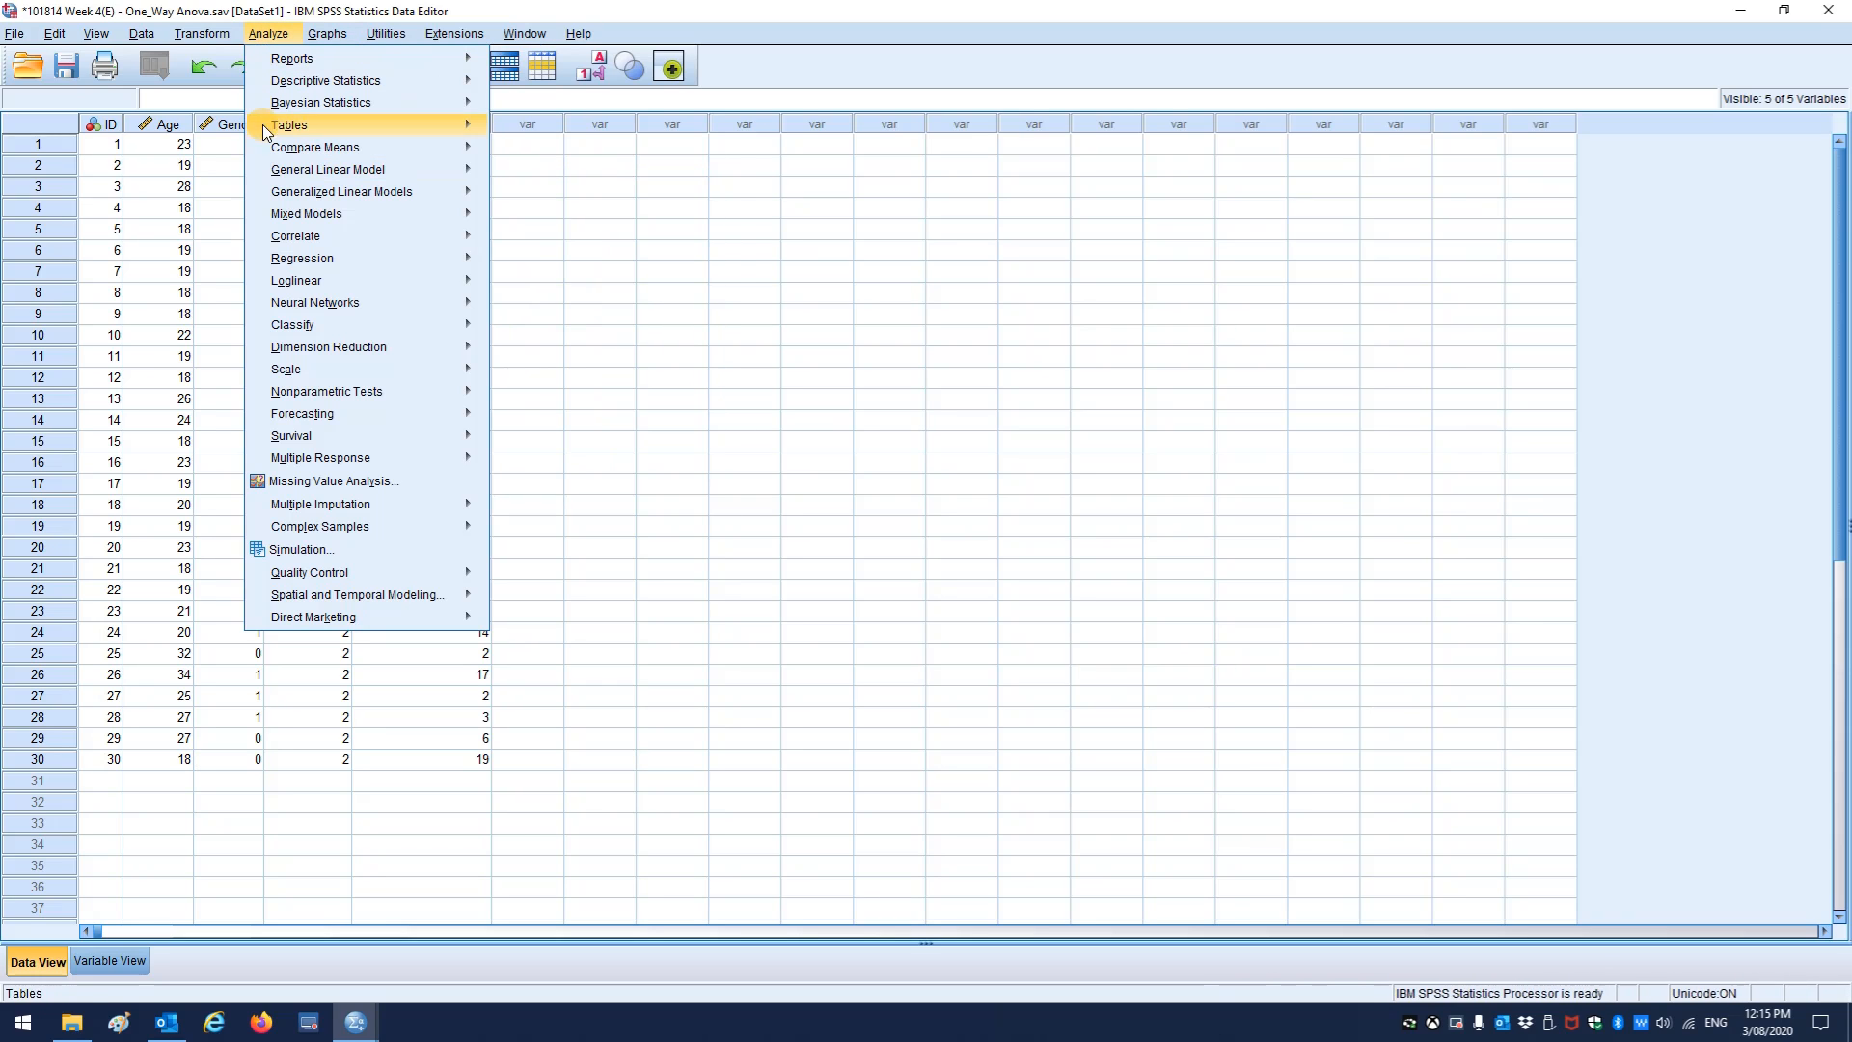
{"action": "left_click", "coordinate": [328, 169]}
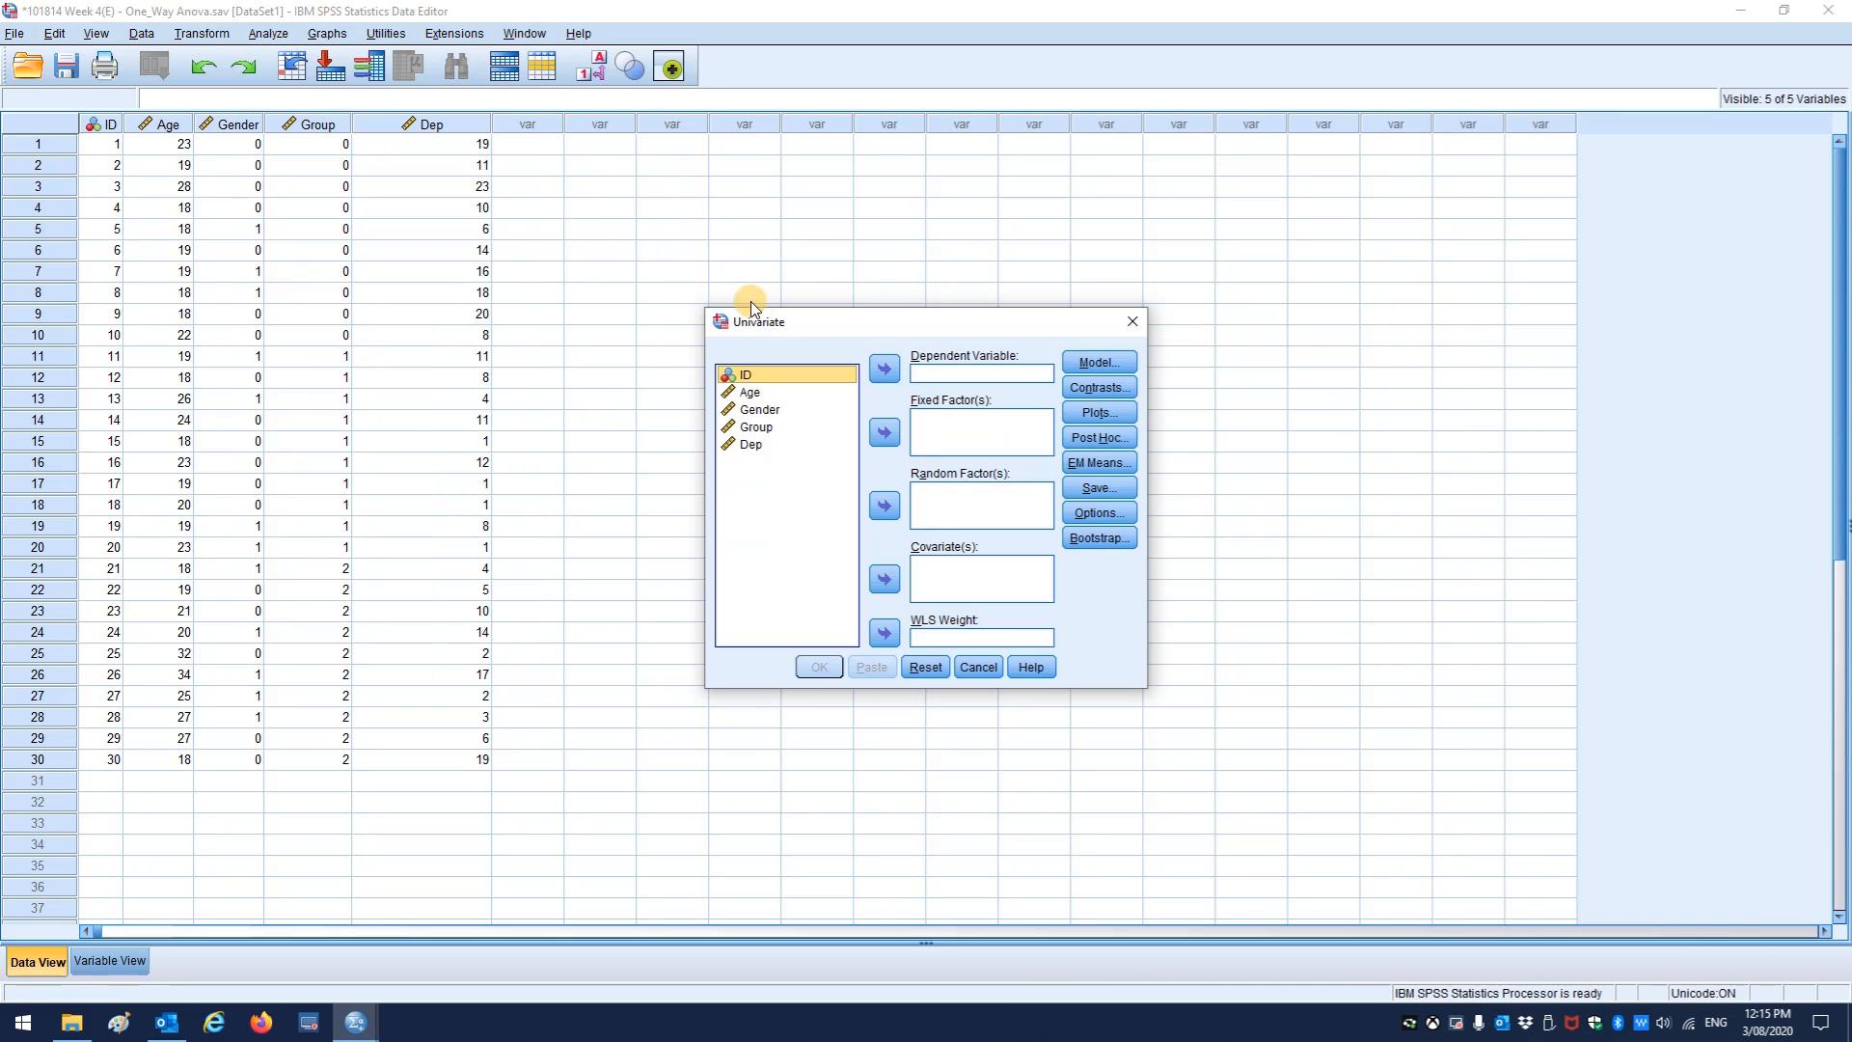
{"action": "left_click", "coordinate": [977, 667]}
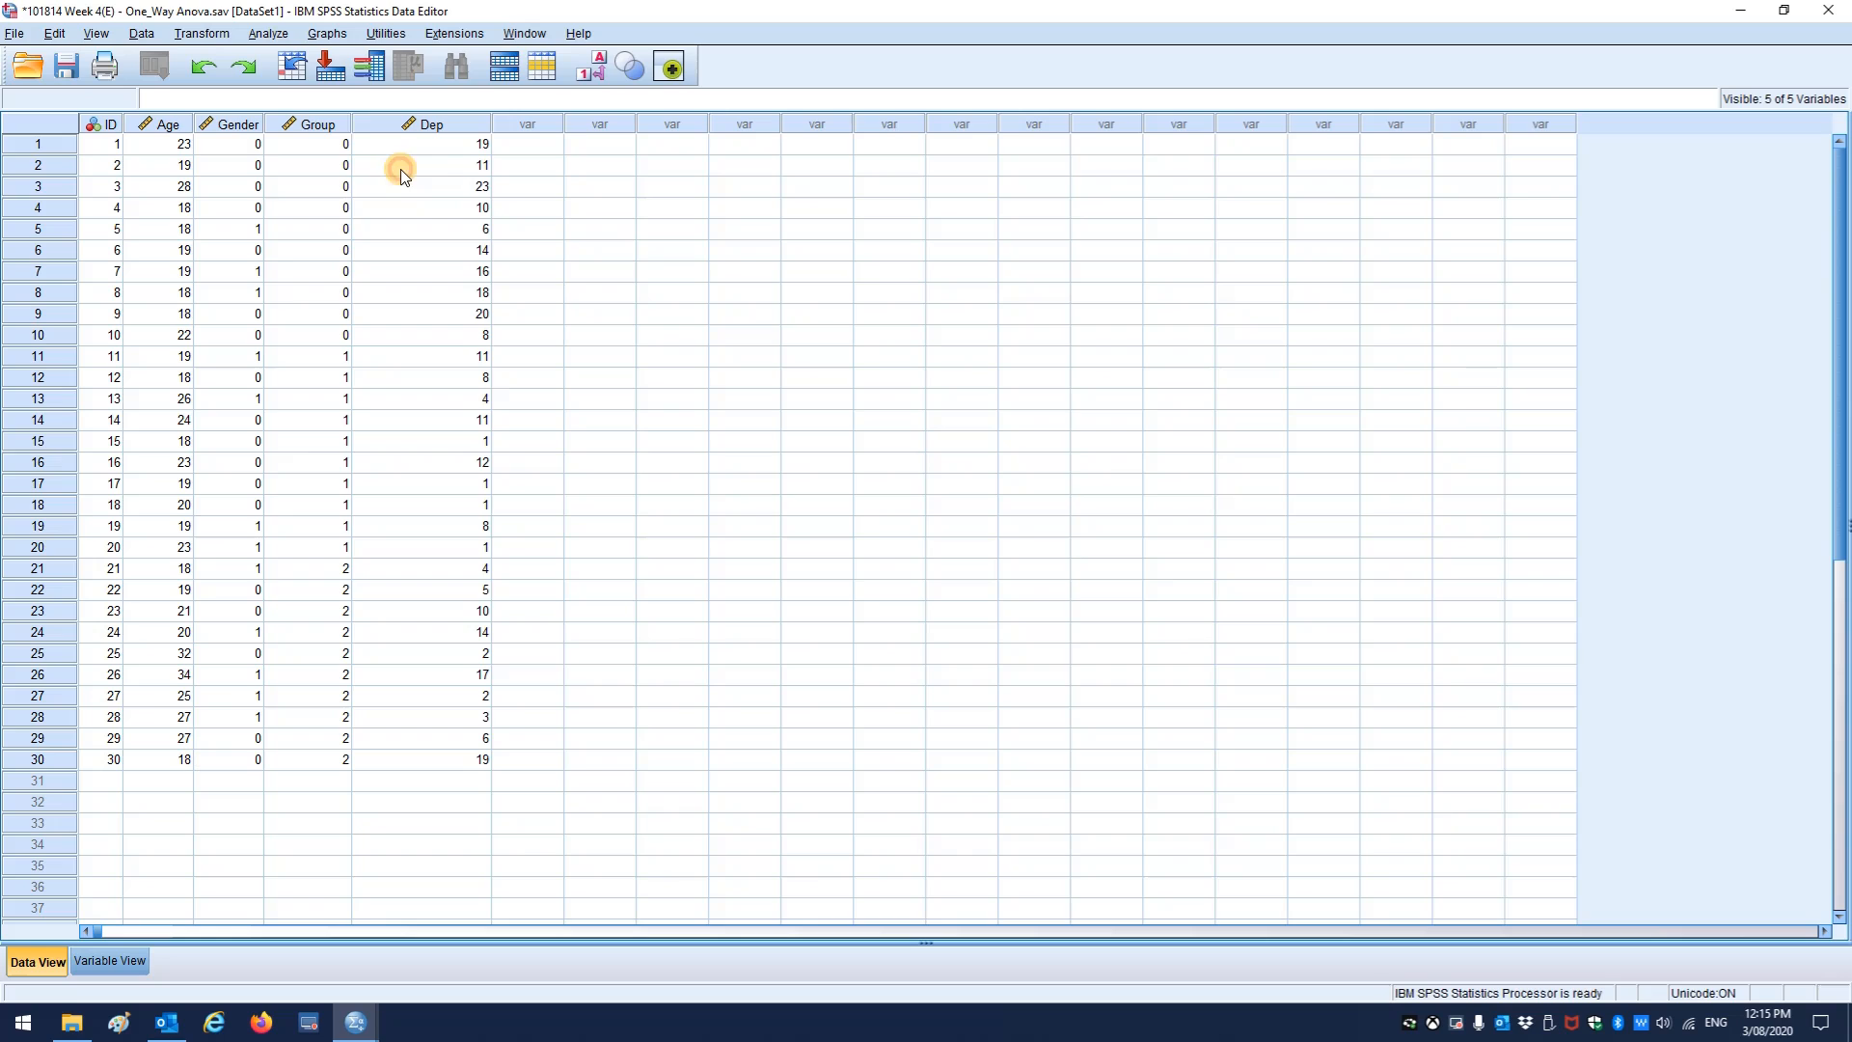
{"action": "left_click", "coordinate": [268, 32]}
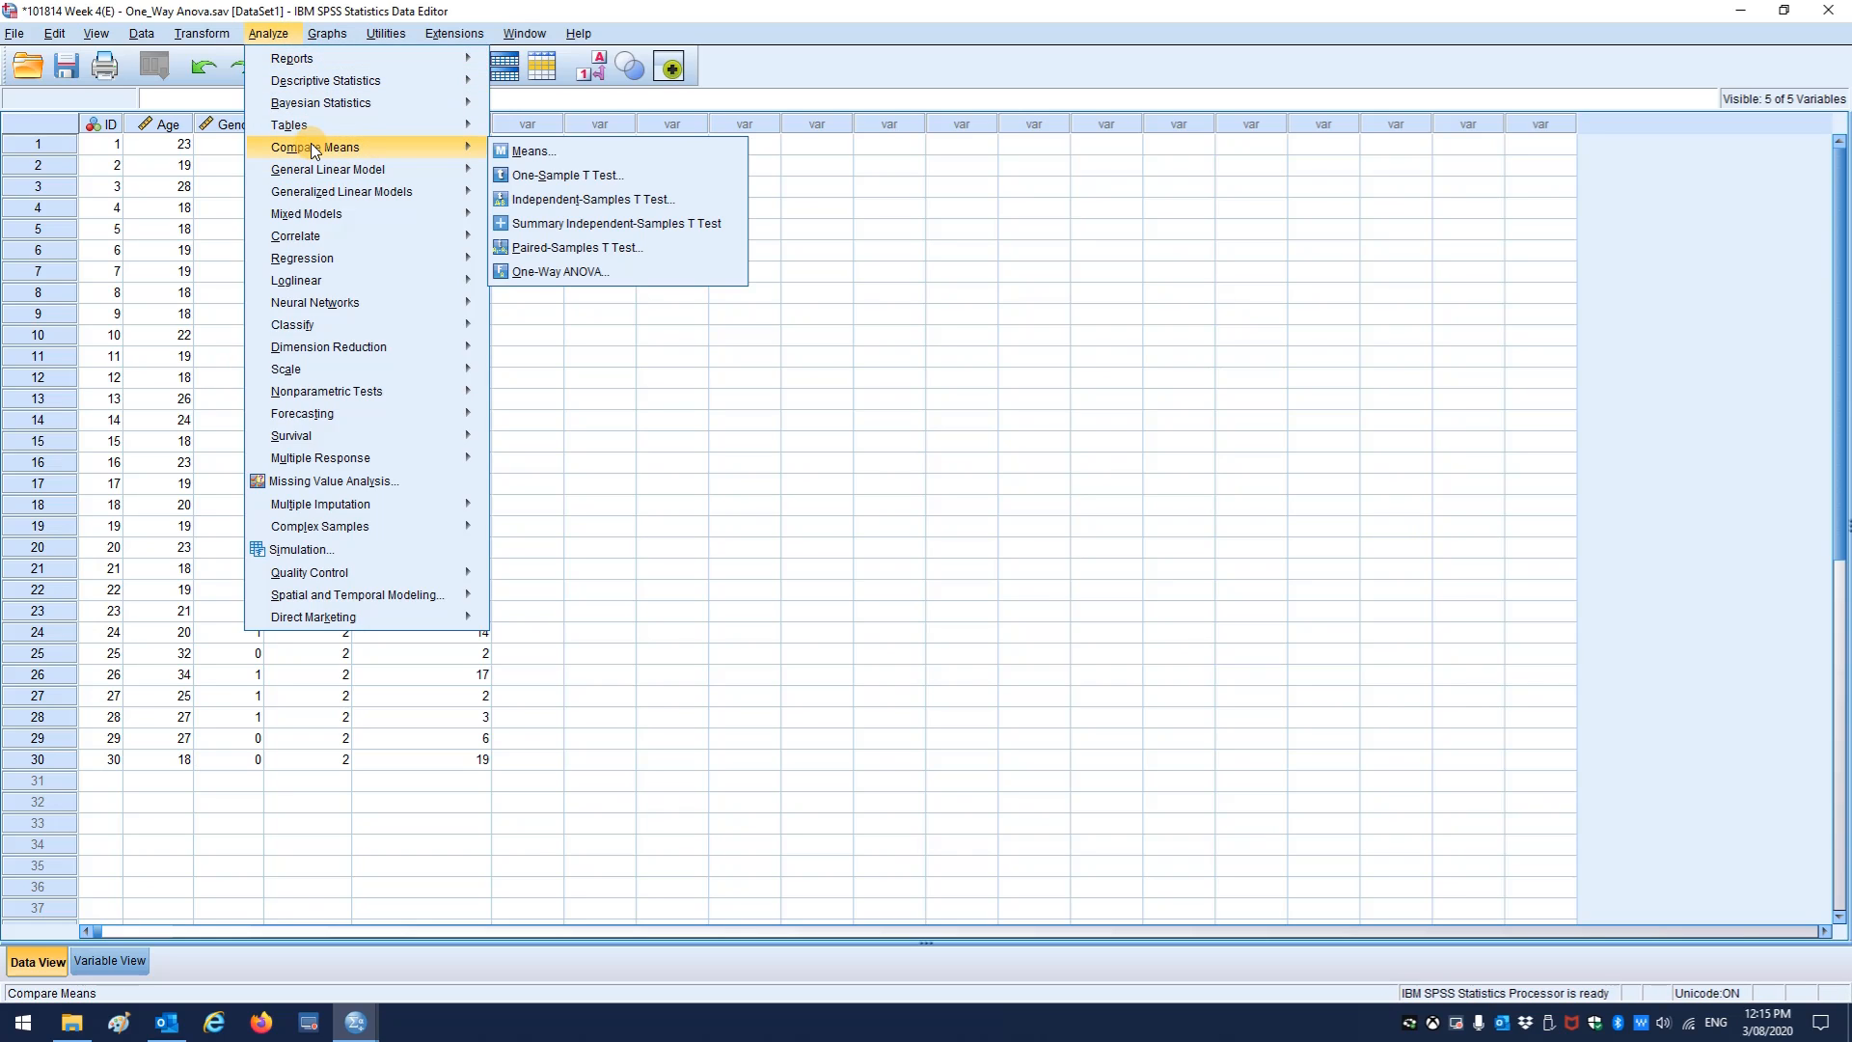
- Set One-Way ANOVA with Dep by Group, requesting descriptives, fixed/random effects and homogeneity test
{"action": "left_click", "coordinate": [559, 272]}
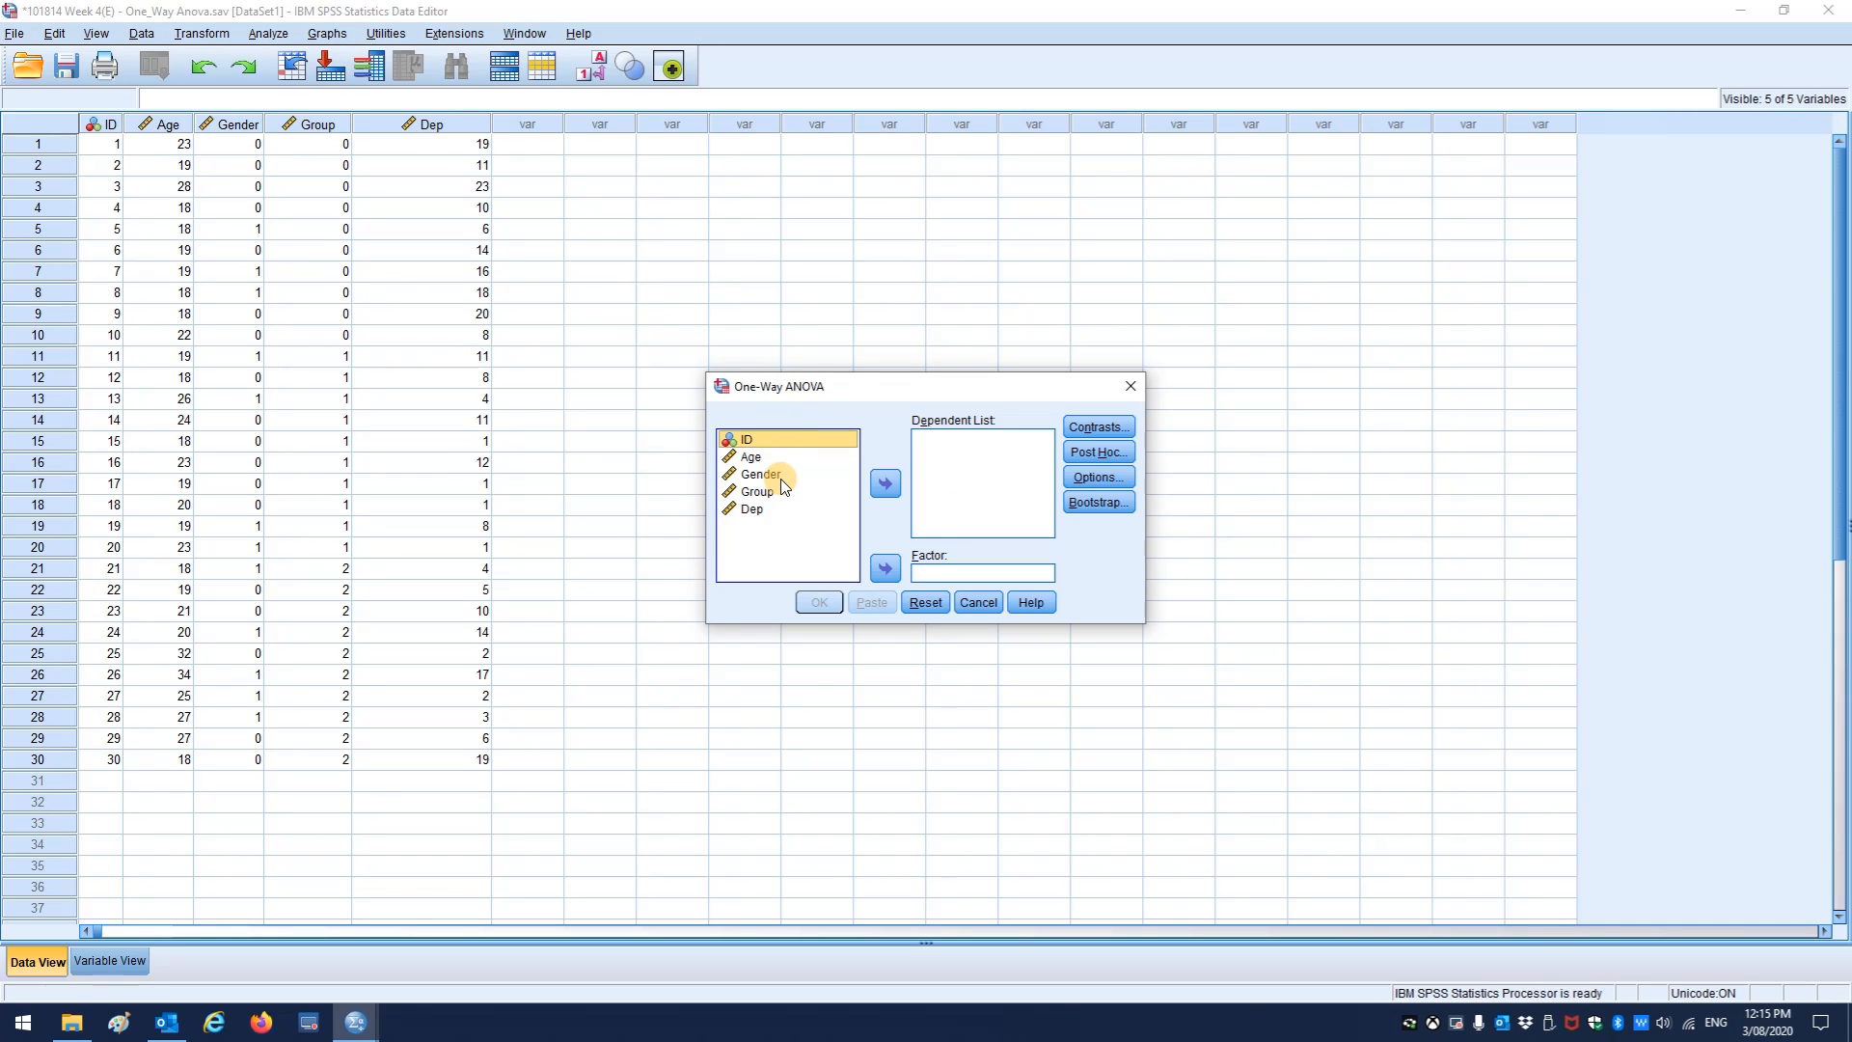
{"action": "left_click", "coordinate": [757, 491]}
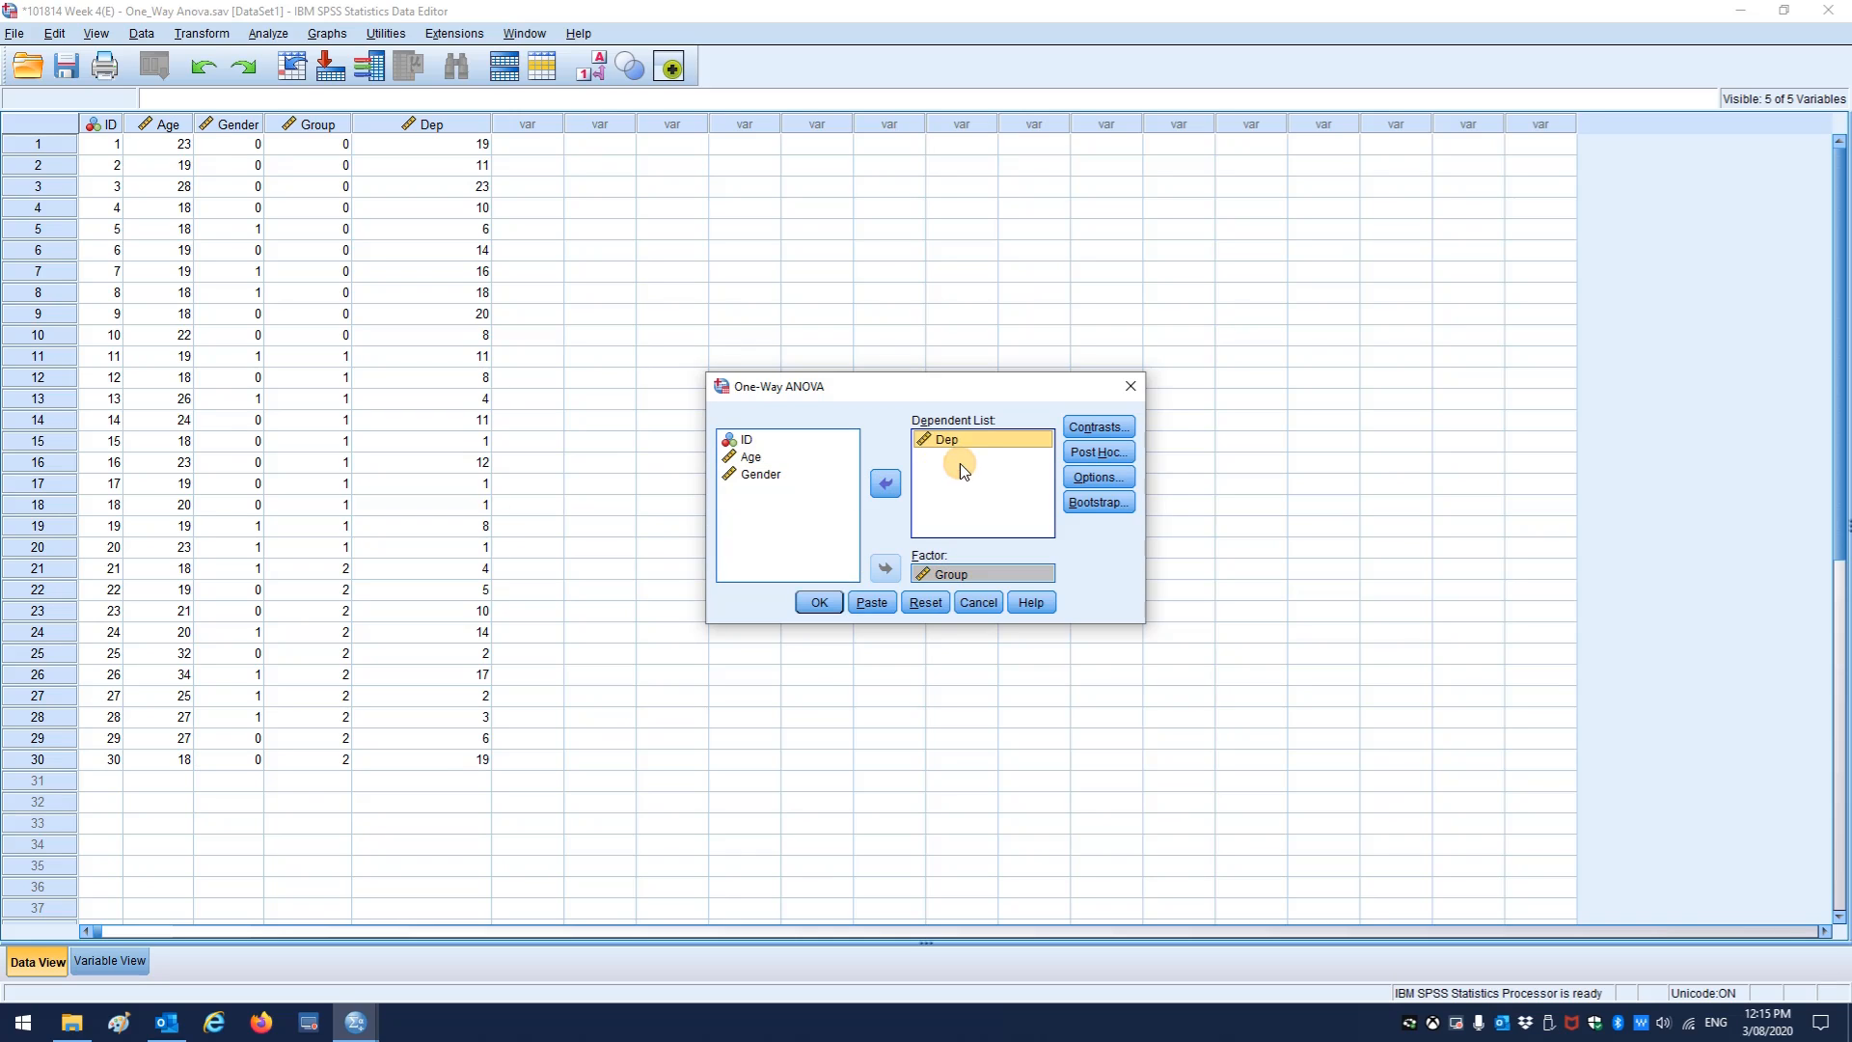
{"action": "left_click", "coordinate": [1095, 478]}
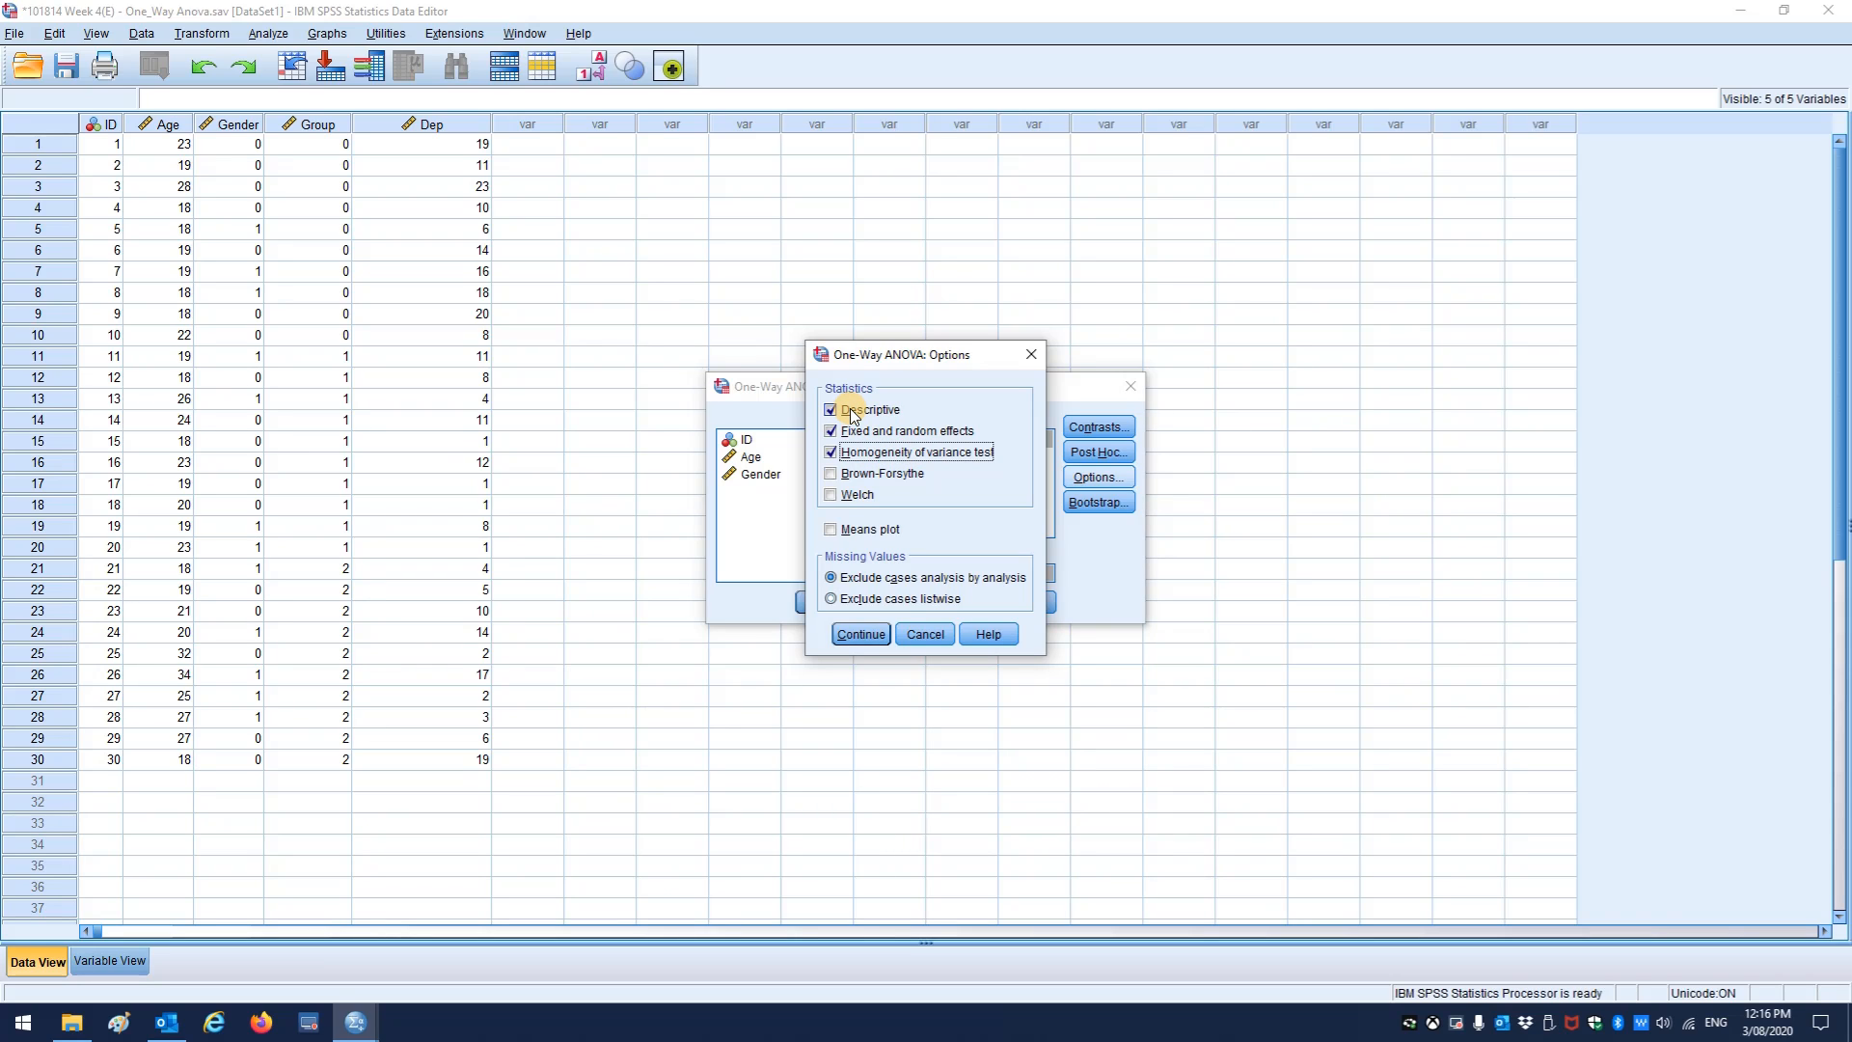
{"action": "left_click", "coordinate": [860, 635]}
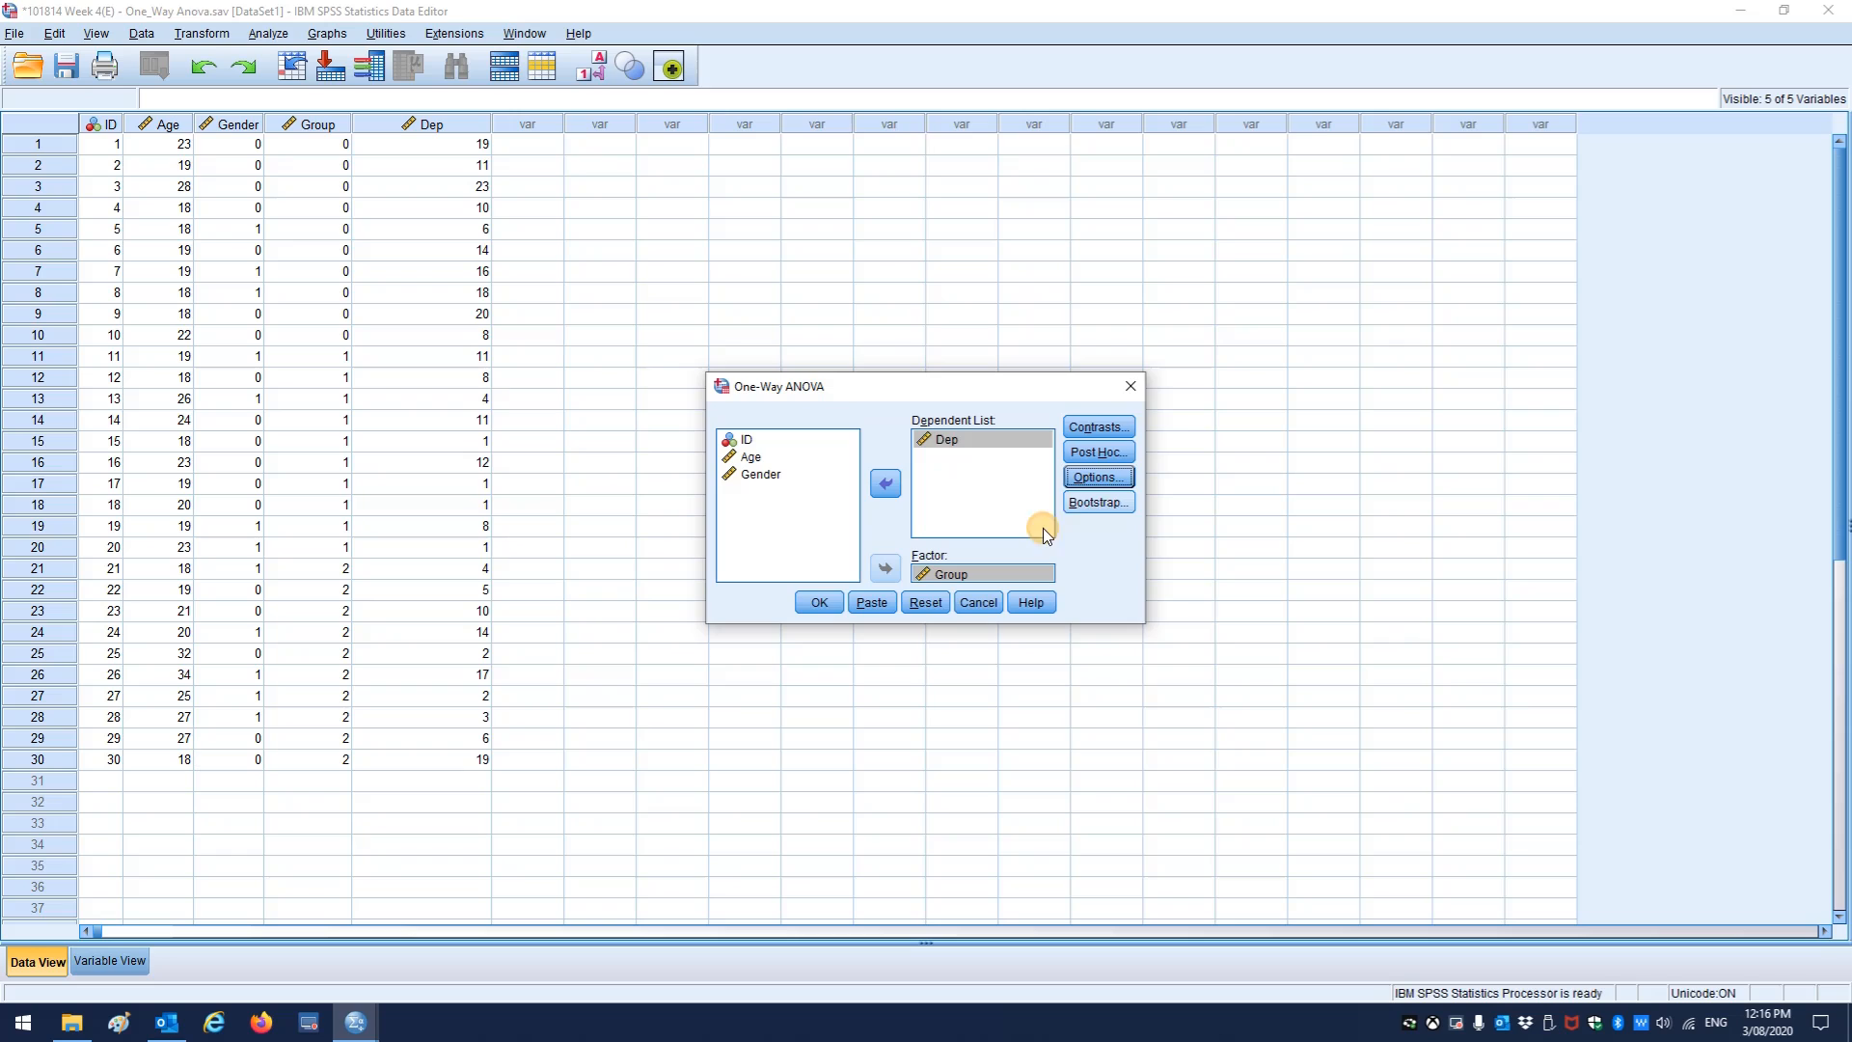
- Add Bonferroni post hoc comparisons and run the One-Way ANOVA
{"action": "left_click", "coordinate": [1094, 451]}
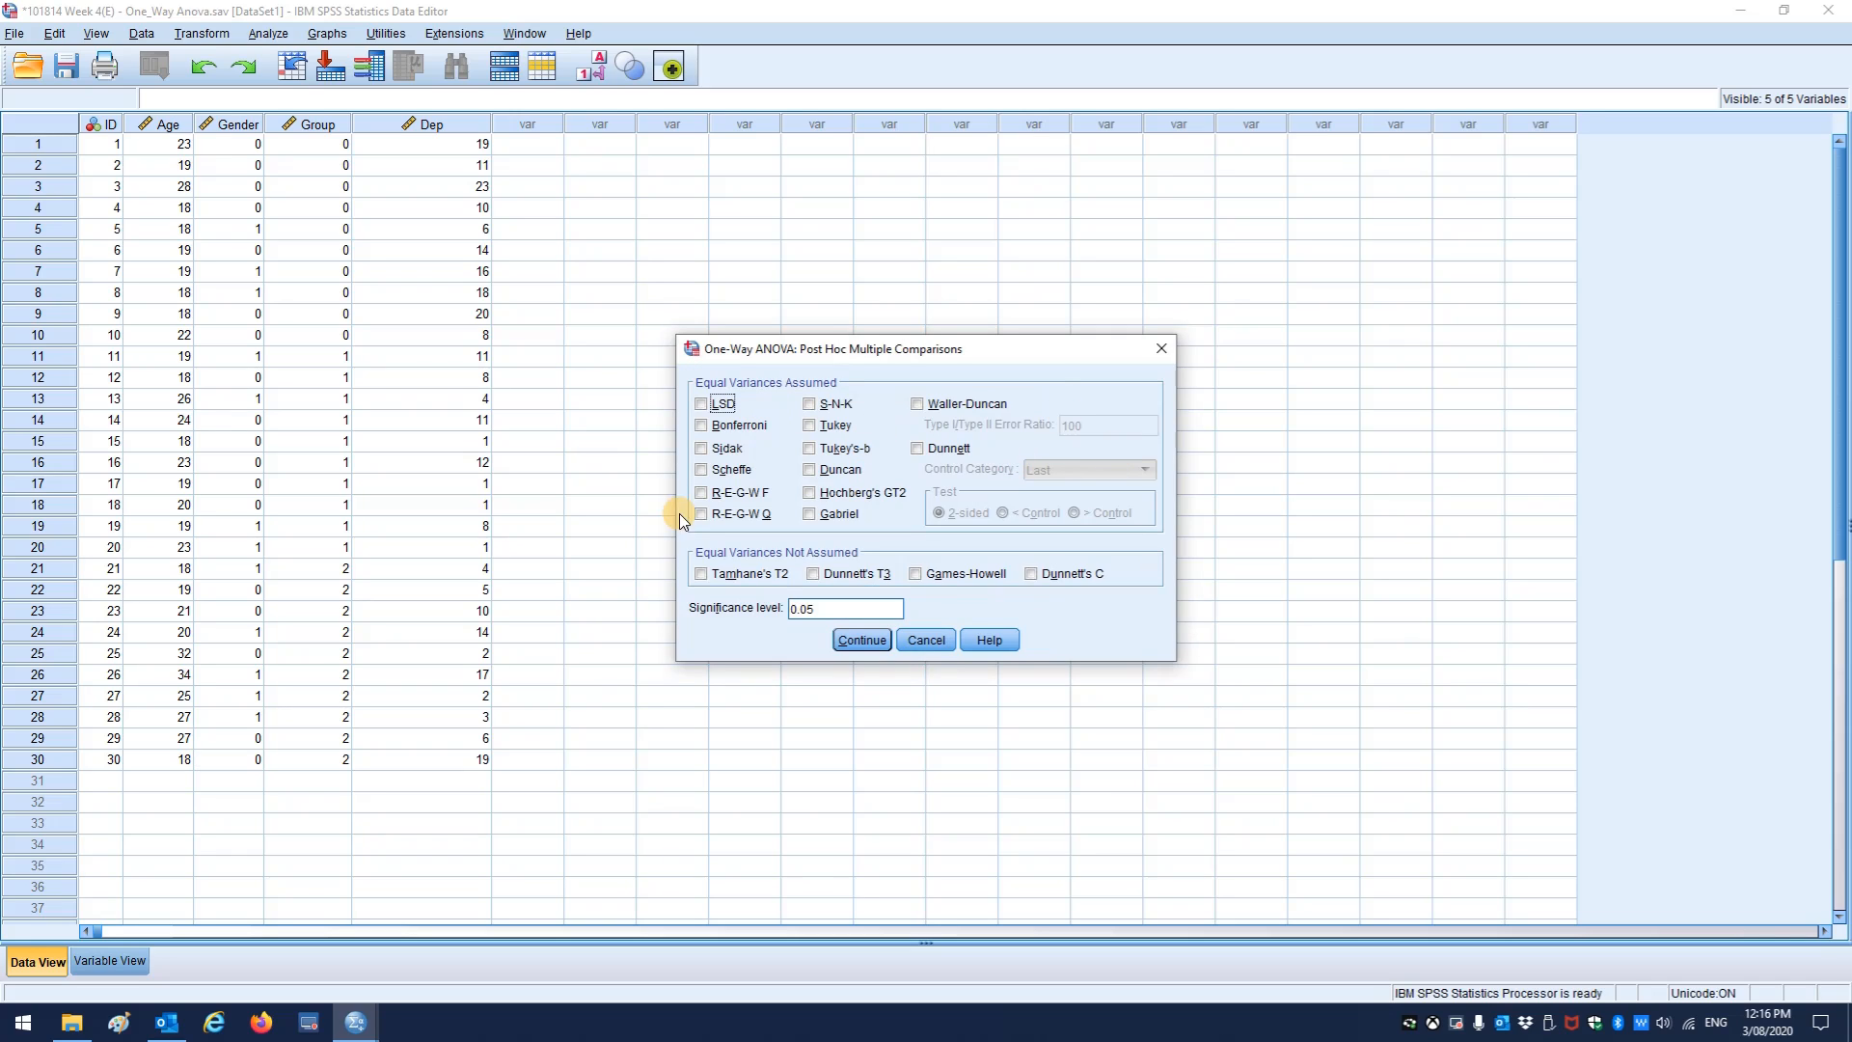
{"action": "mouse_move", "coordinate": [751, 407]}
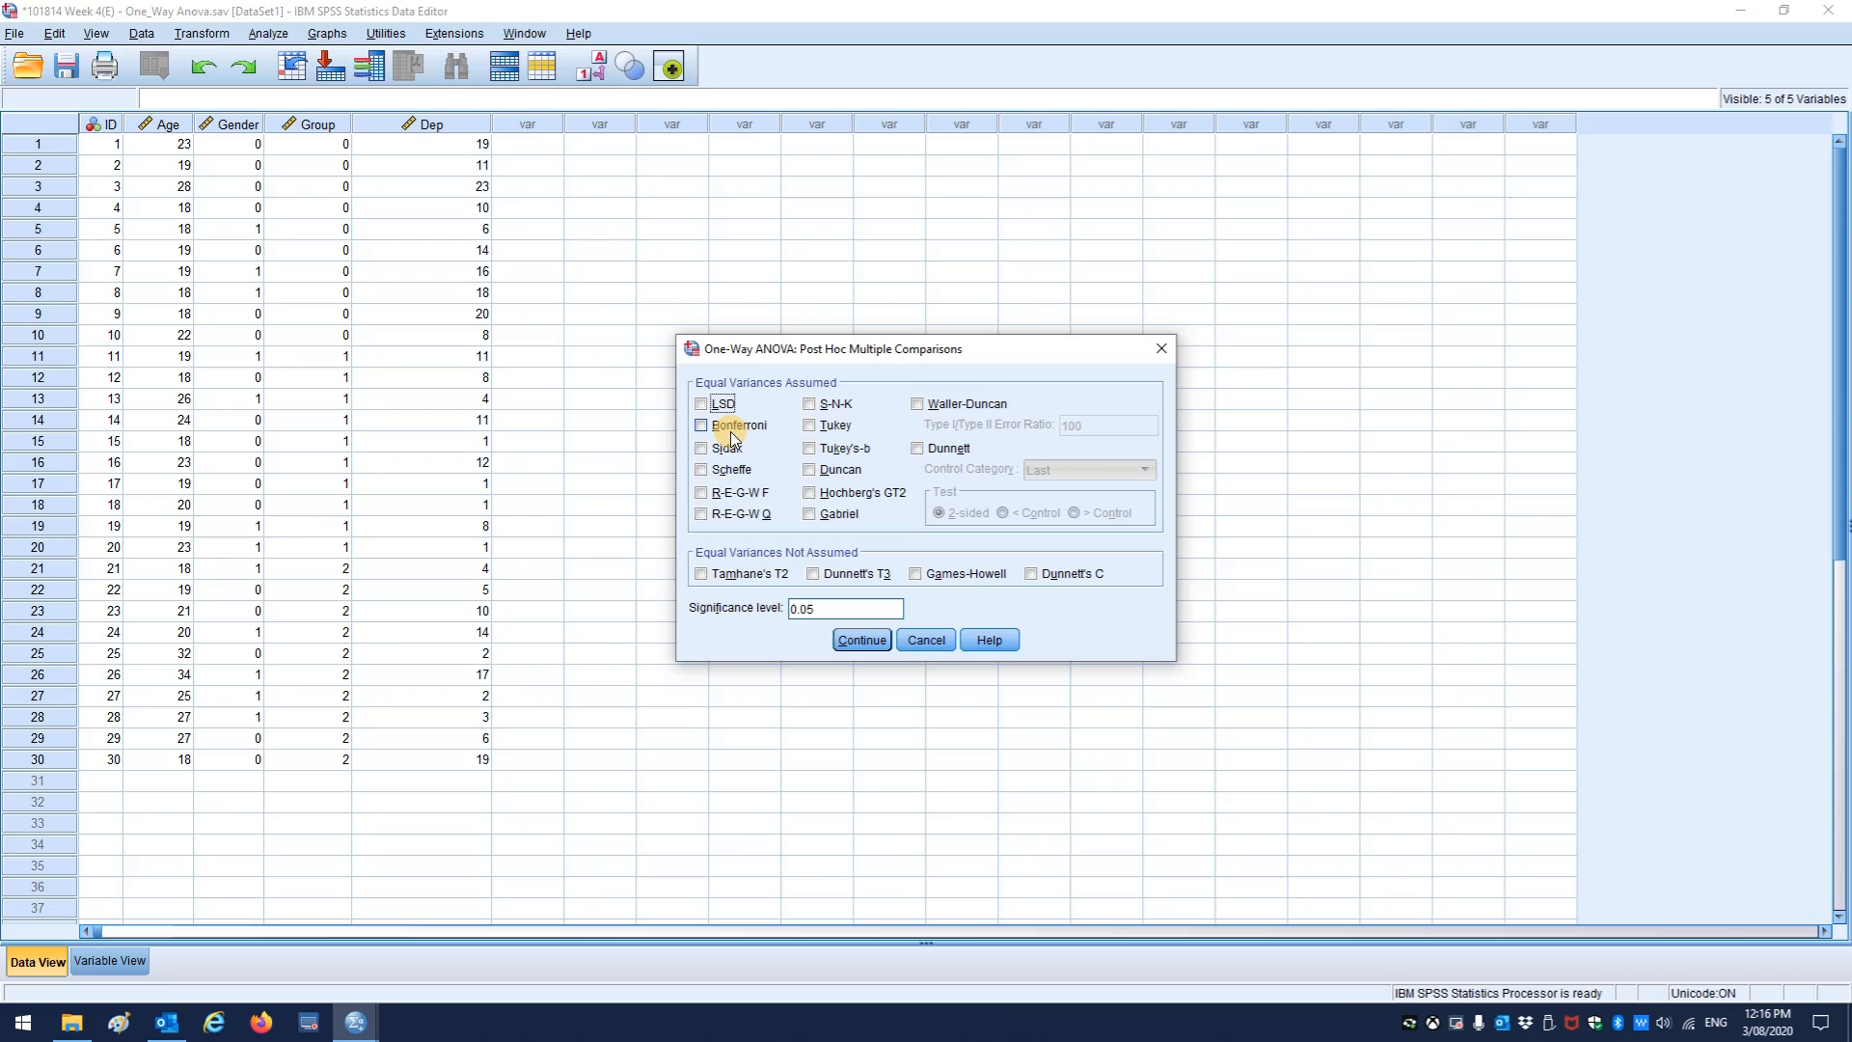
{"action": "left_click", "coordinate": [701, 426]}
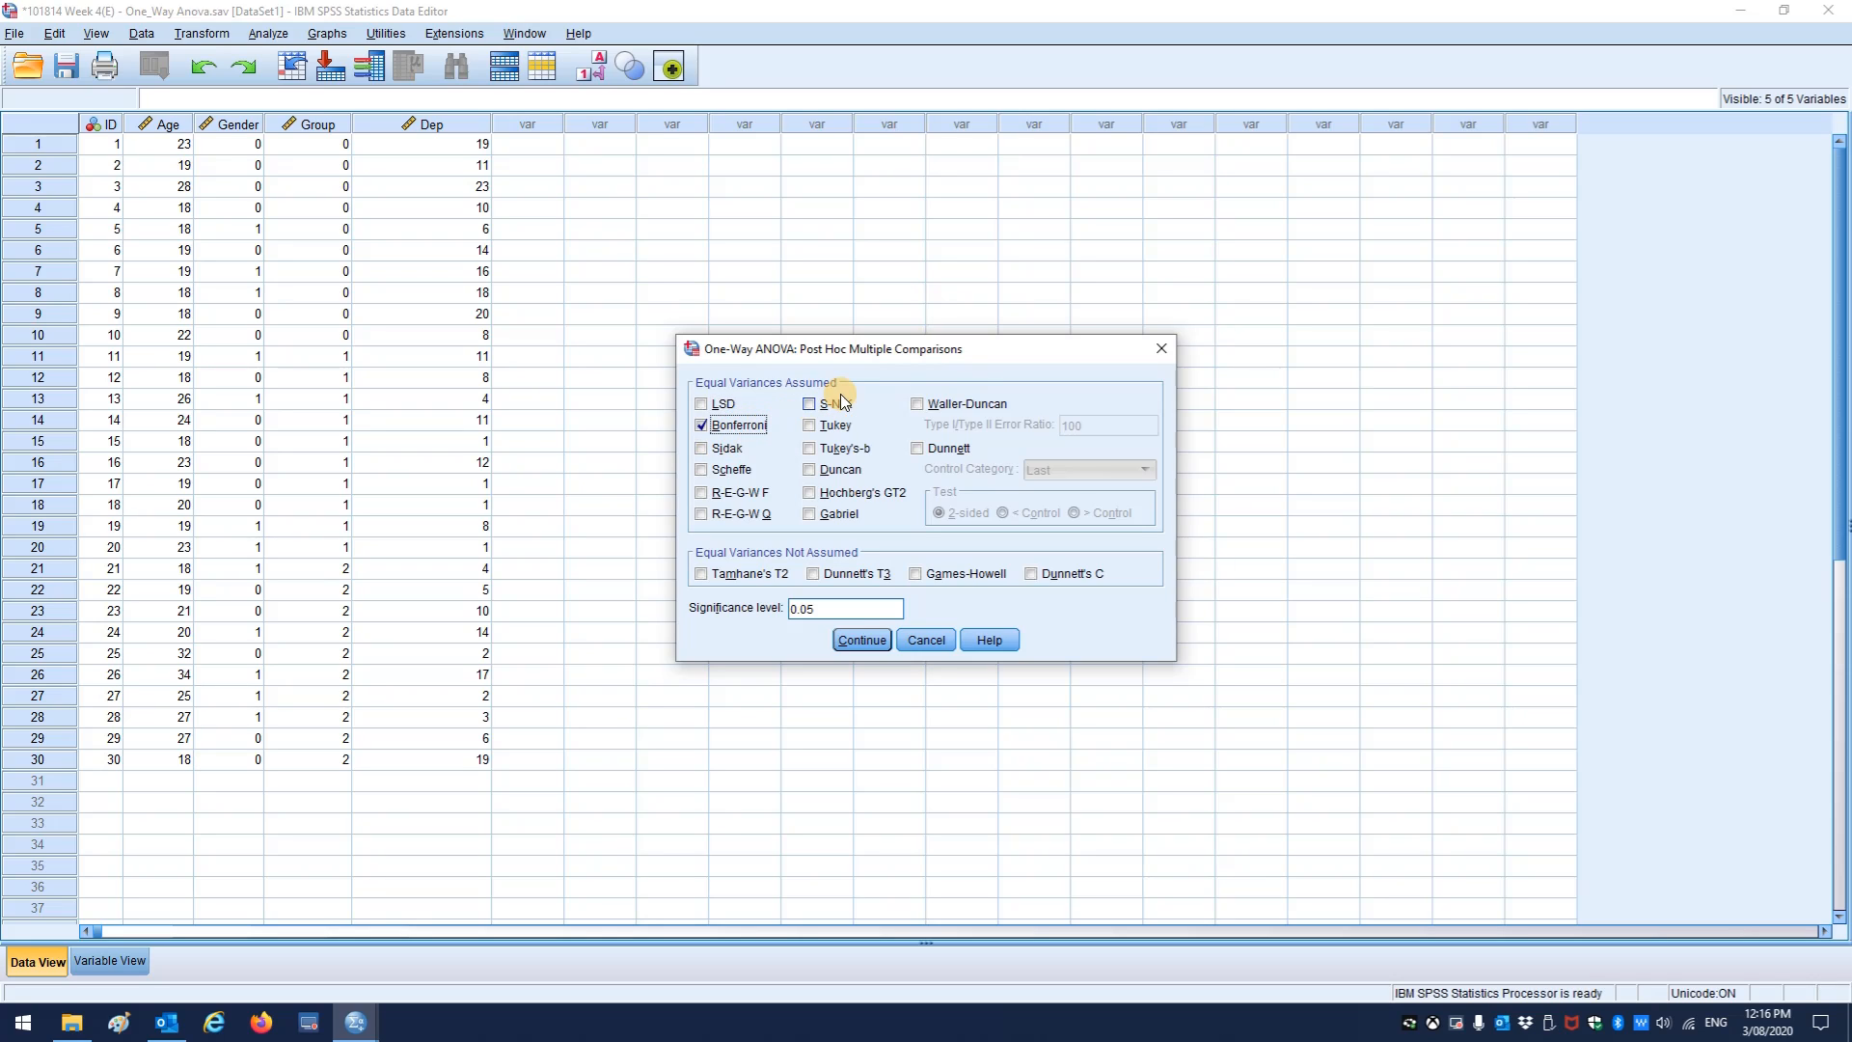
{"action": "mouse_move", "coordinate": [868, 405]}
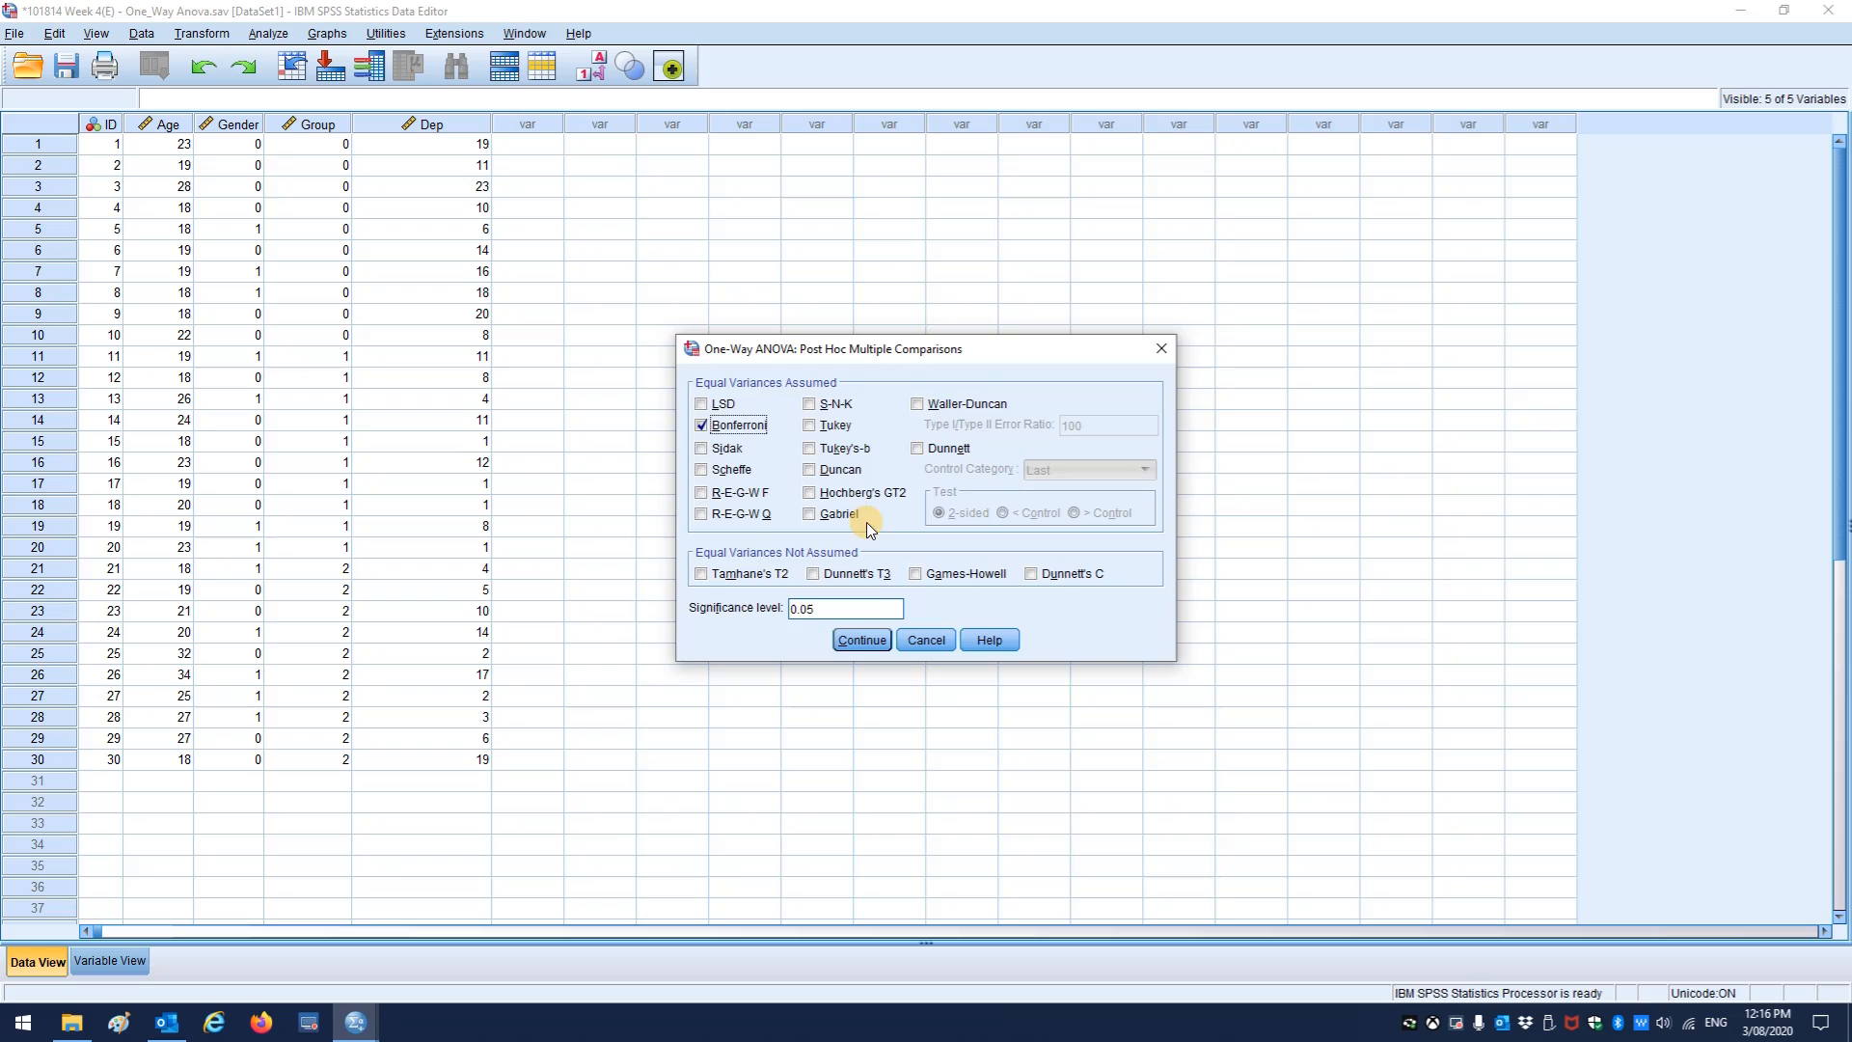
{"action": "left_click", "coordinate": [860, 639]}
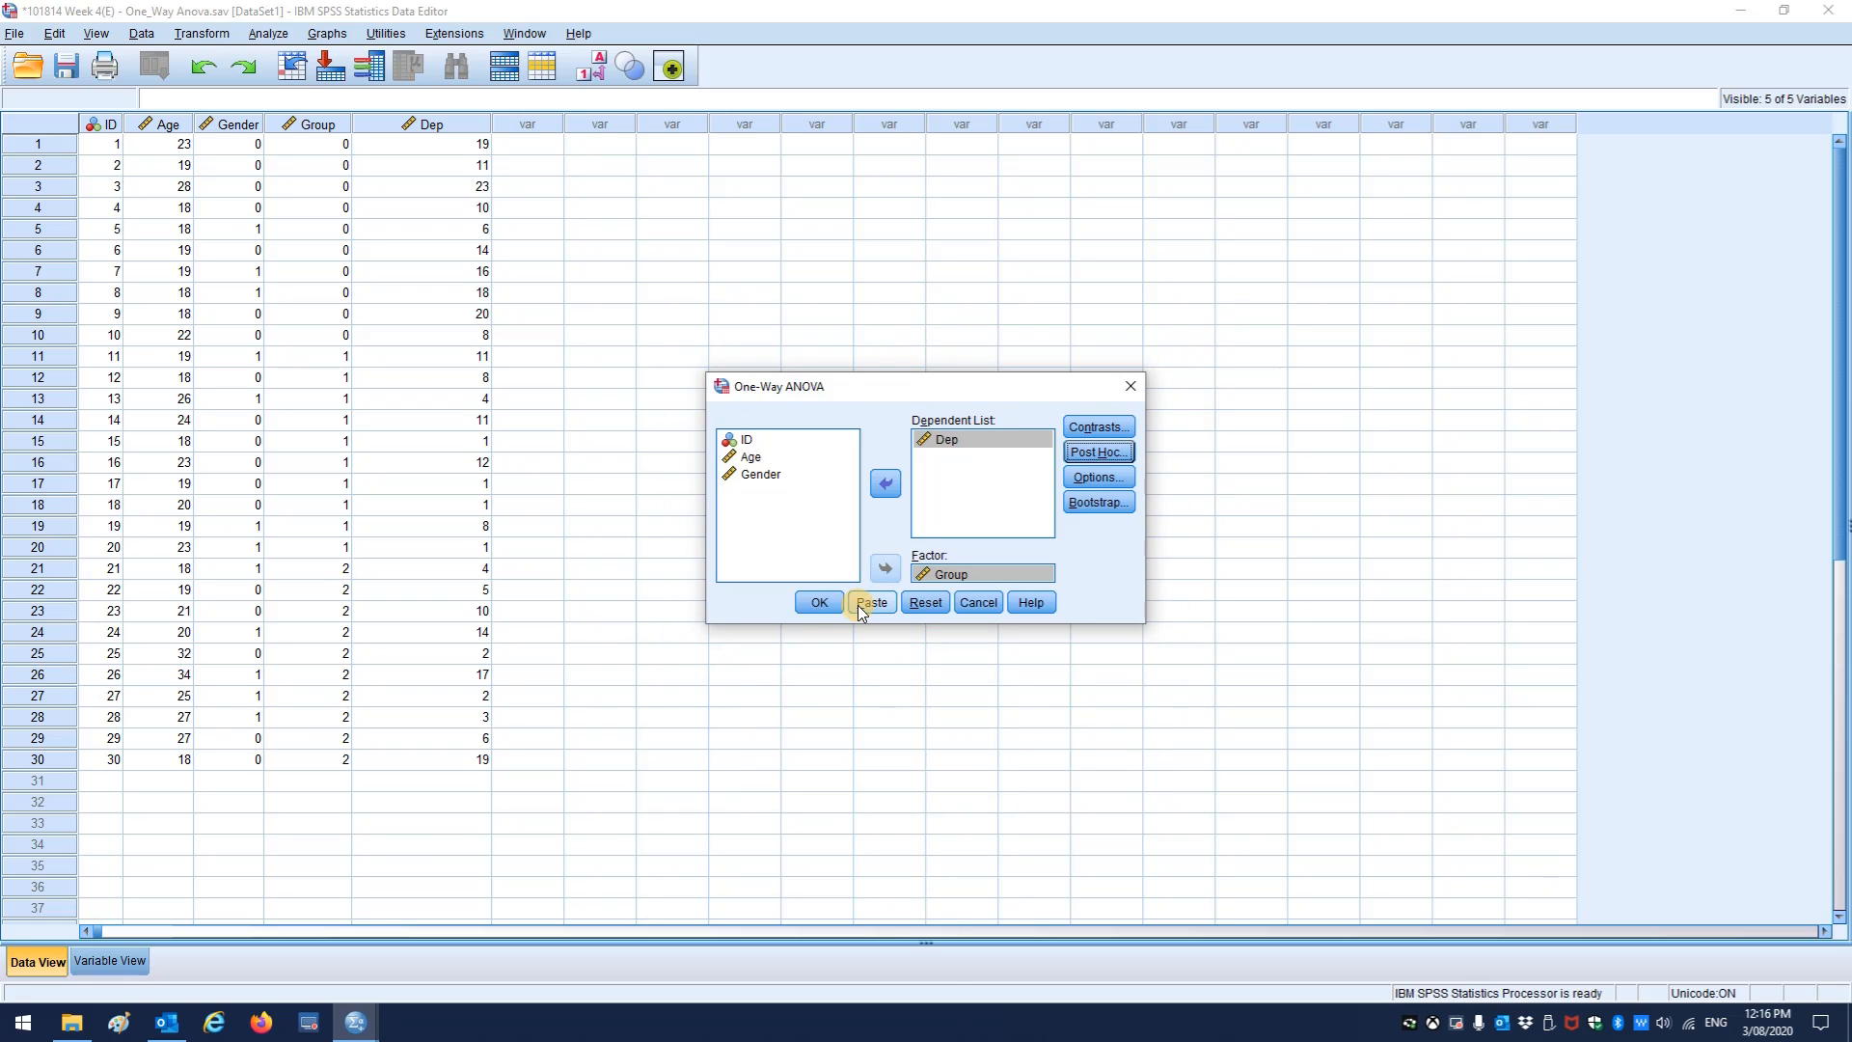
{"action": "left_click", "coordinate": [817, 602]}
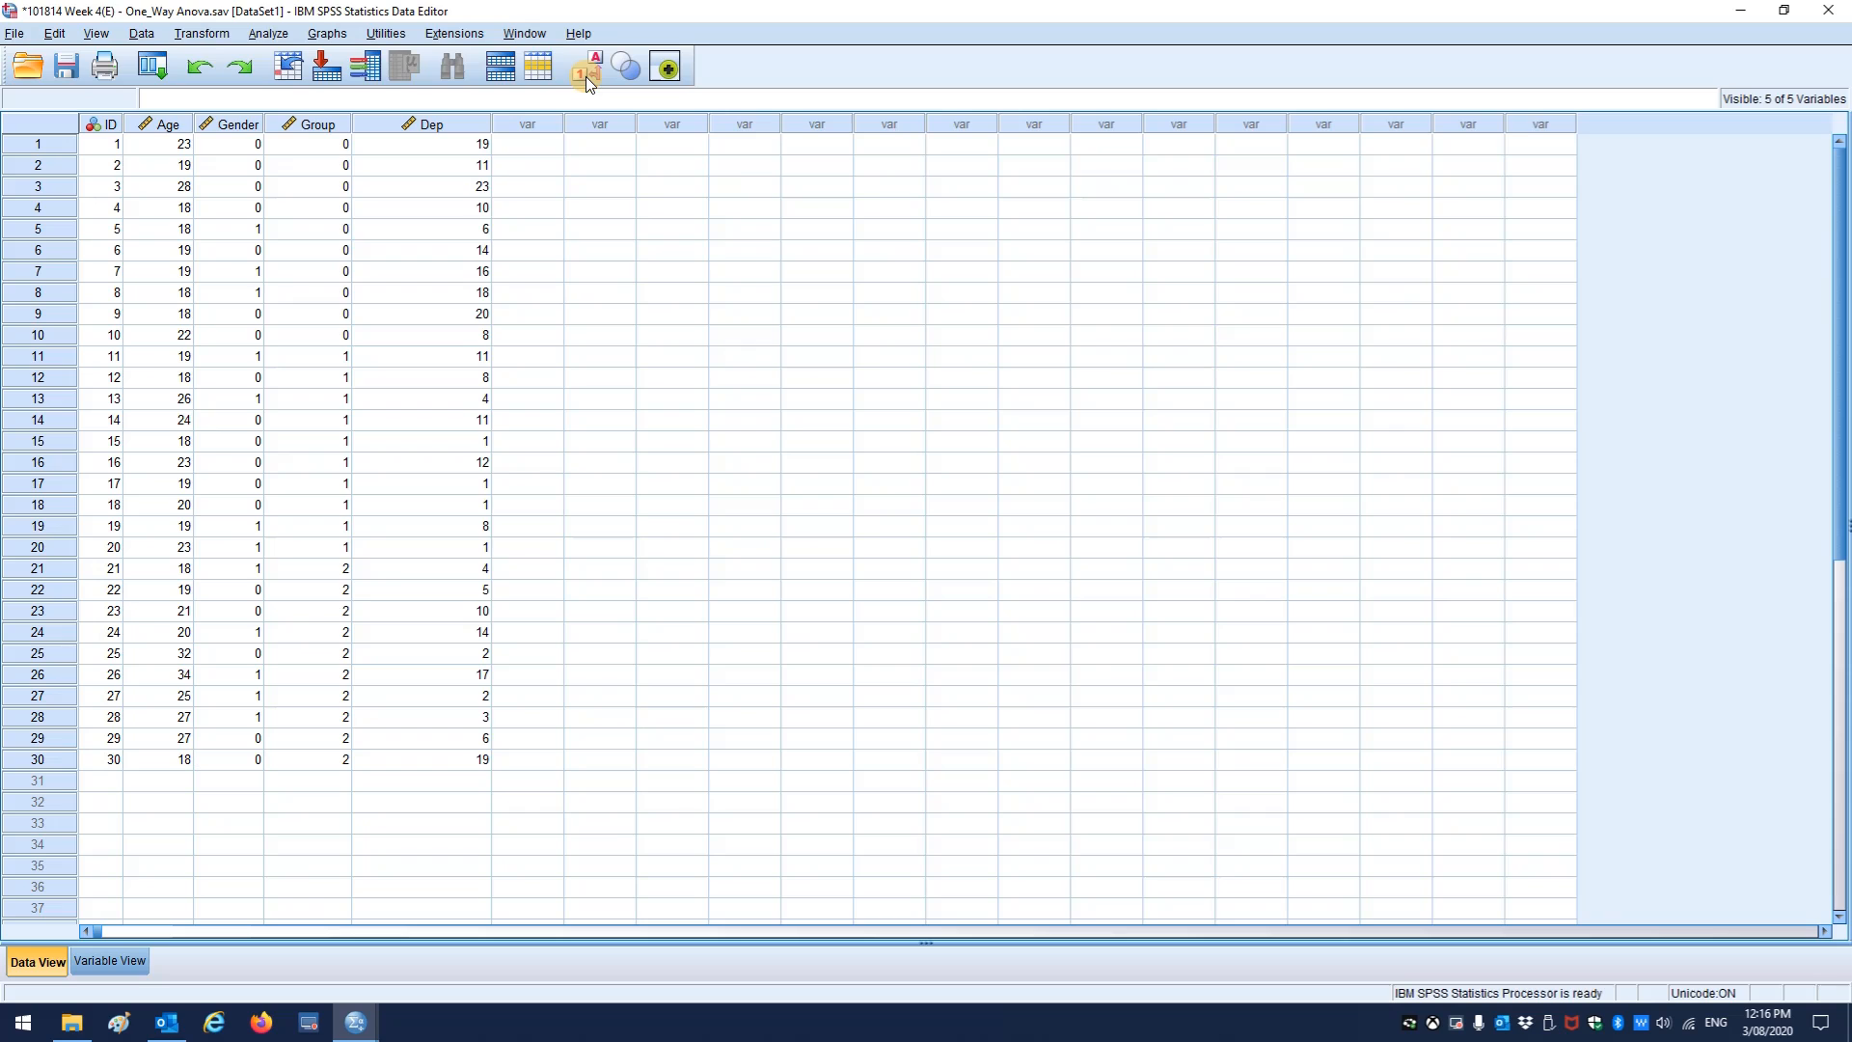
- Open GLM Univariate with Dep as dependent variable and Group as fixed factor
{"action": "left_click", "coordinate": [268, 32]}
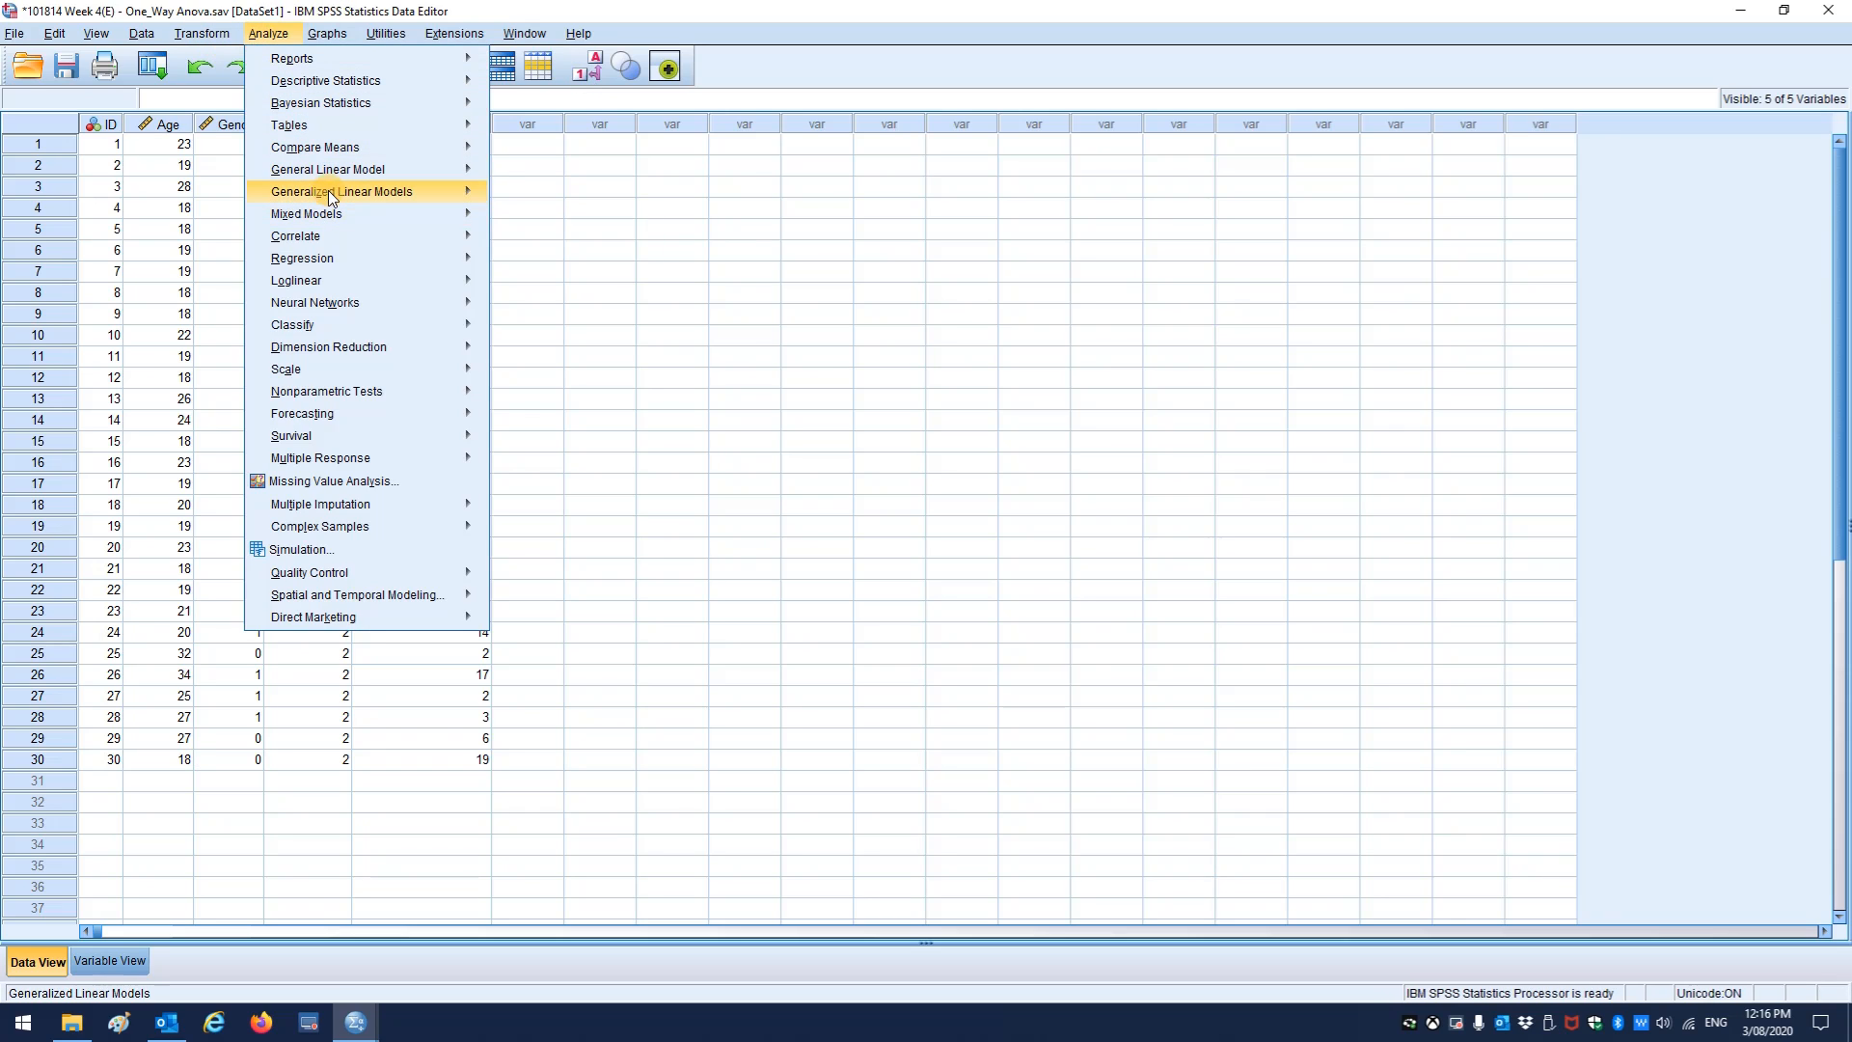
{"action": "left_click", "coordinate": [328, 169]}
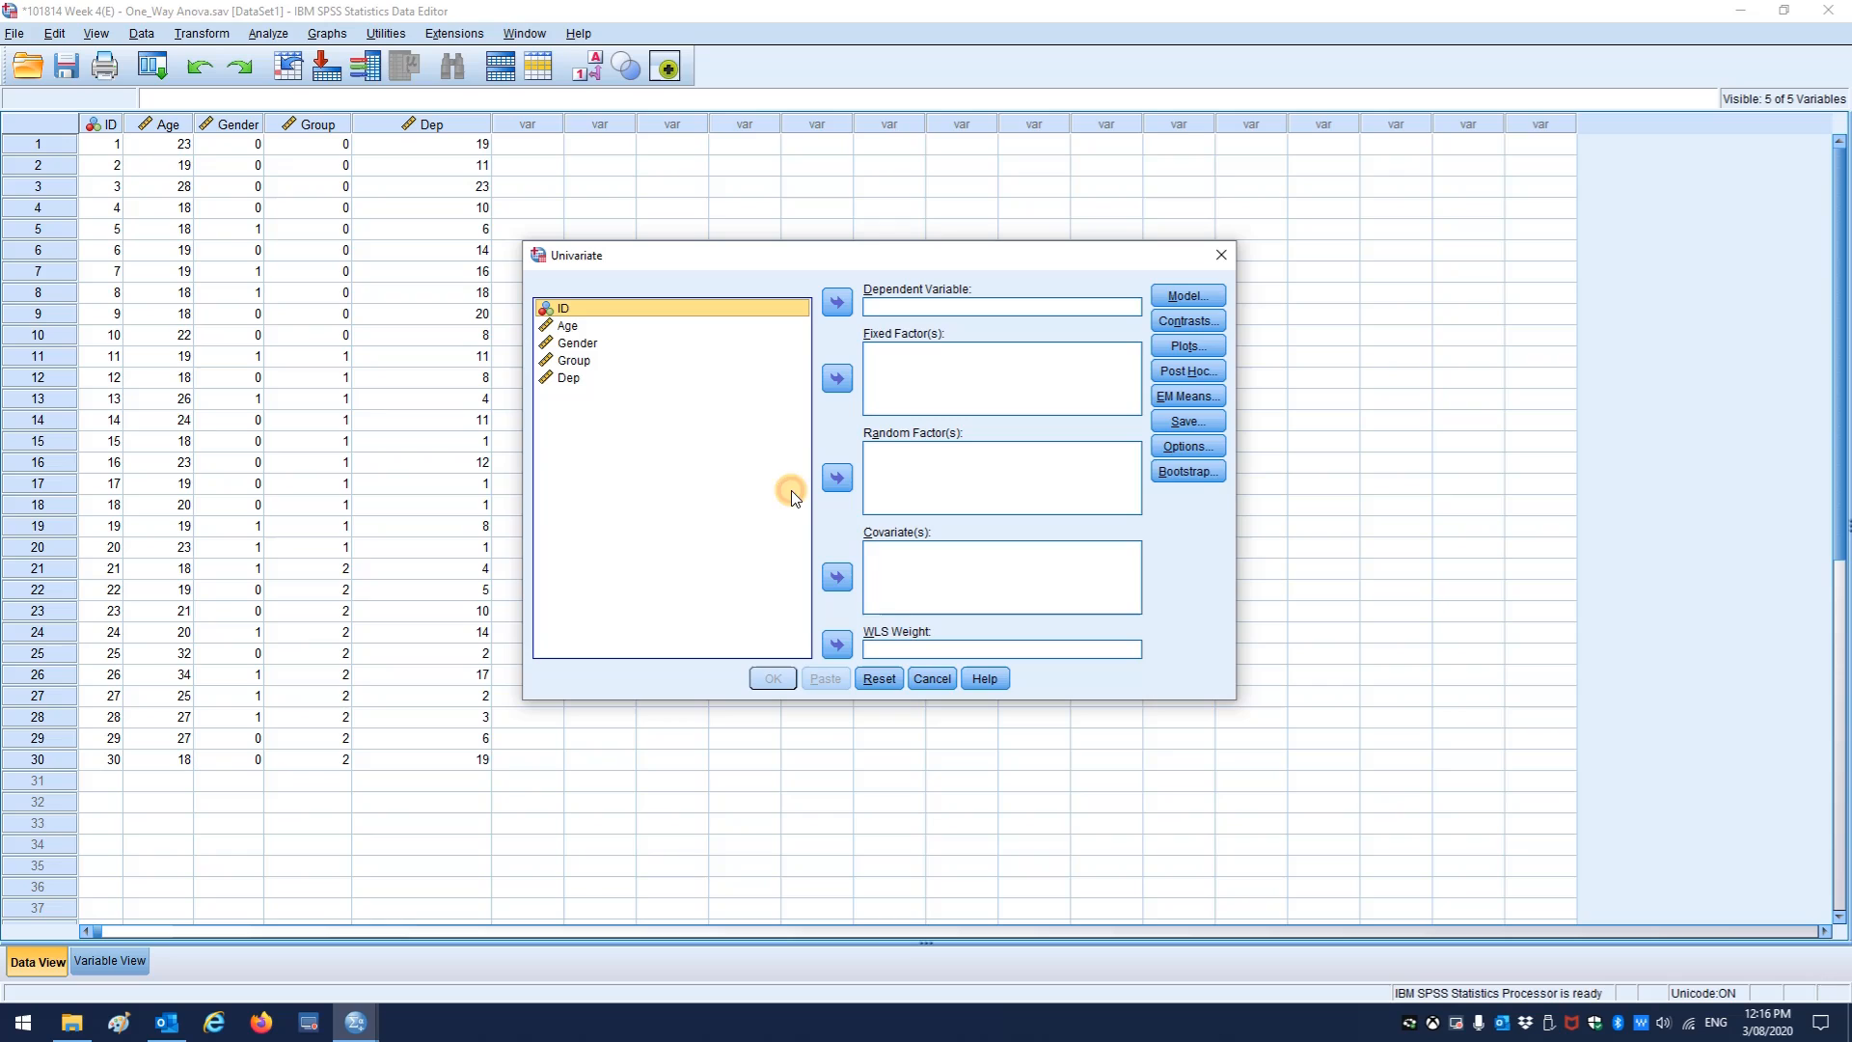
{"action": "mouse_move", "coordinate": [621, 390]}
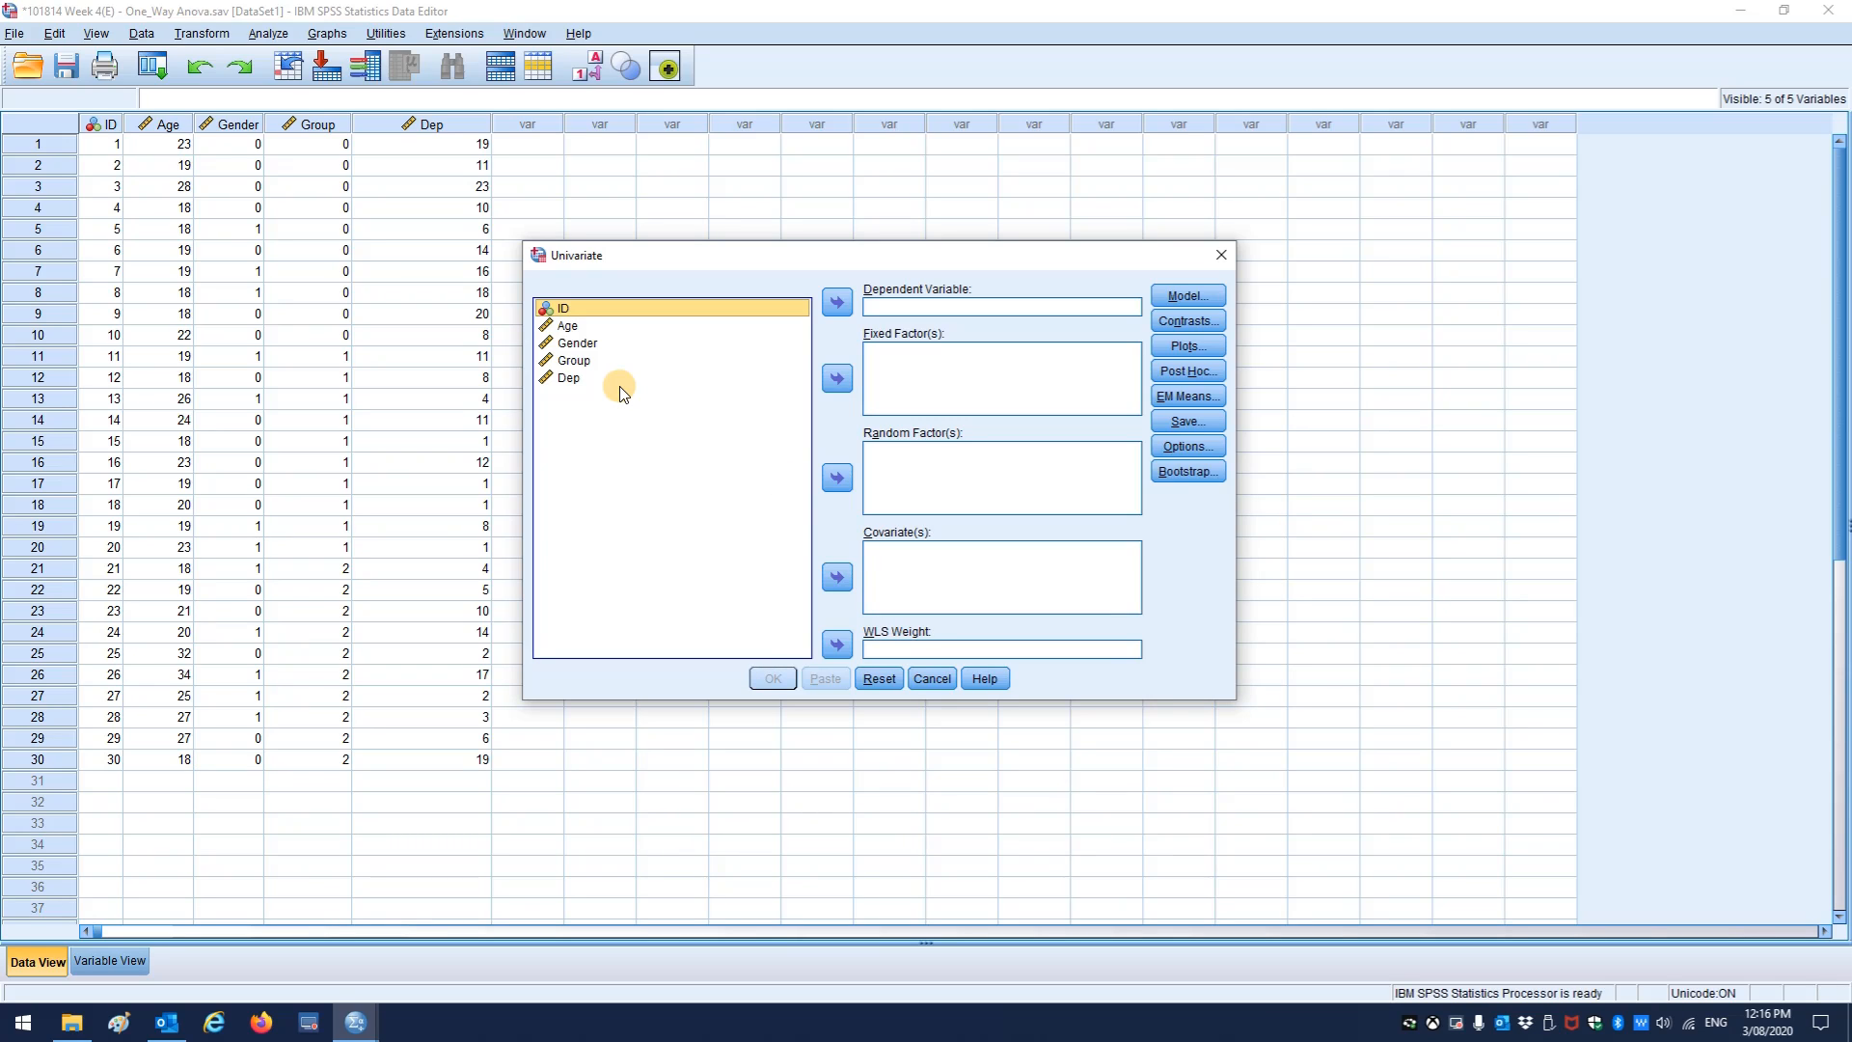
{"action": "mouse_move", "coordinate": [1007, 272]}
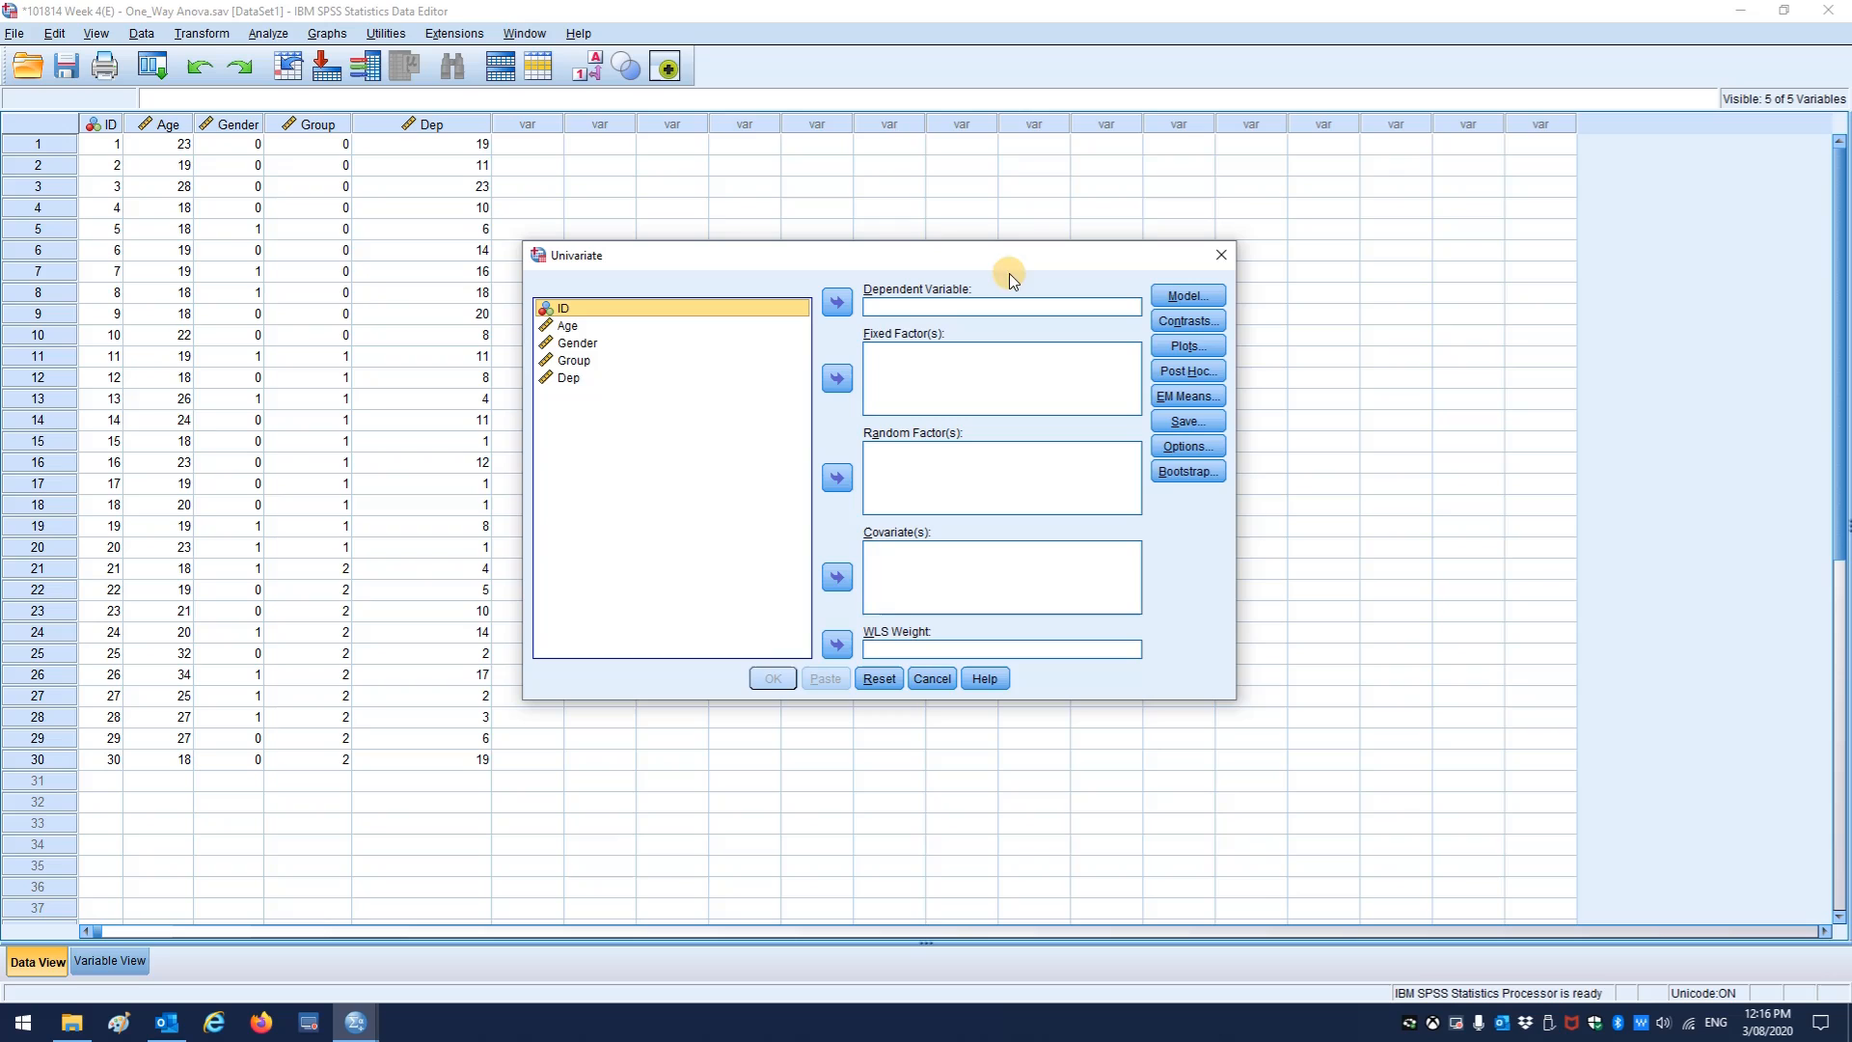
{"action": "mouse_move", "coordinate": [665, 363]}
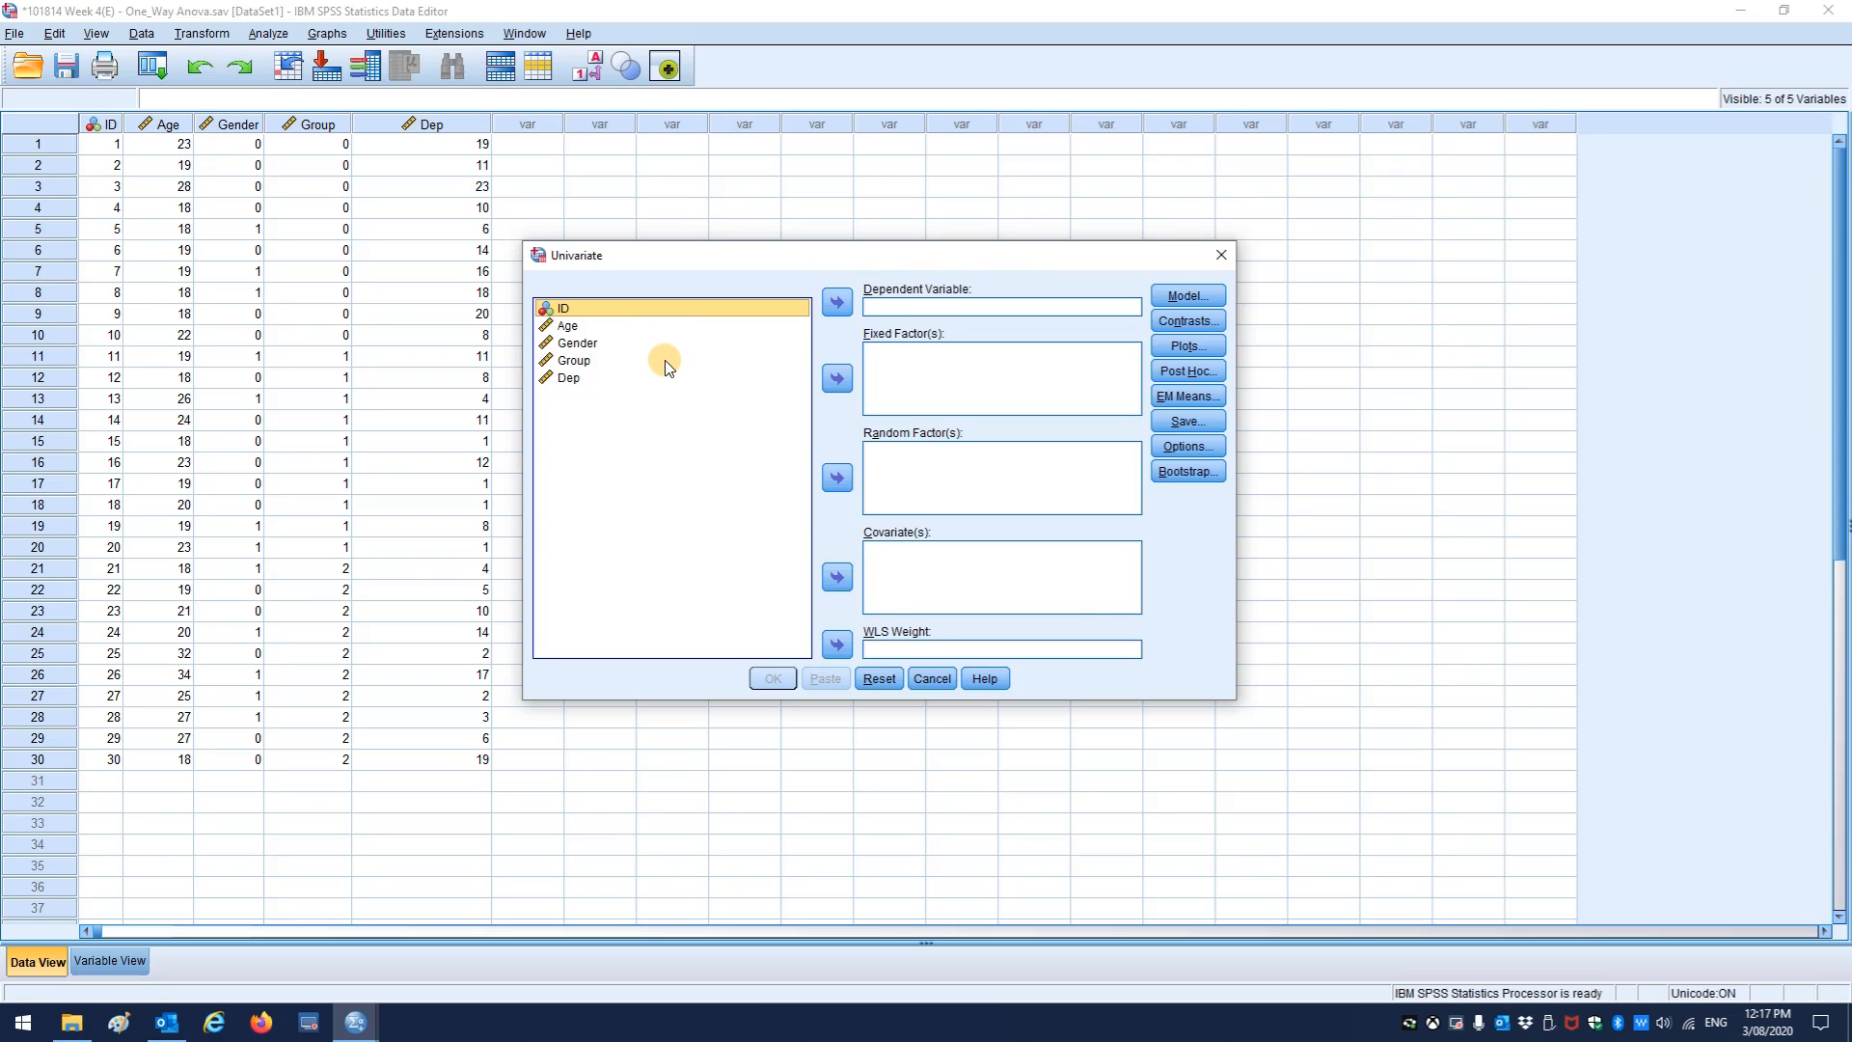
{"action": "left_click", "coordinate": [569, 377]}
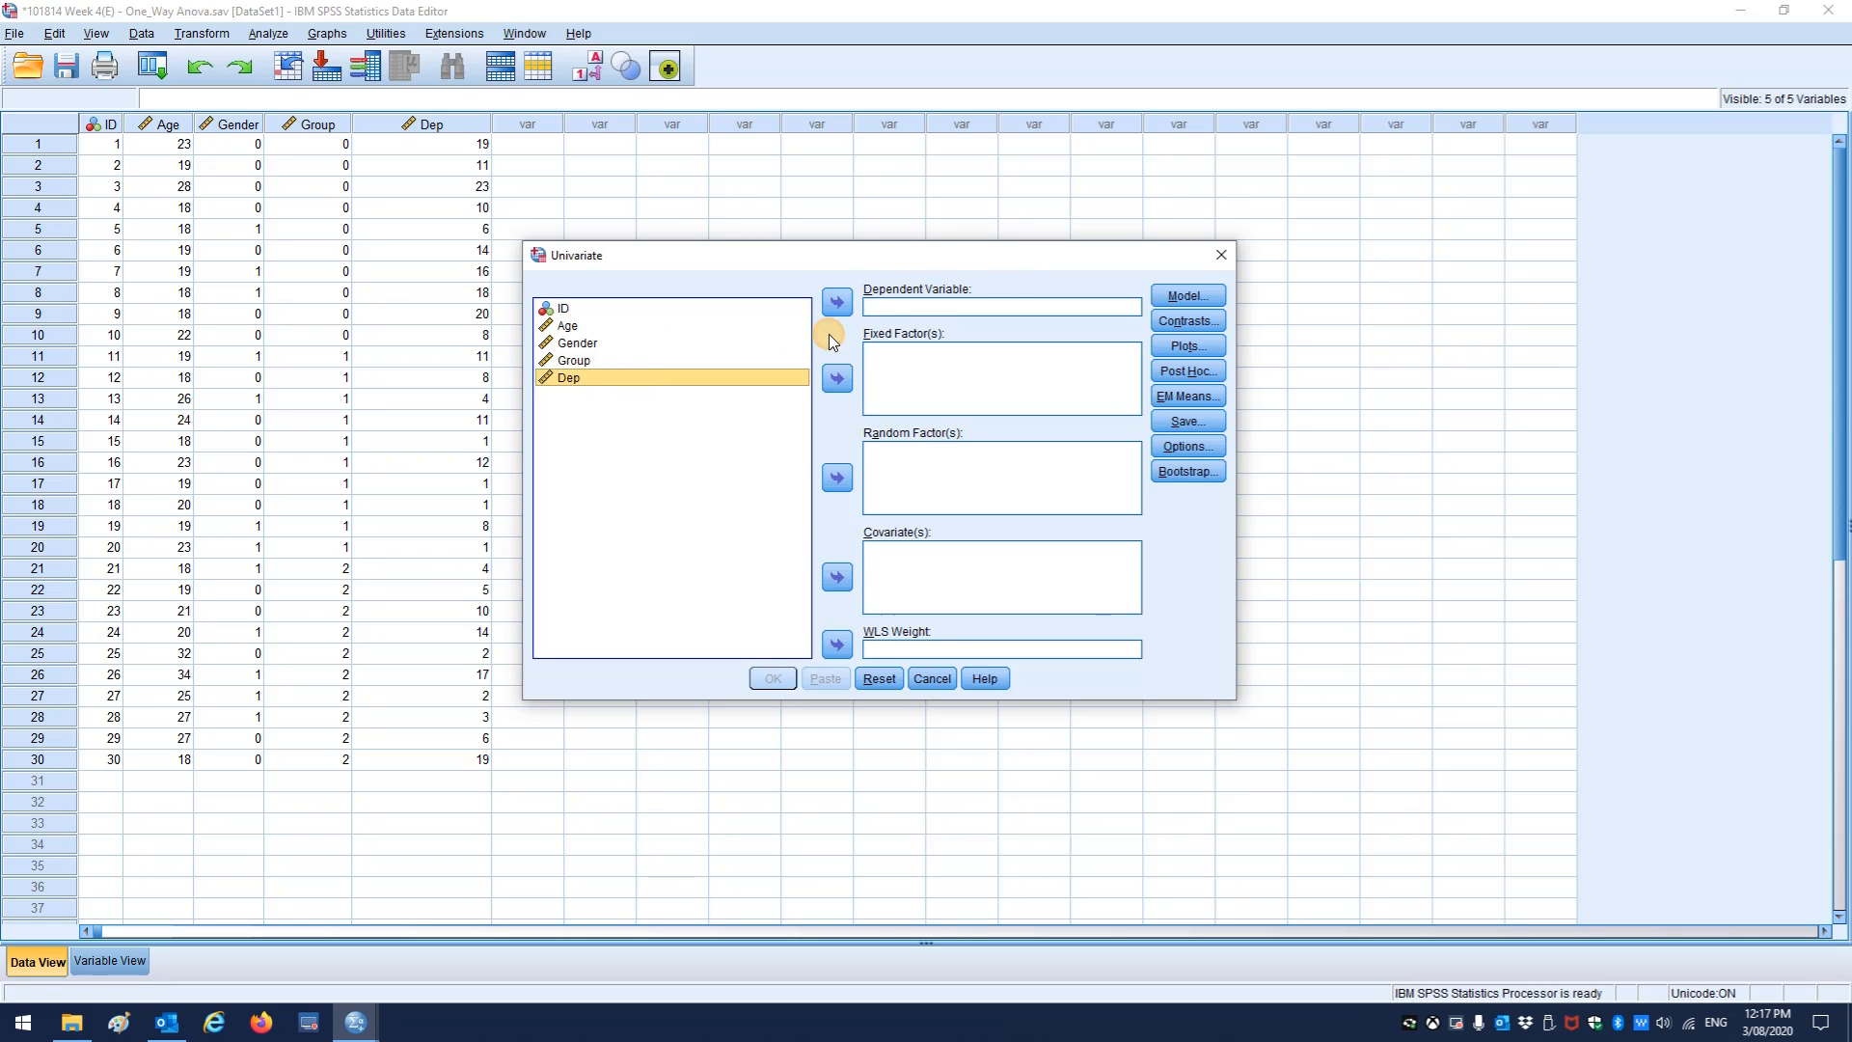
{"action": "left_click", "coordinate": [836, 302]}
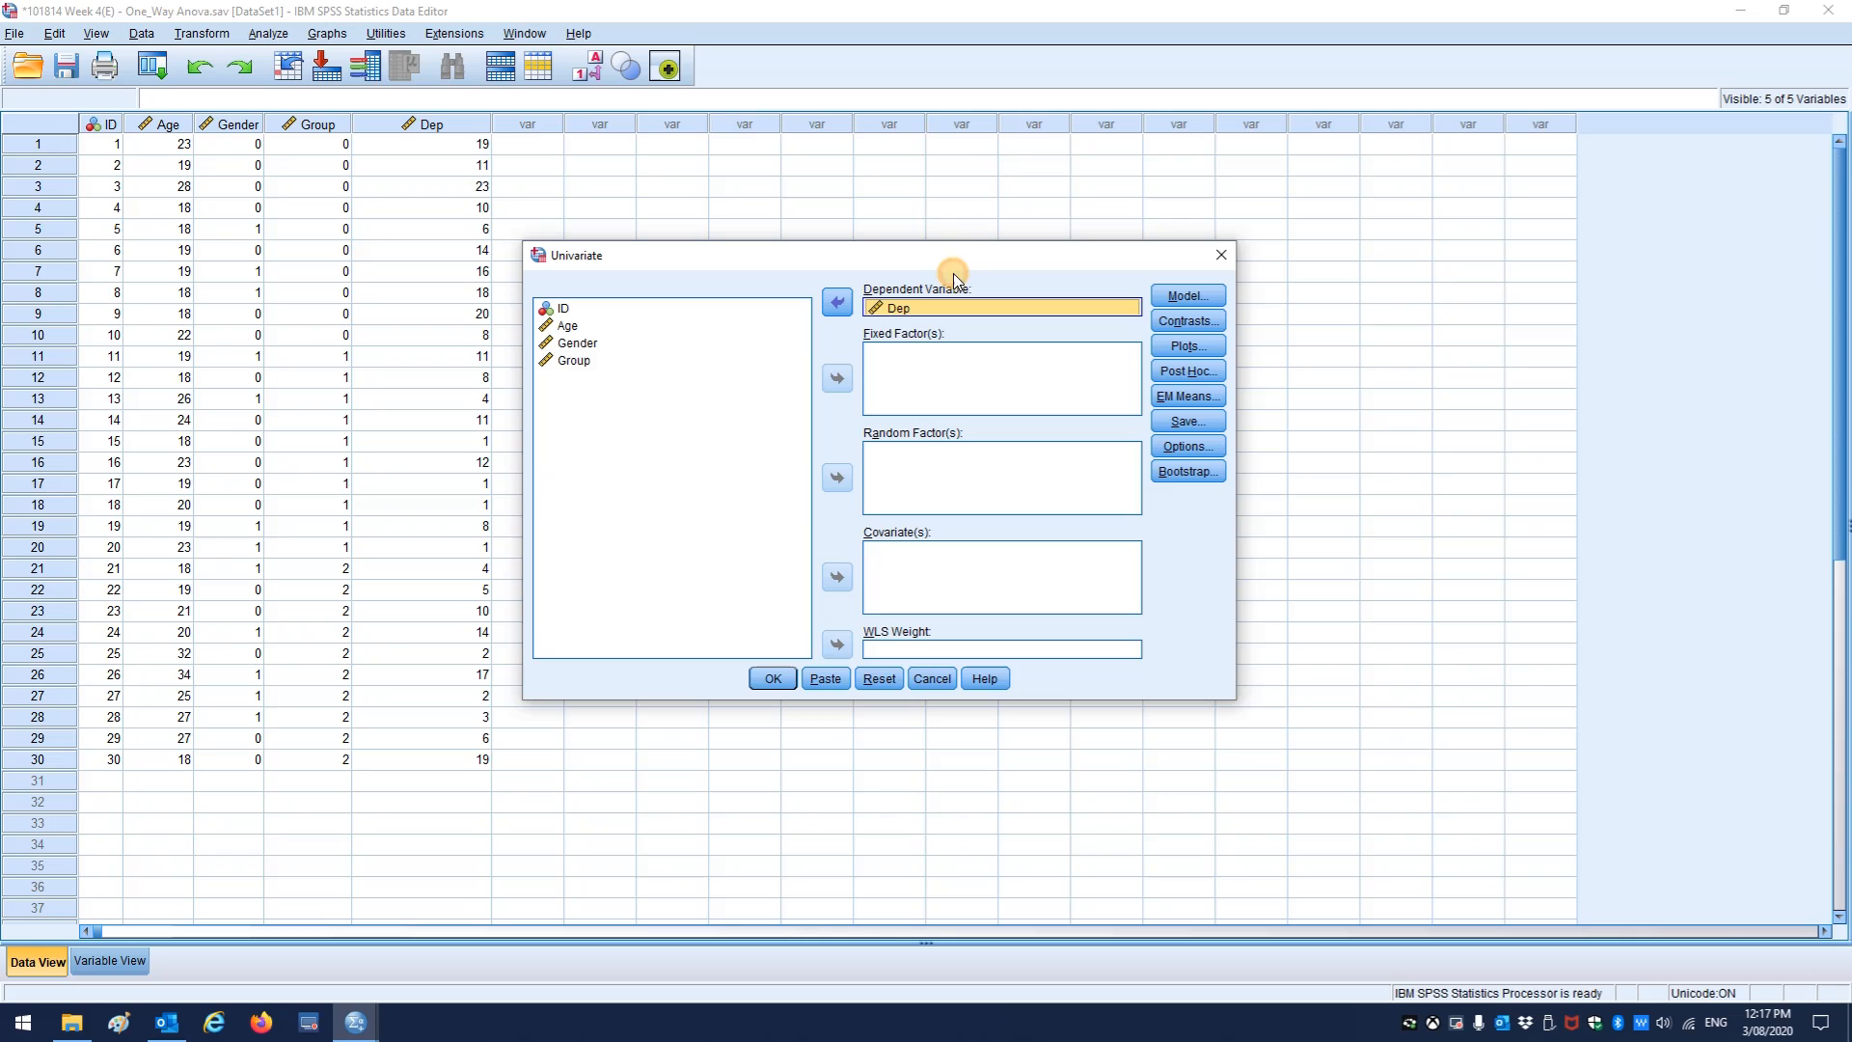
{"action": "left_click", "coordinate": [572, 360]}
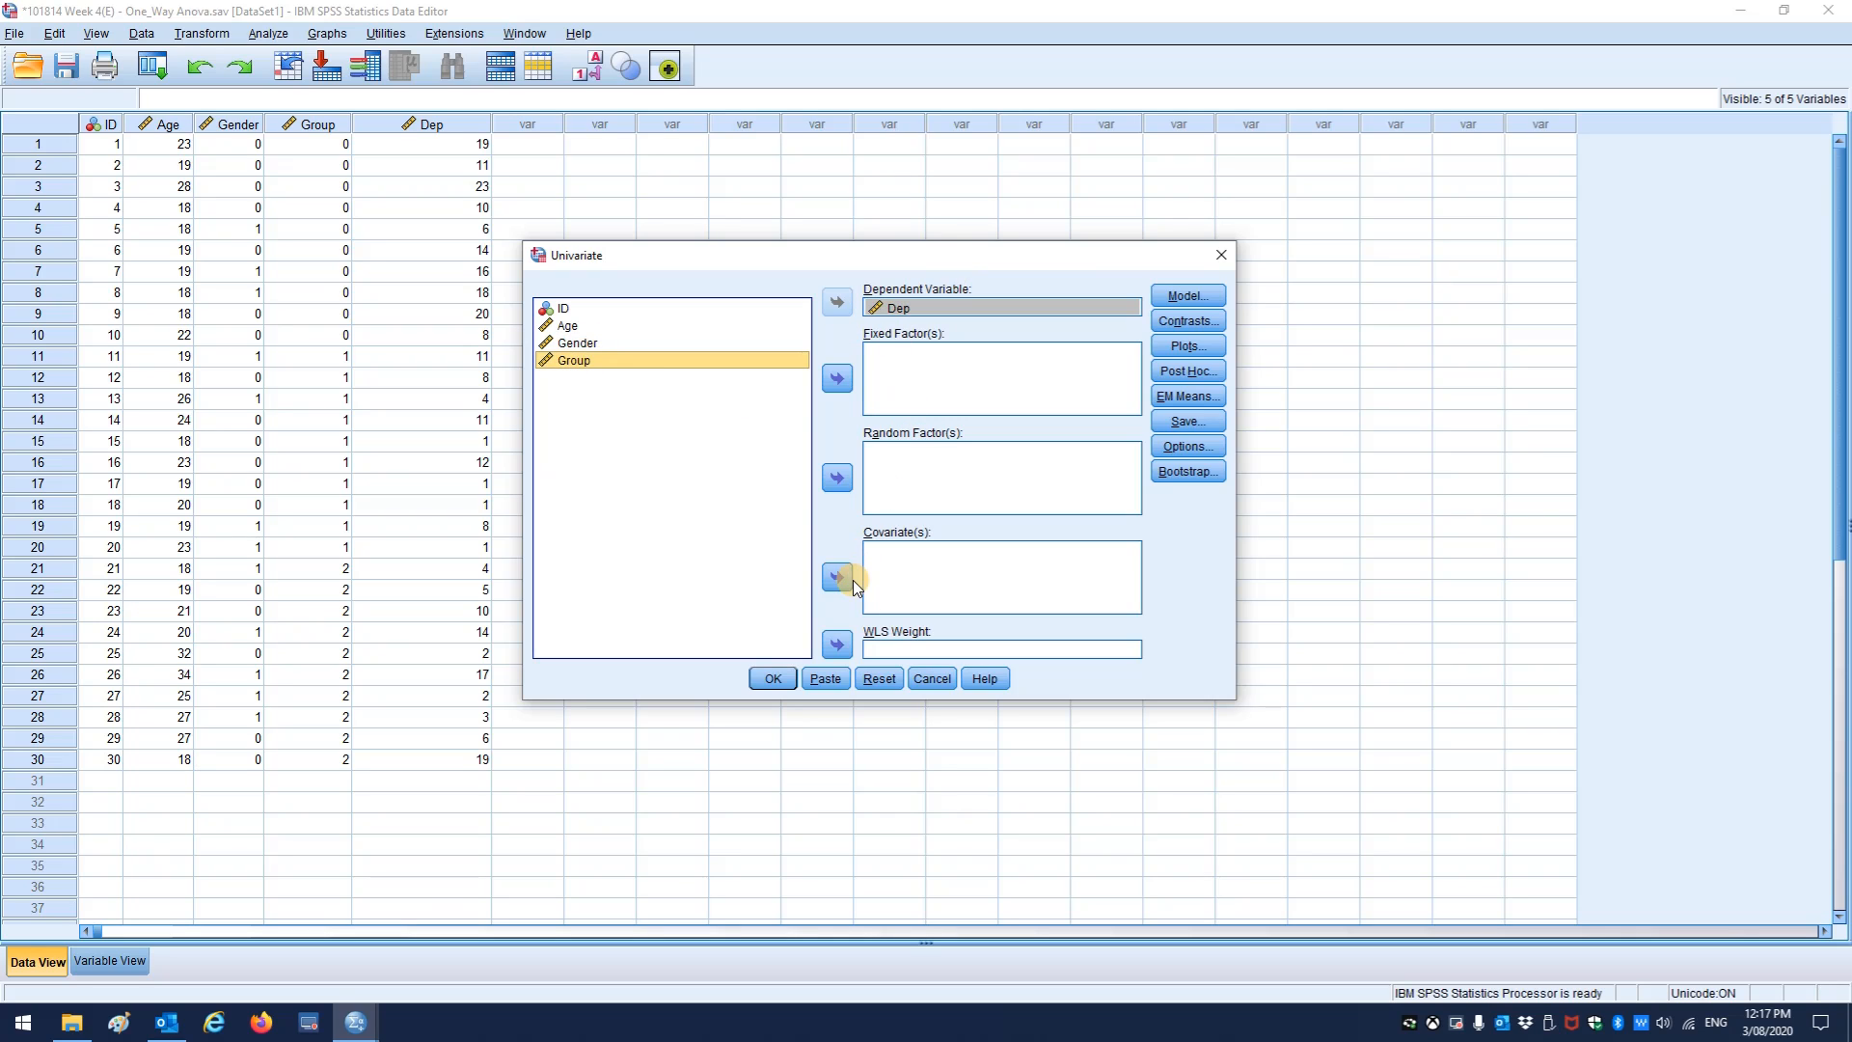
{"action": "left_click", "coordinate": [836, 378]}
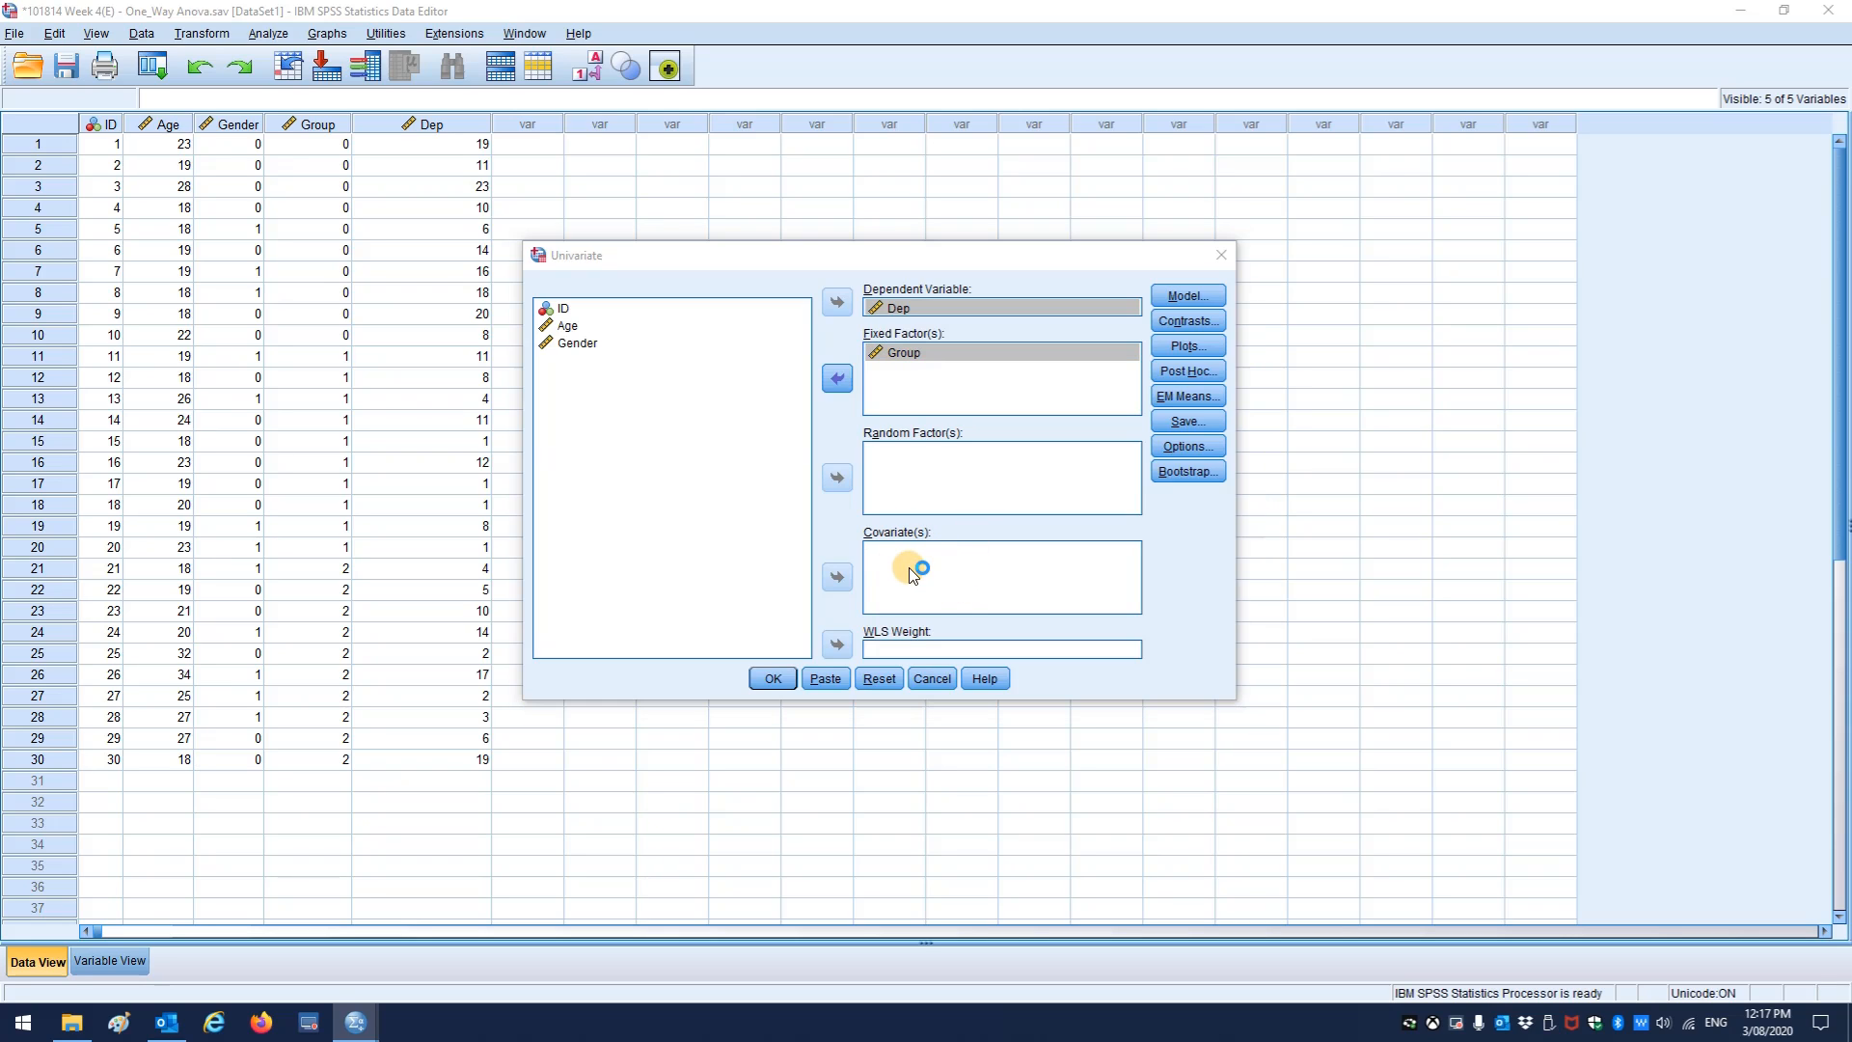
- Request descriptive statistics, effect size estimates, observed power and homogeneity tests in Univariate Options
{"action": "left_click", "coordinate": [1184, 446]}
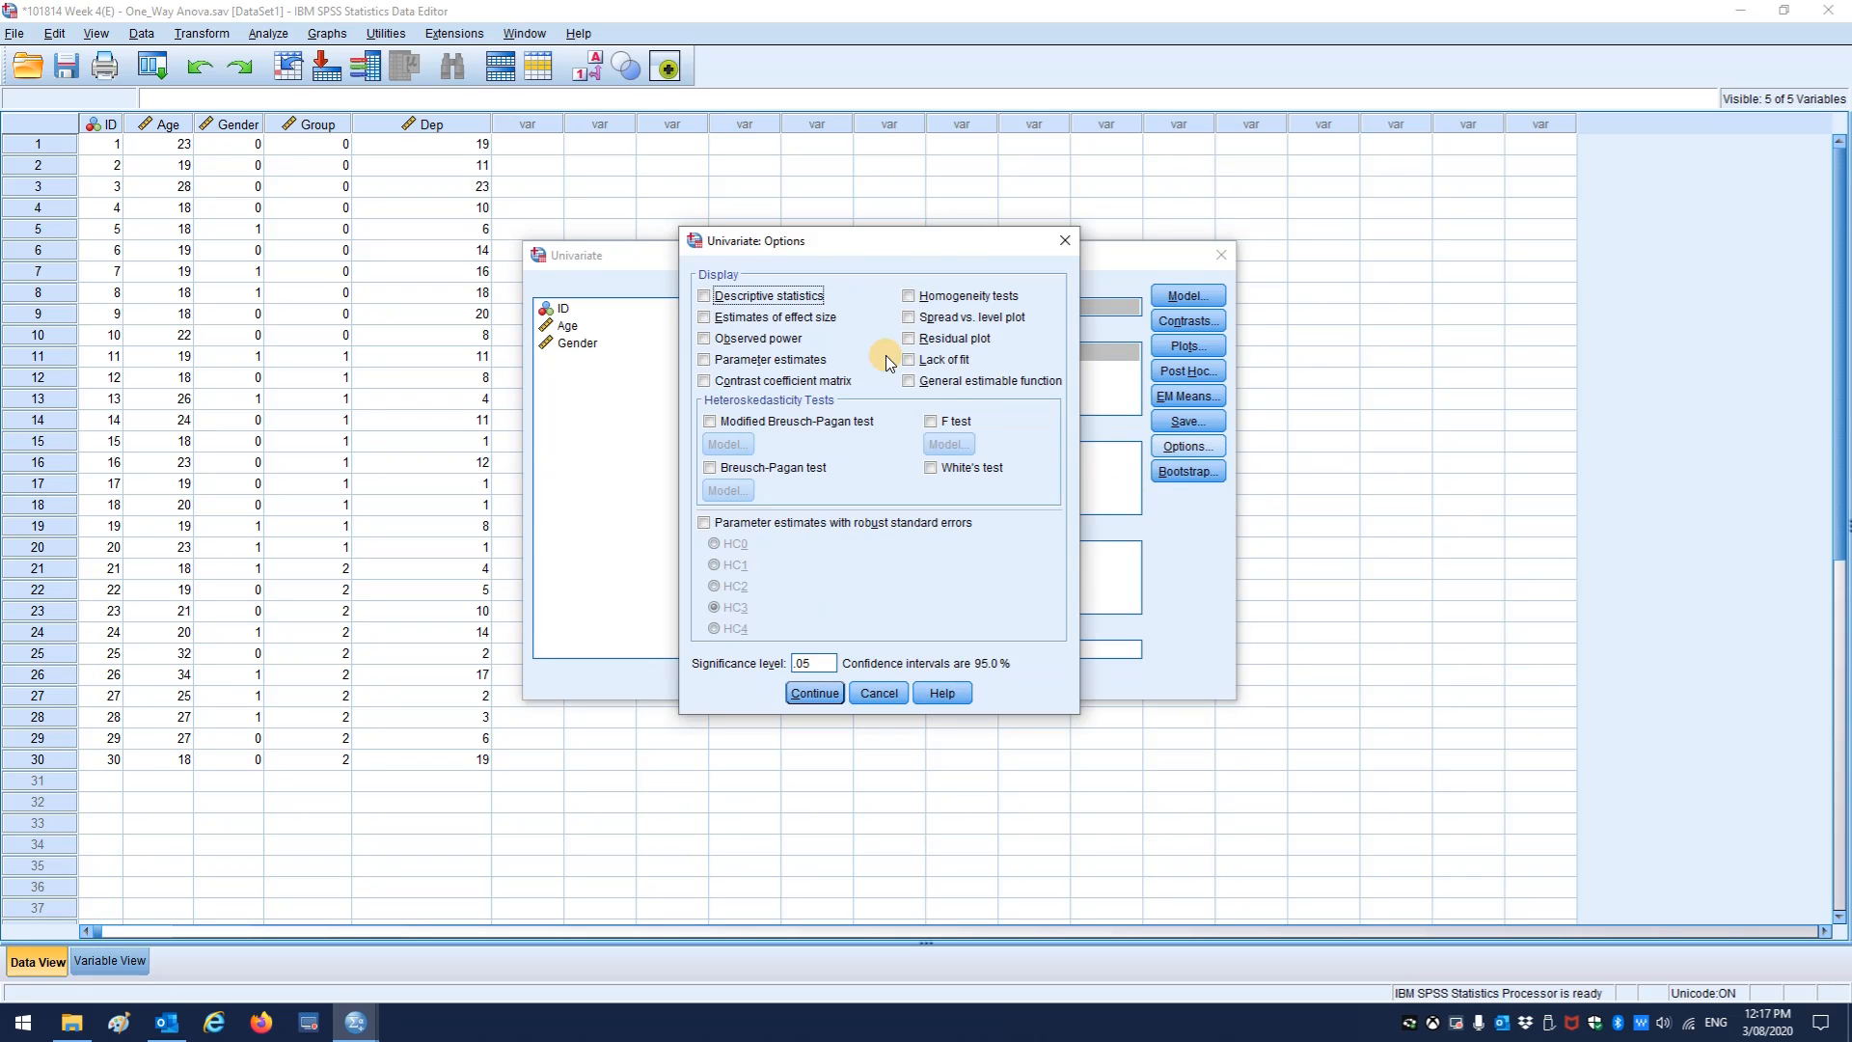
{"action": "left_click", "coordinate": [705, 295]}
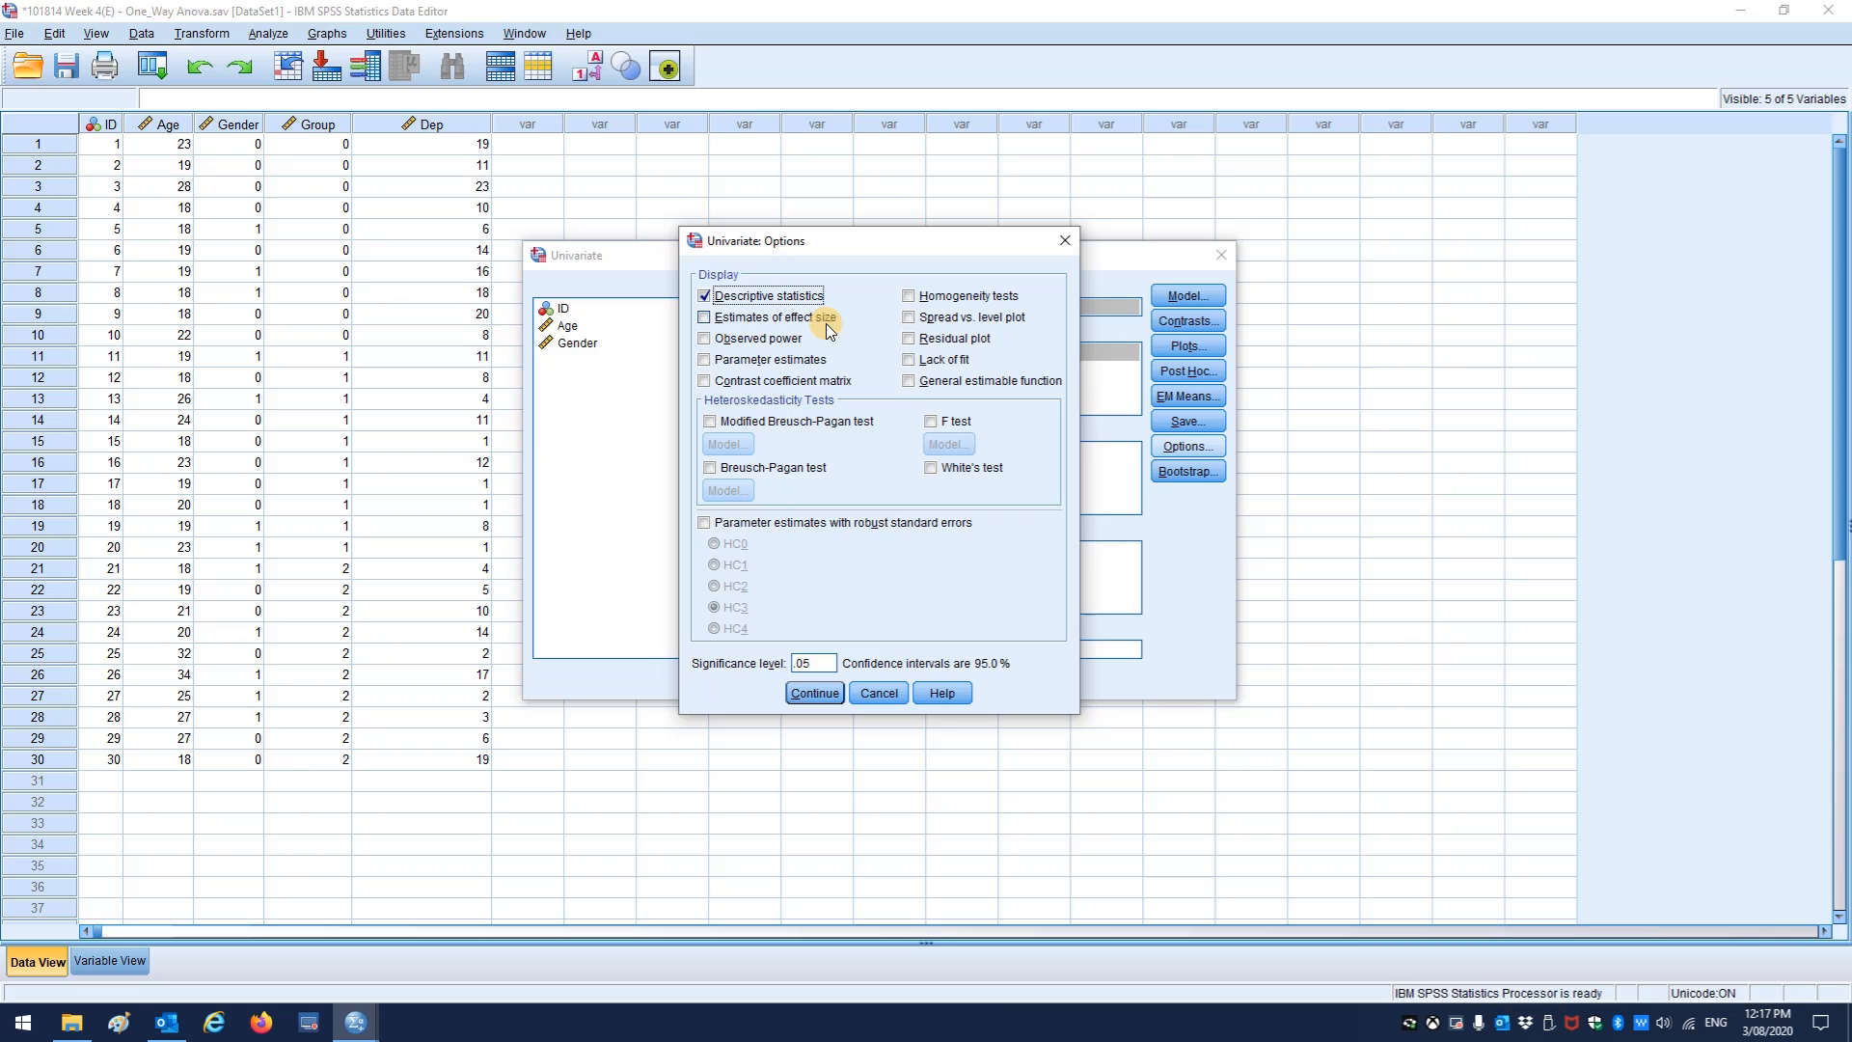
{"action": "left_click", "coordinate": [706, 338]}
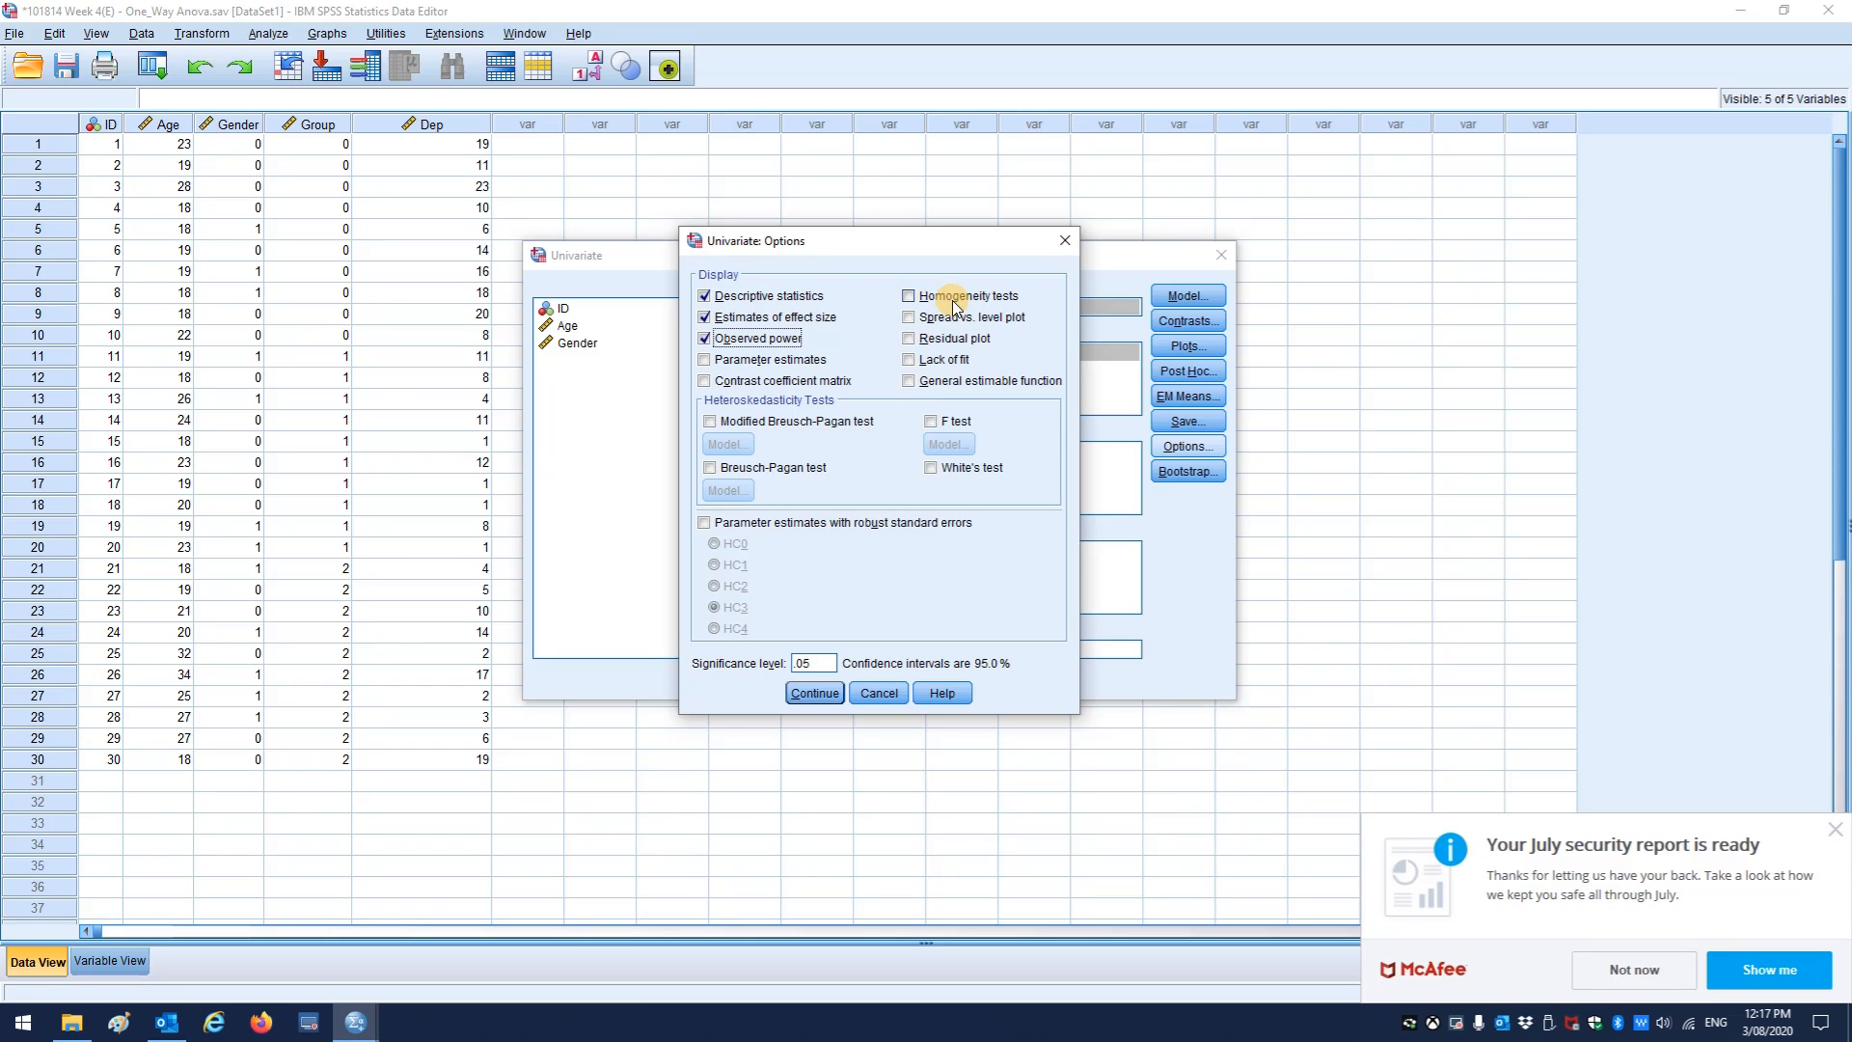
{"action": "left_click", "coordinate": [910, 295]}
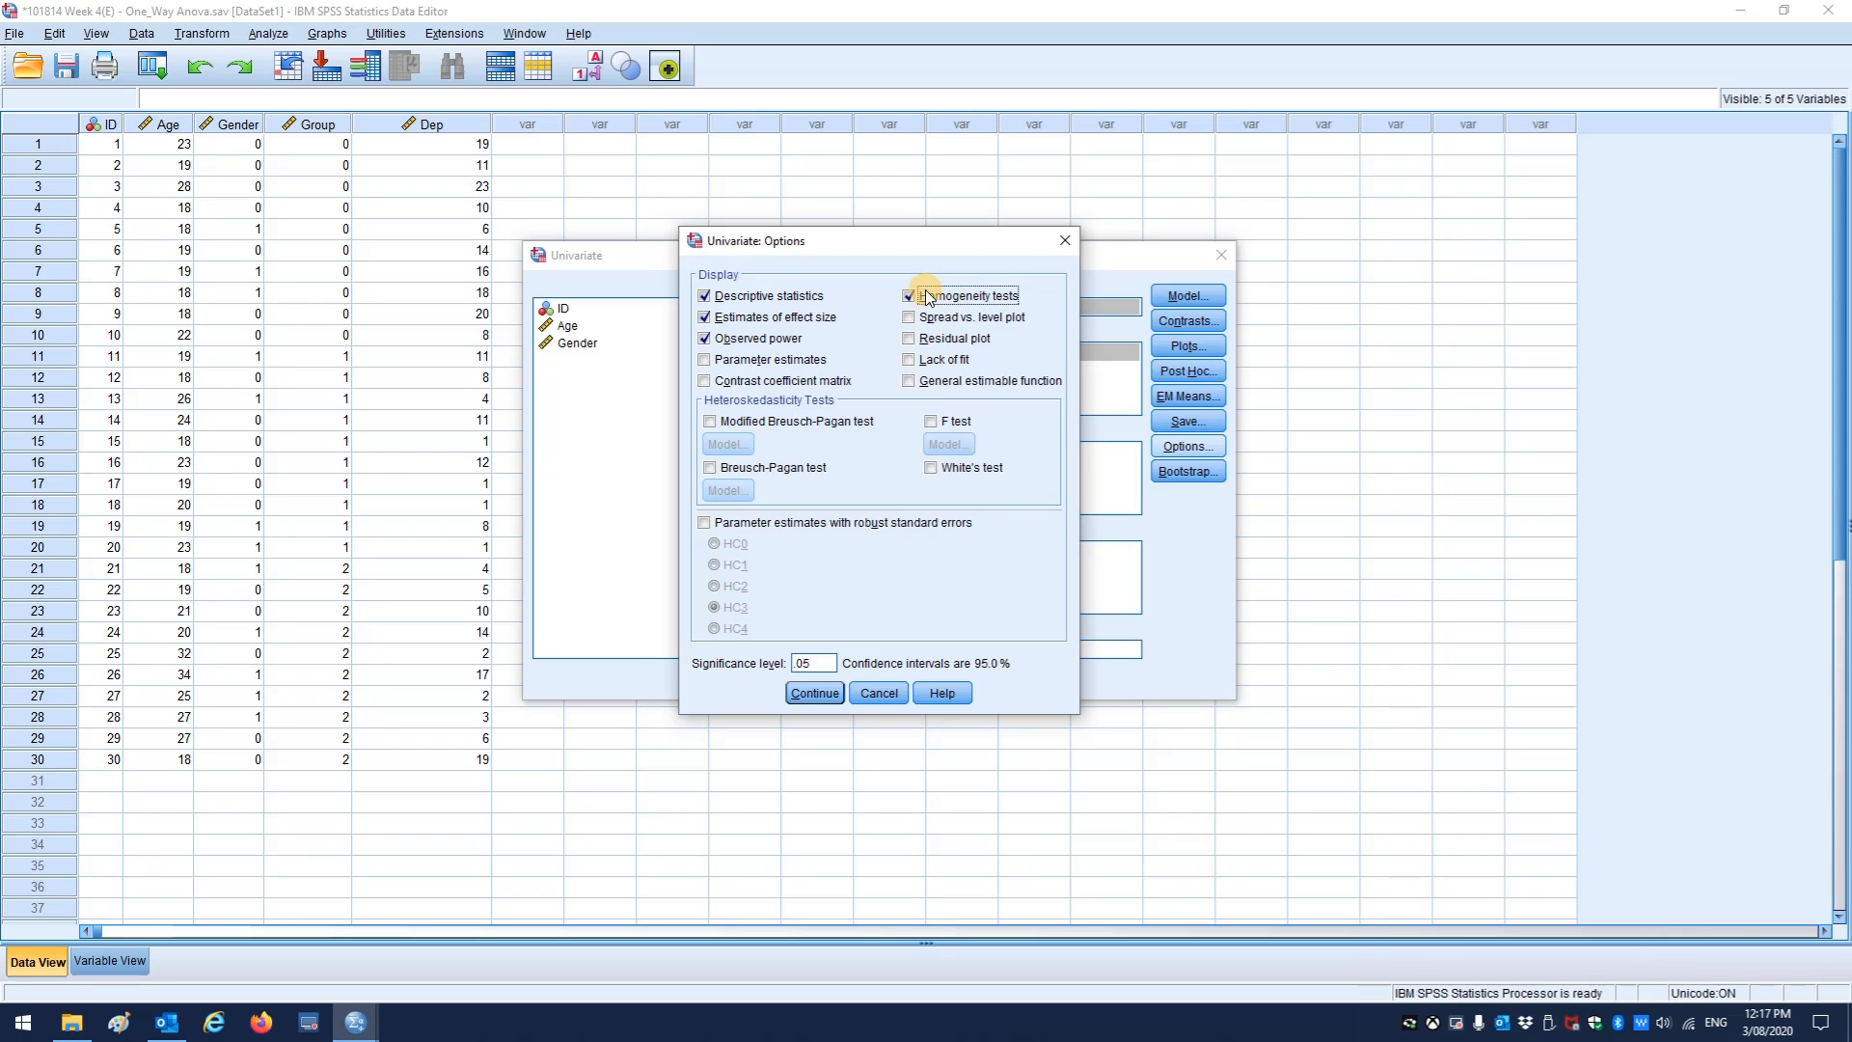
{"action": "left_click", "coordinate": [909, 295]}
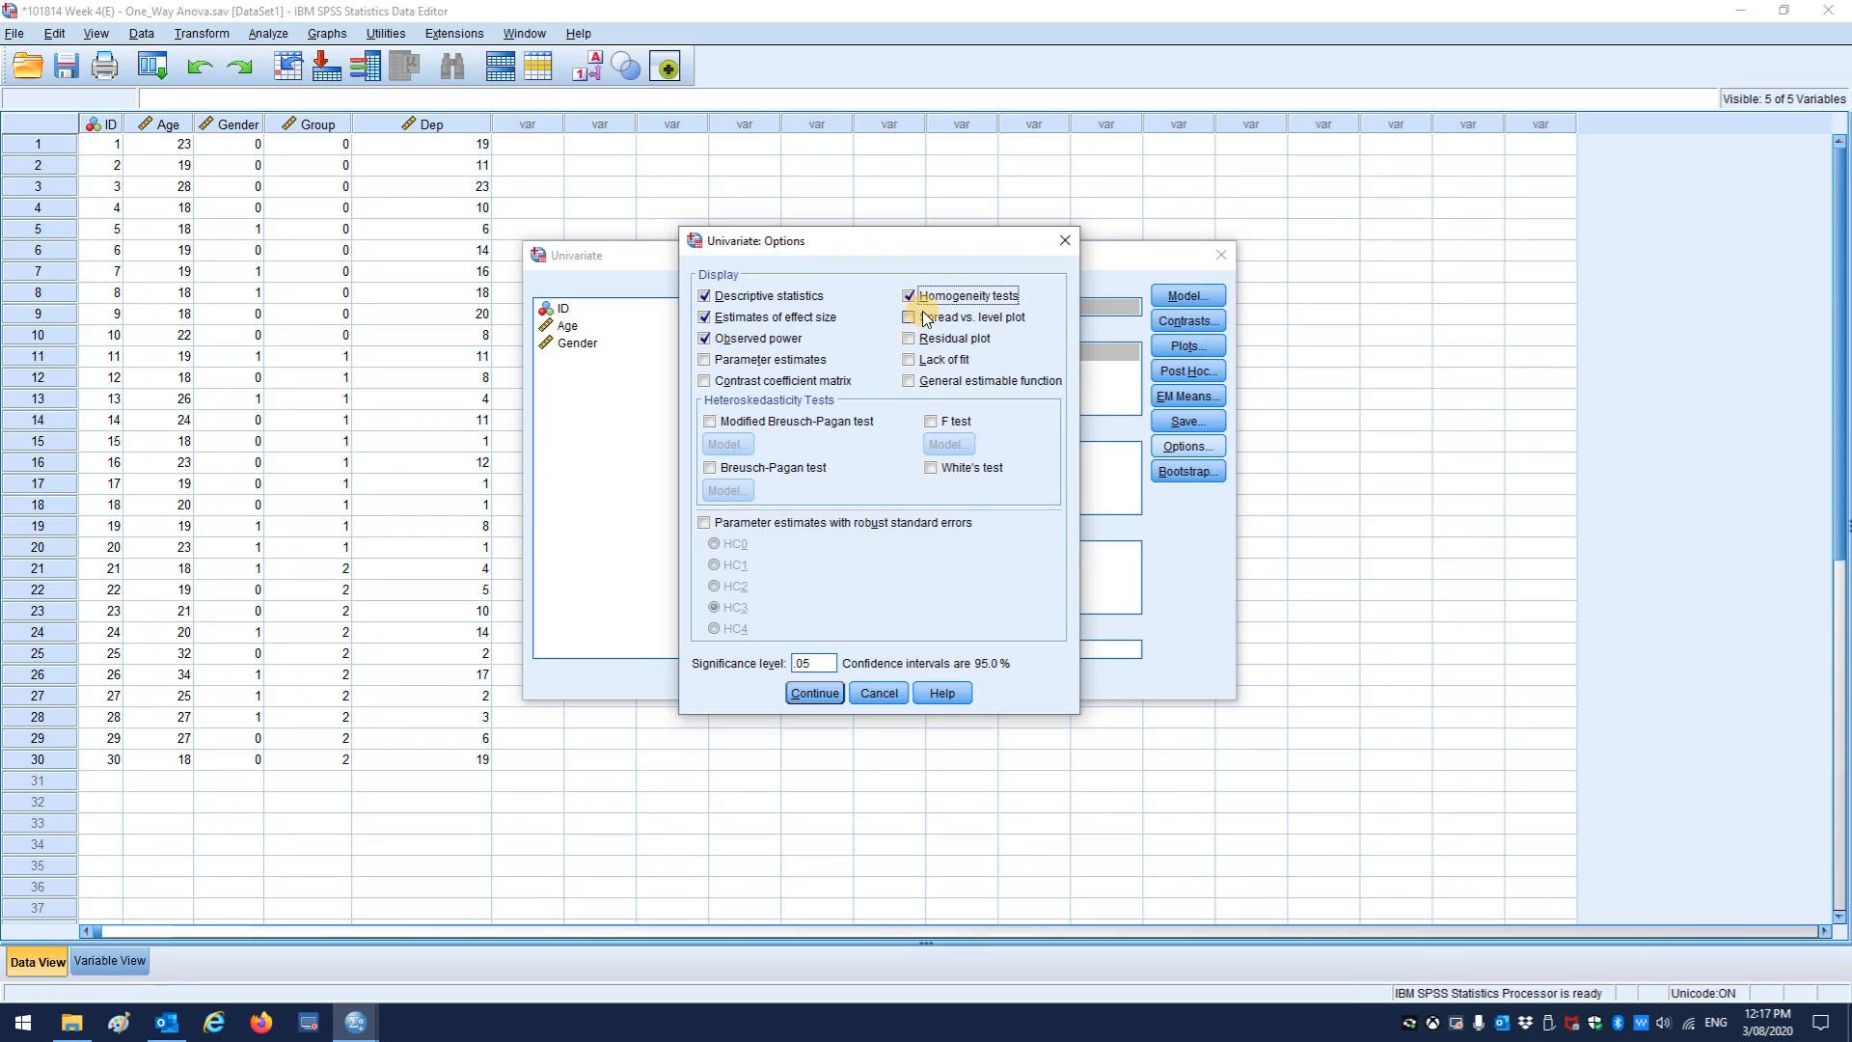
{"action": "left_click", "coordinate": [812, 693]}
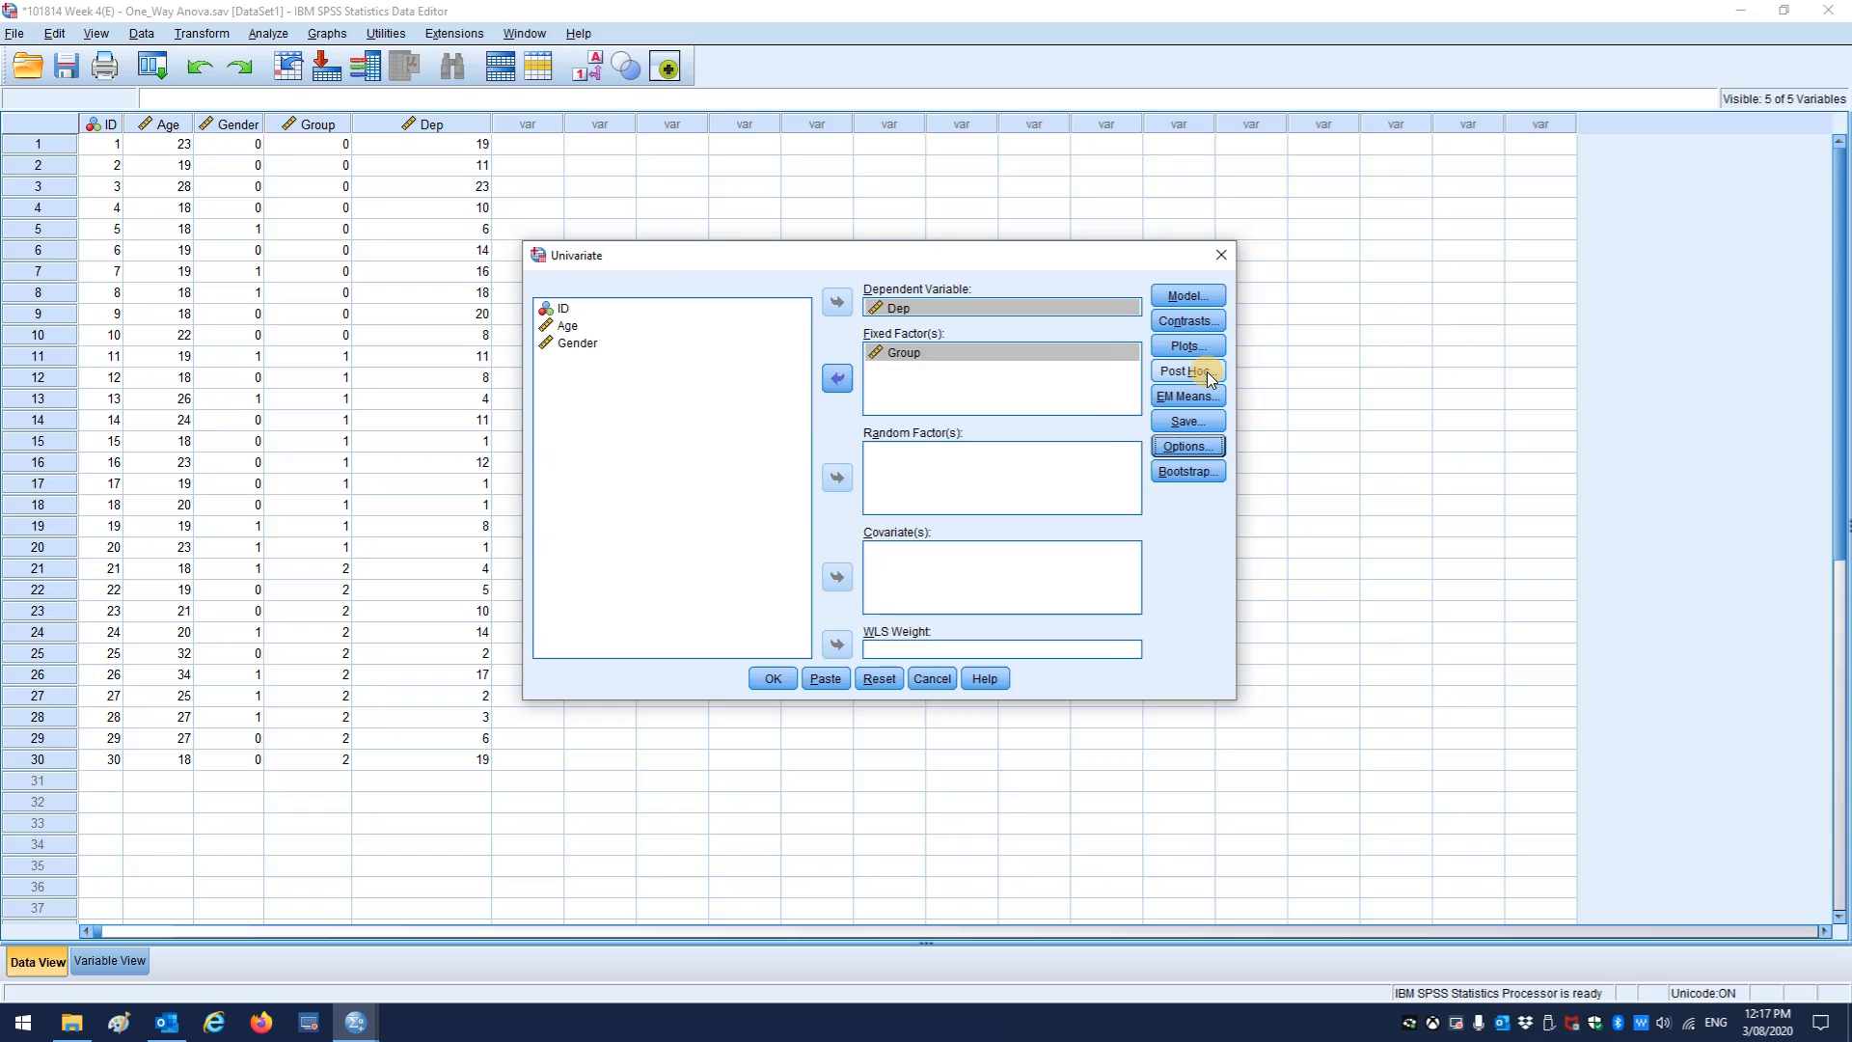
- Add Group estimated marginal means with Sidak-adjusted main-effect comparisons, then paste the UNIANOVA syntax
{"action": "left_click", "coordinate": [1186, 369]}
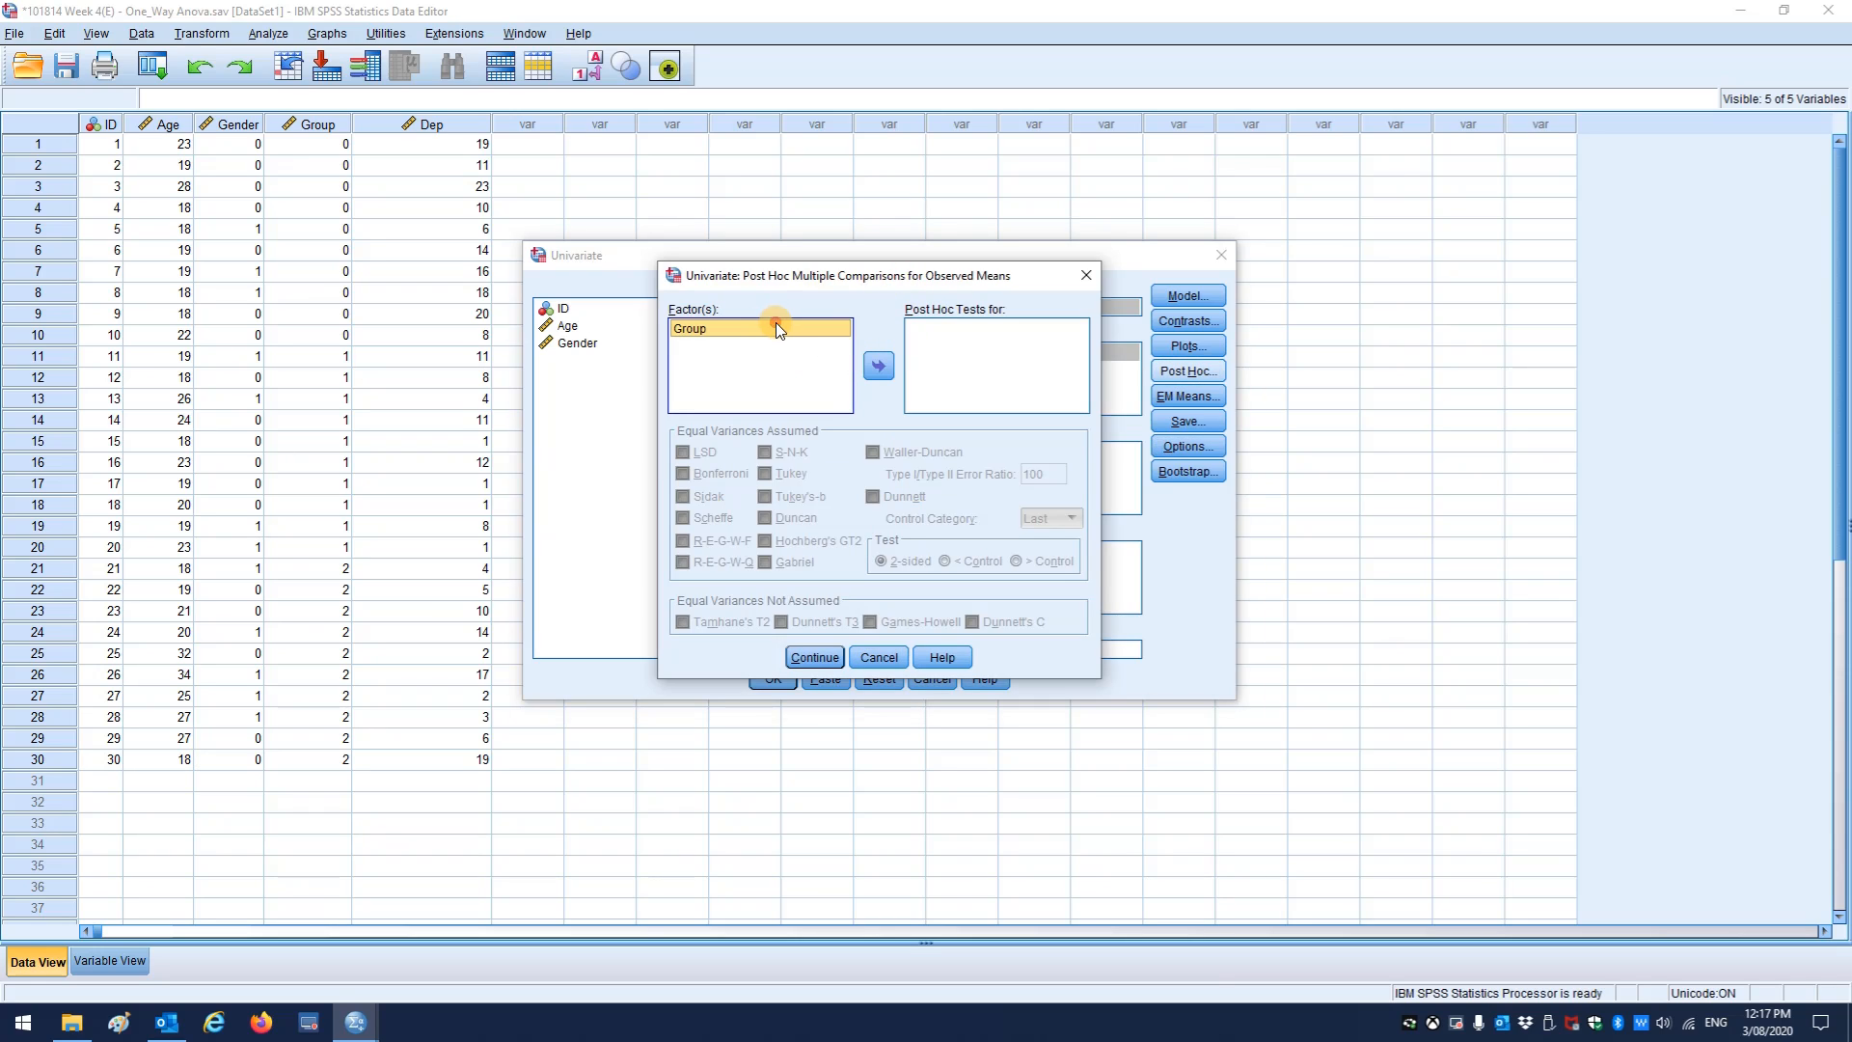
{"action": "mouse_move", "coordinate": [851, 360]}
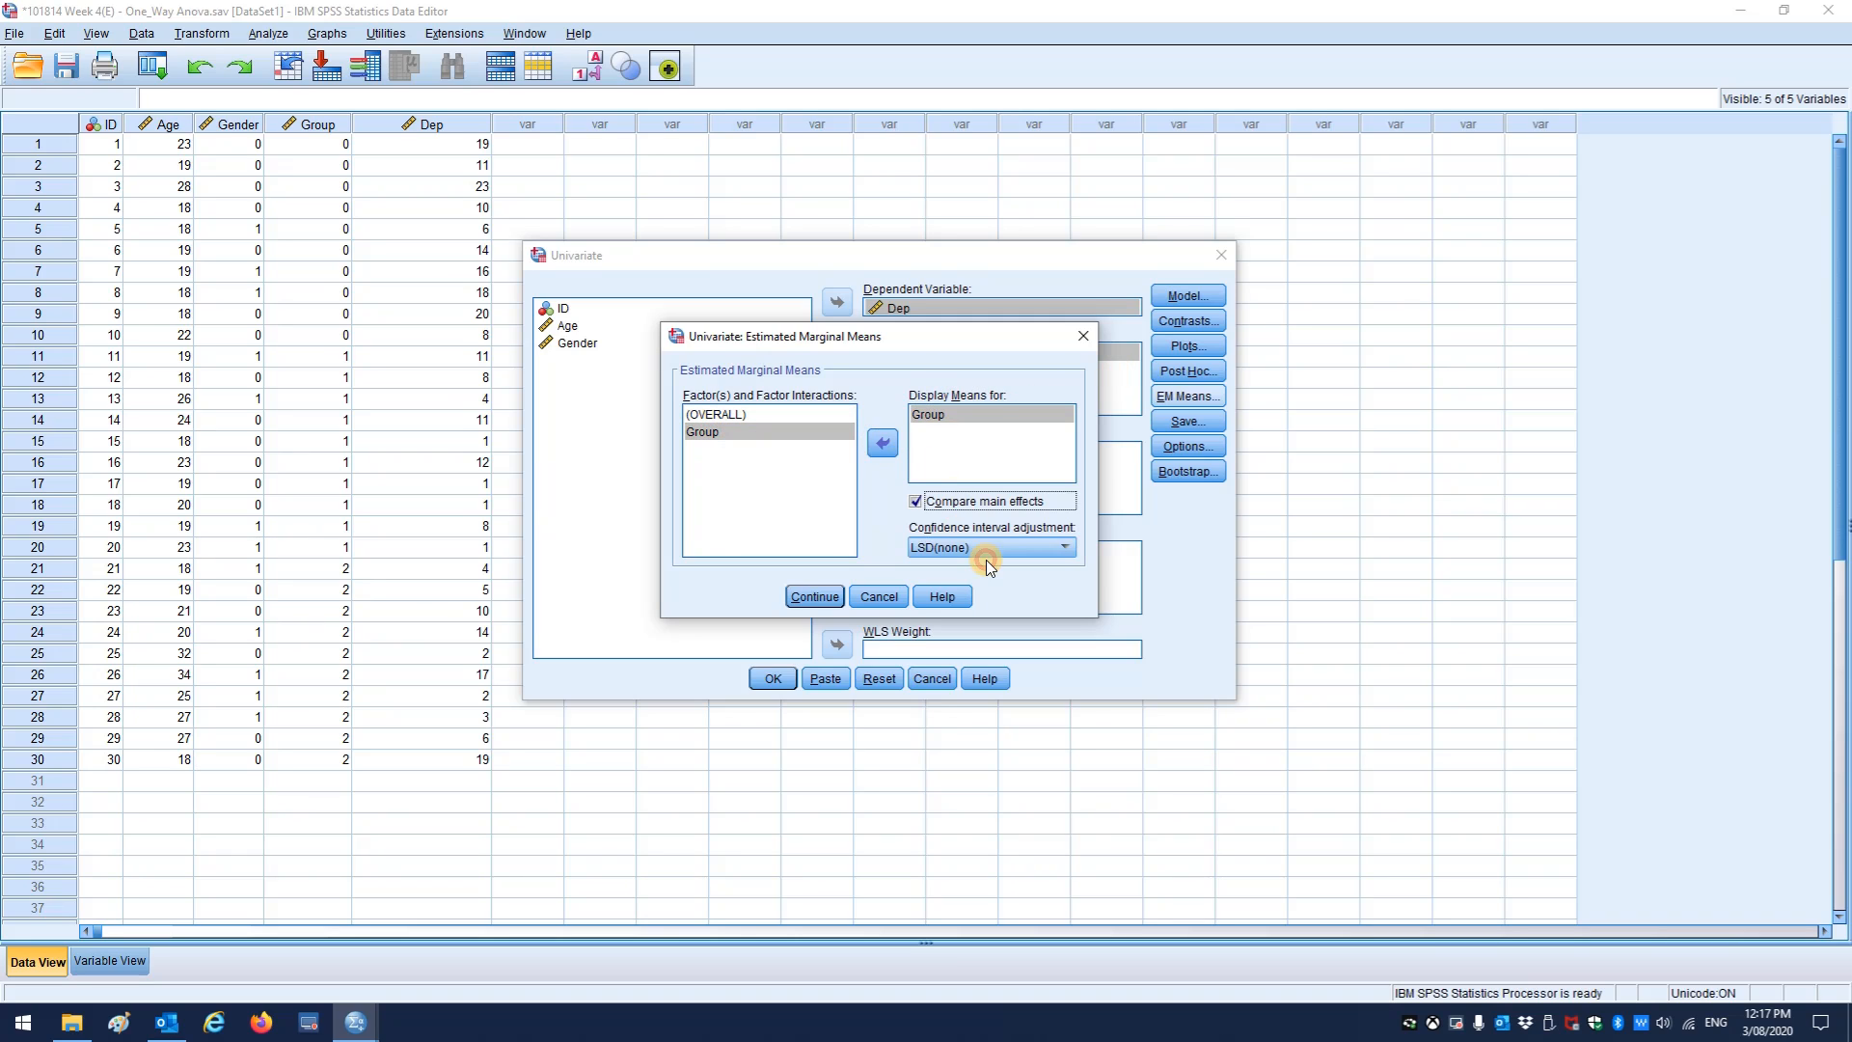
{"action": "left_click", "coordinate": [990, 547]}
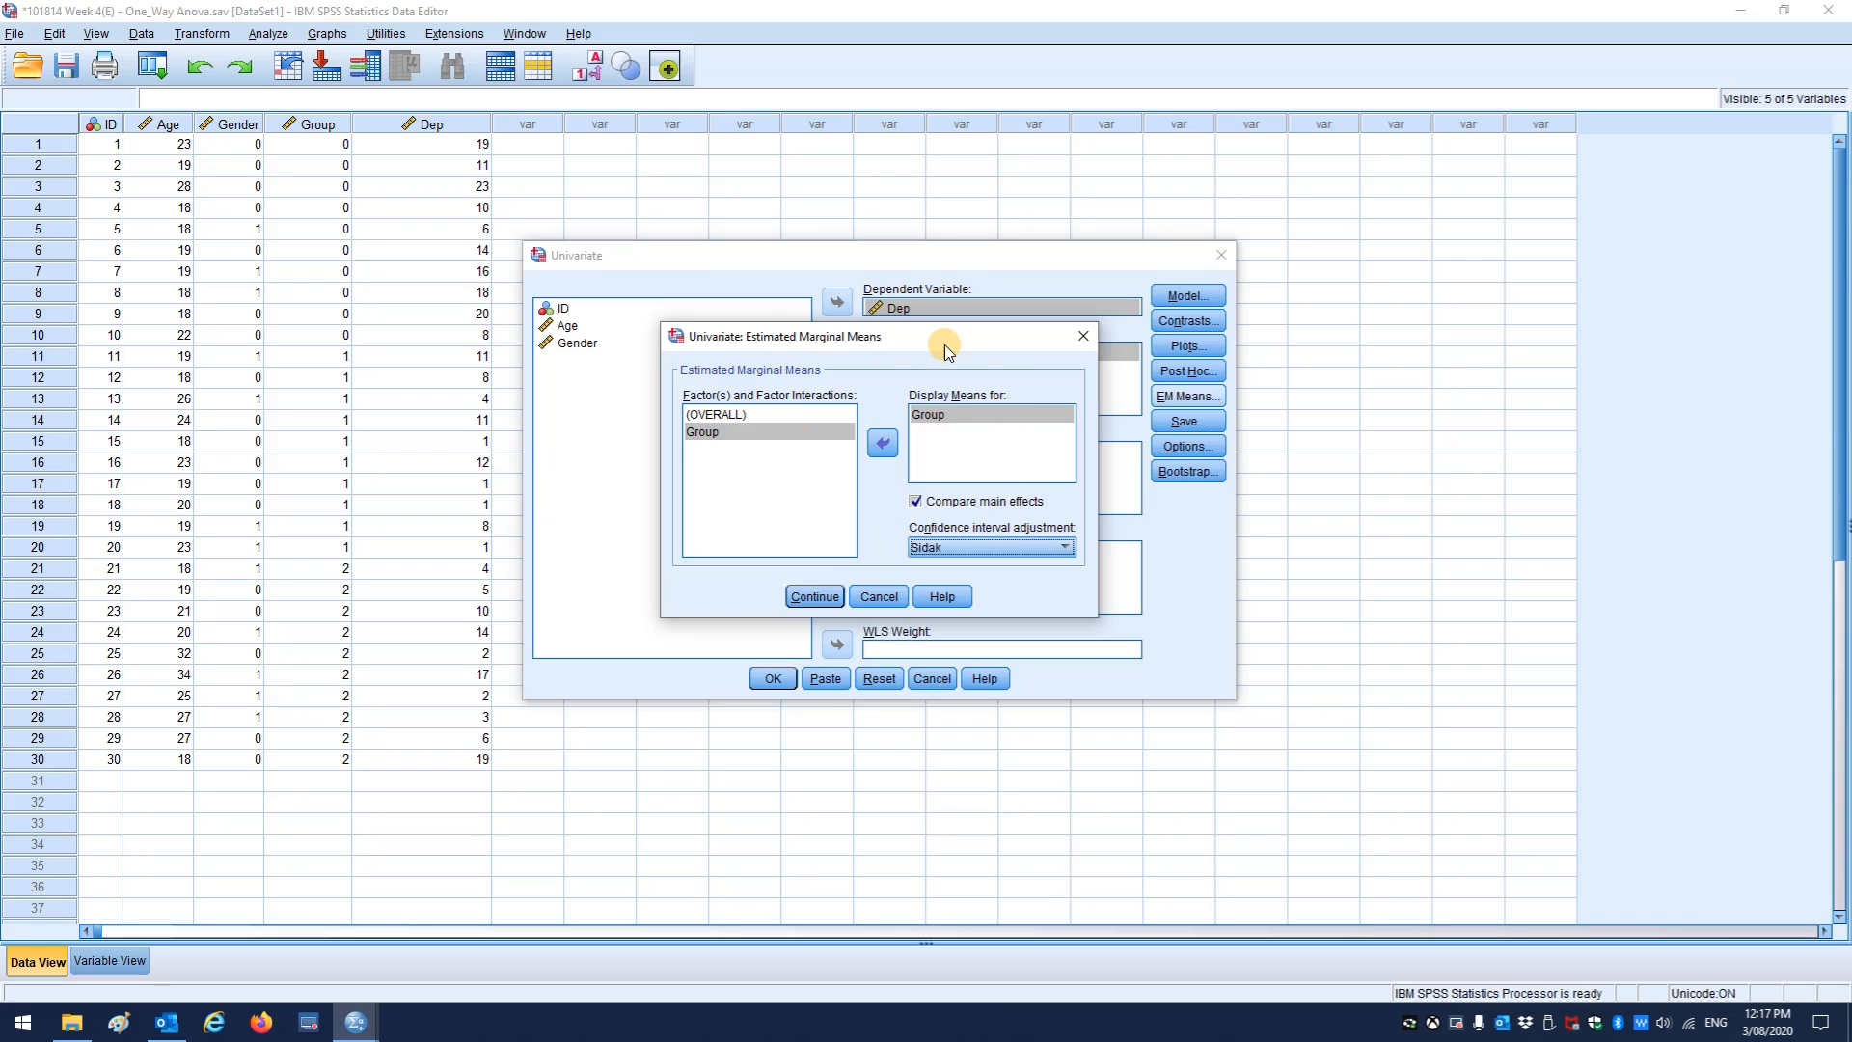
{"action": "left_click", "coordinate": [812, 596]}
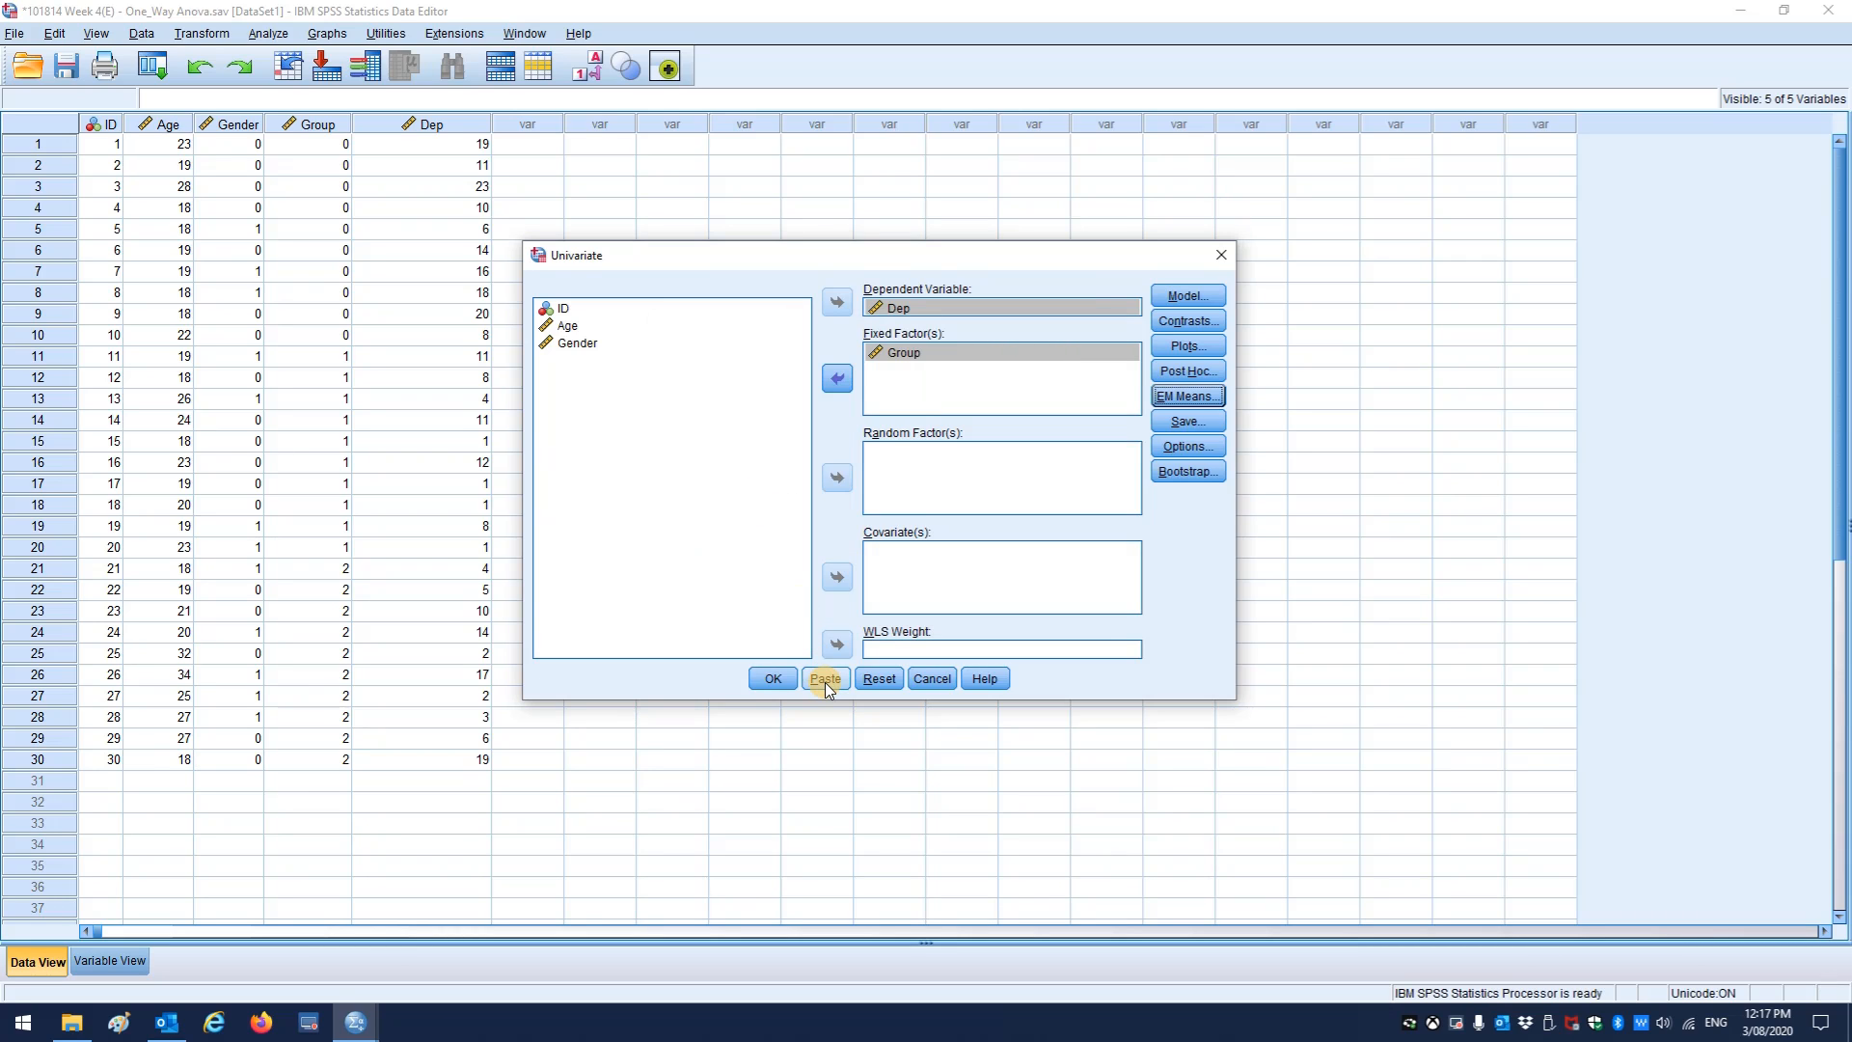
{"action": "left_click", "coordinate": [825, 678]}
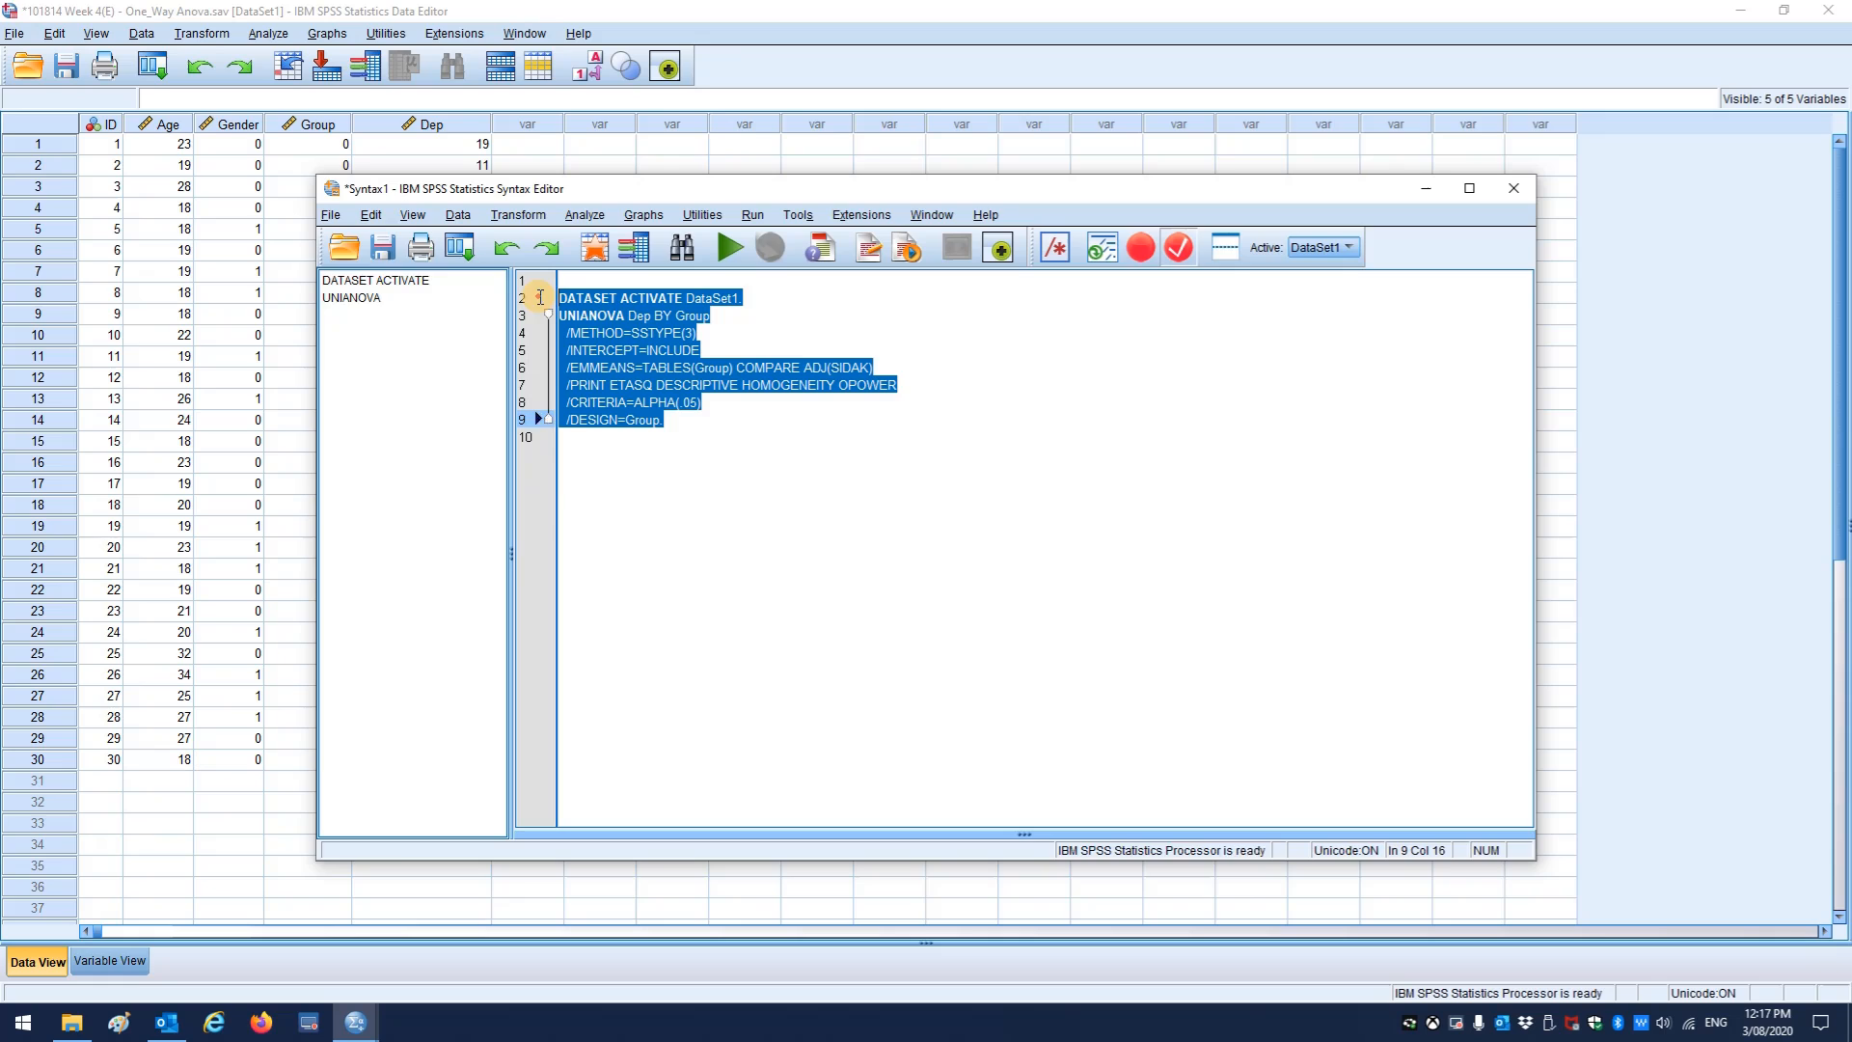
- Run the UNIANOVA syntax, maximize the Output Viewer and expand the Oneway outline node
{"action": "left_click", "coordinate": [730, 246]}
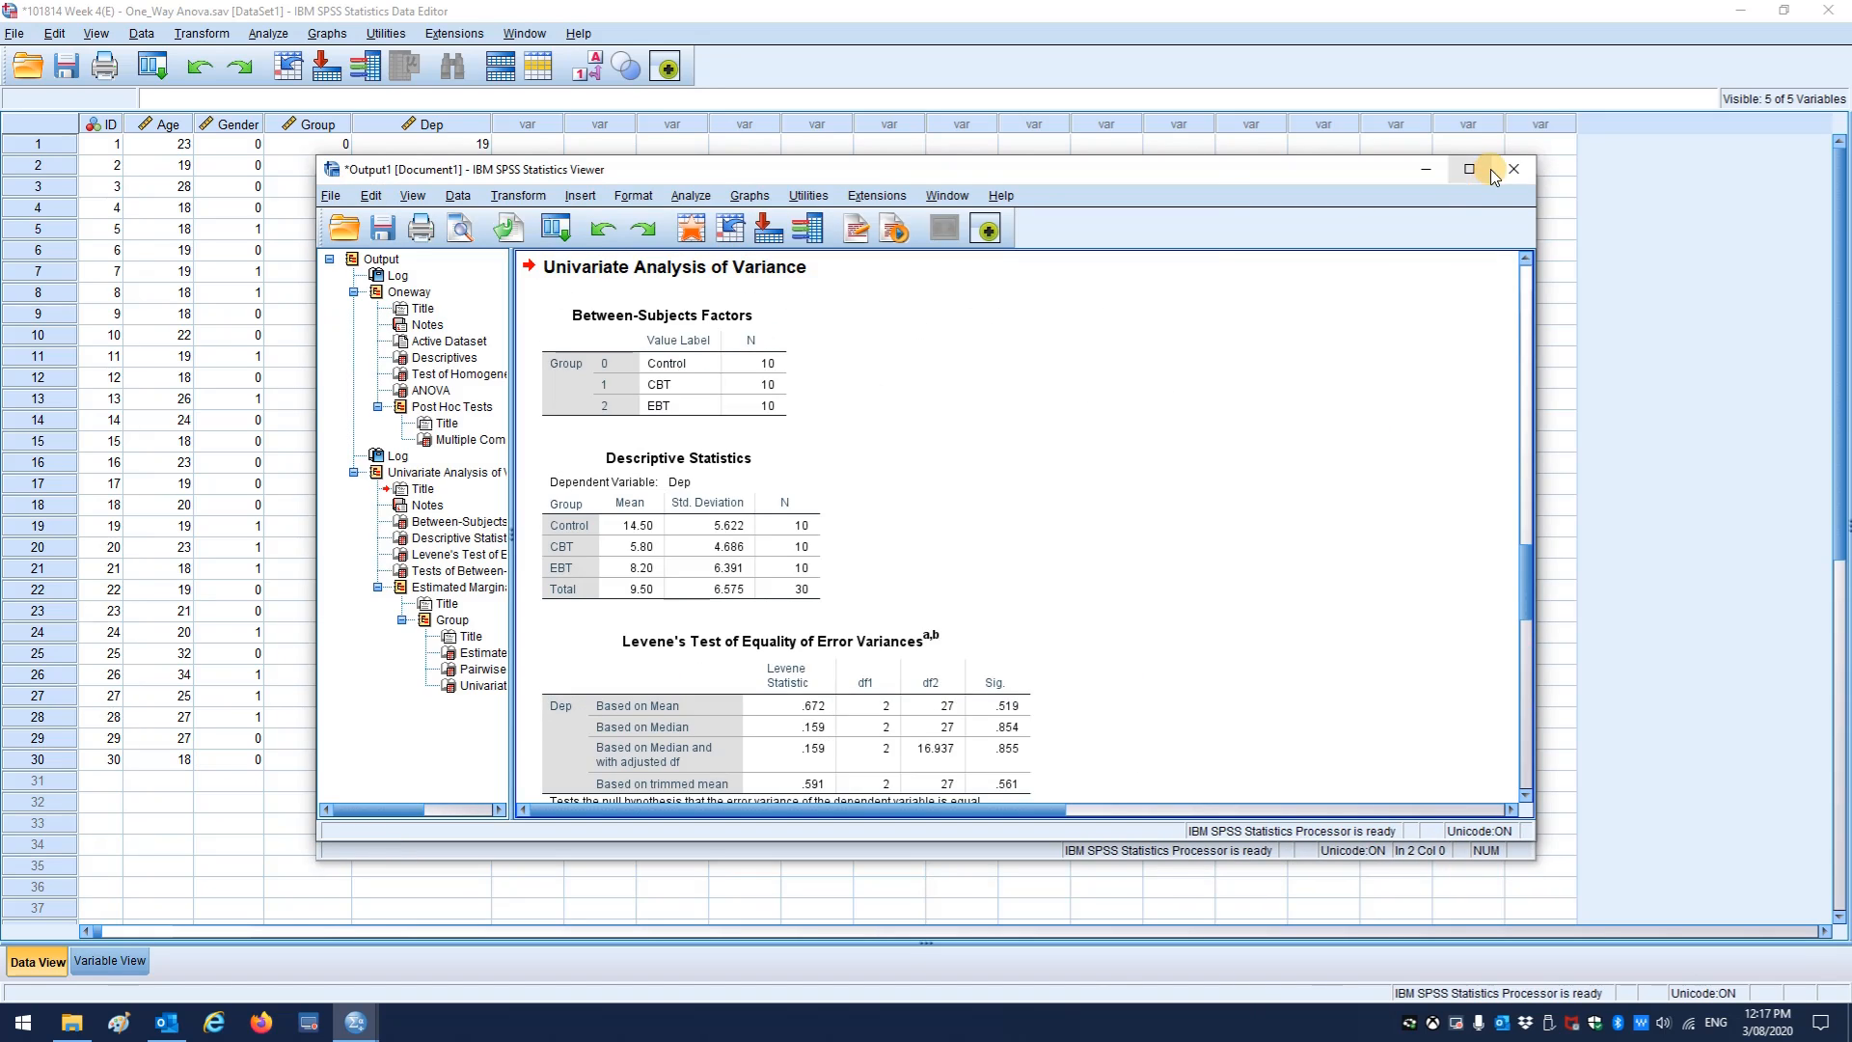
{"action": "left_click", "coordinate": [1469, 168]}
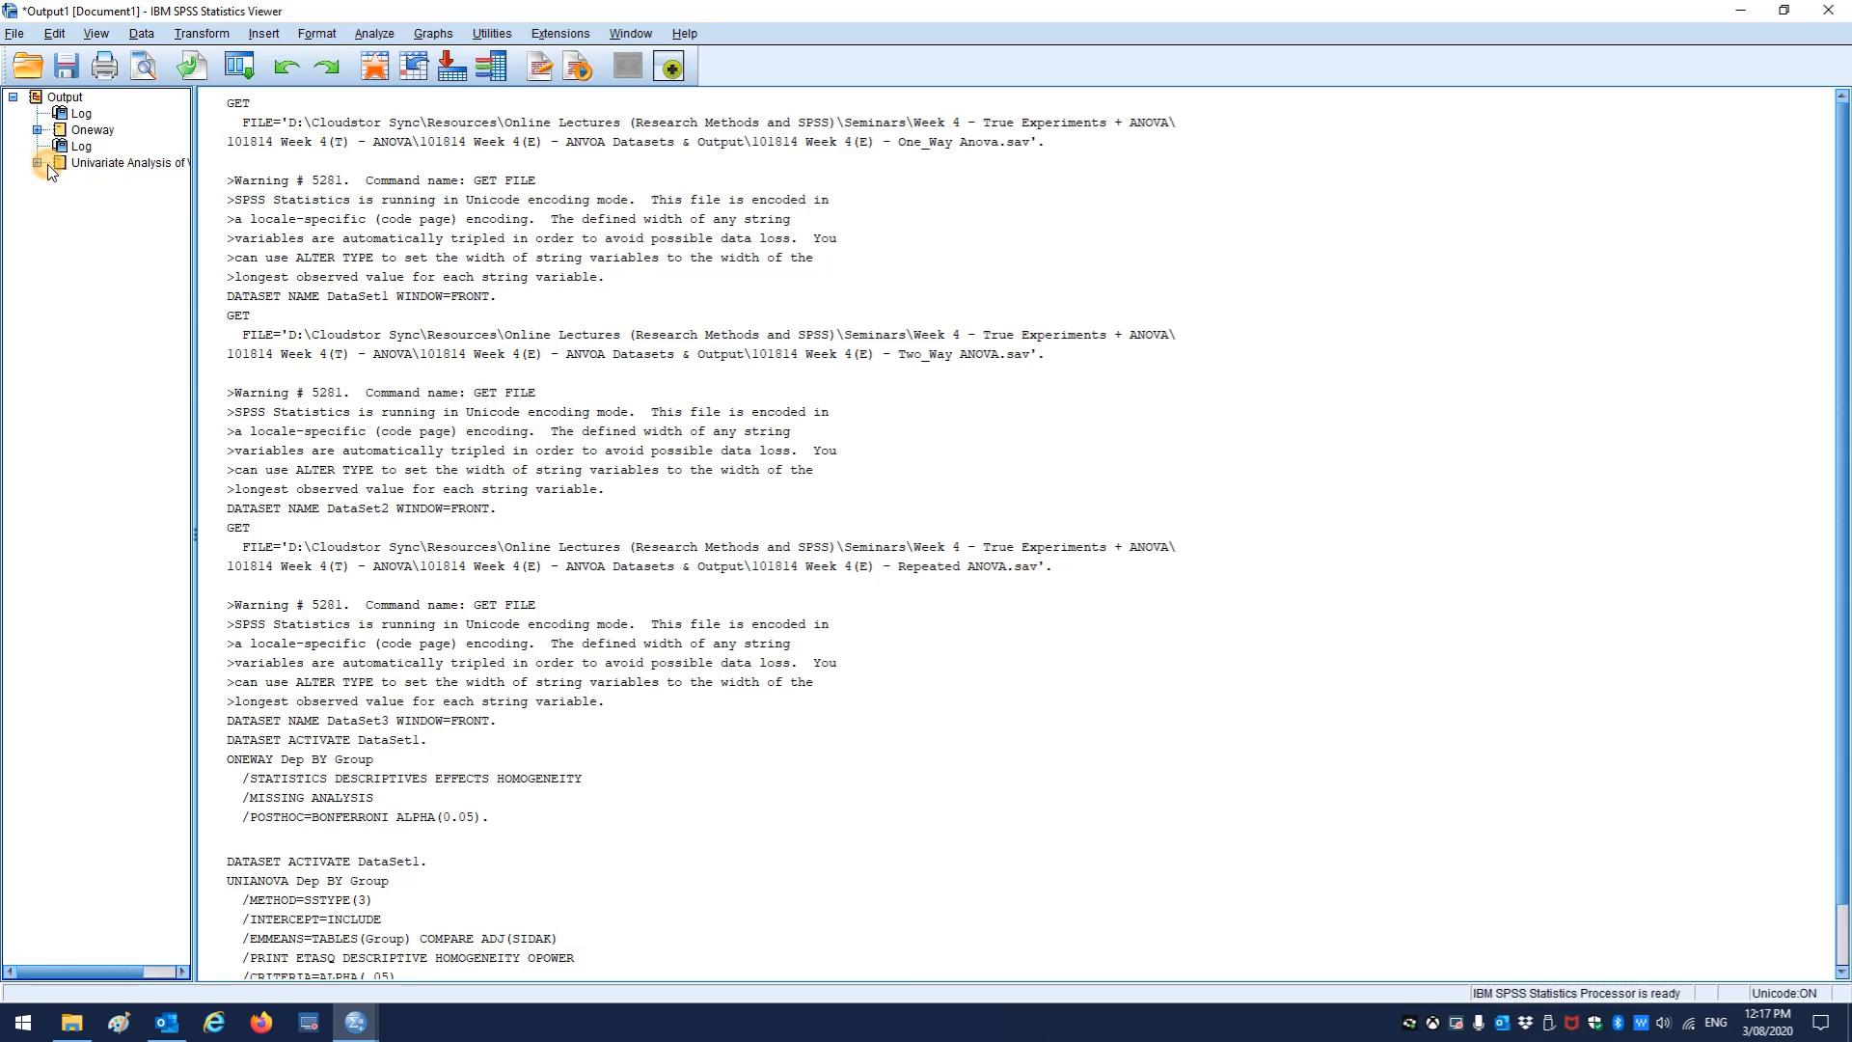
{"action": "left_click", "coordinate": [92, 130]}
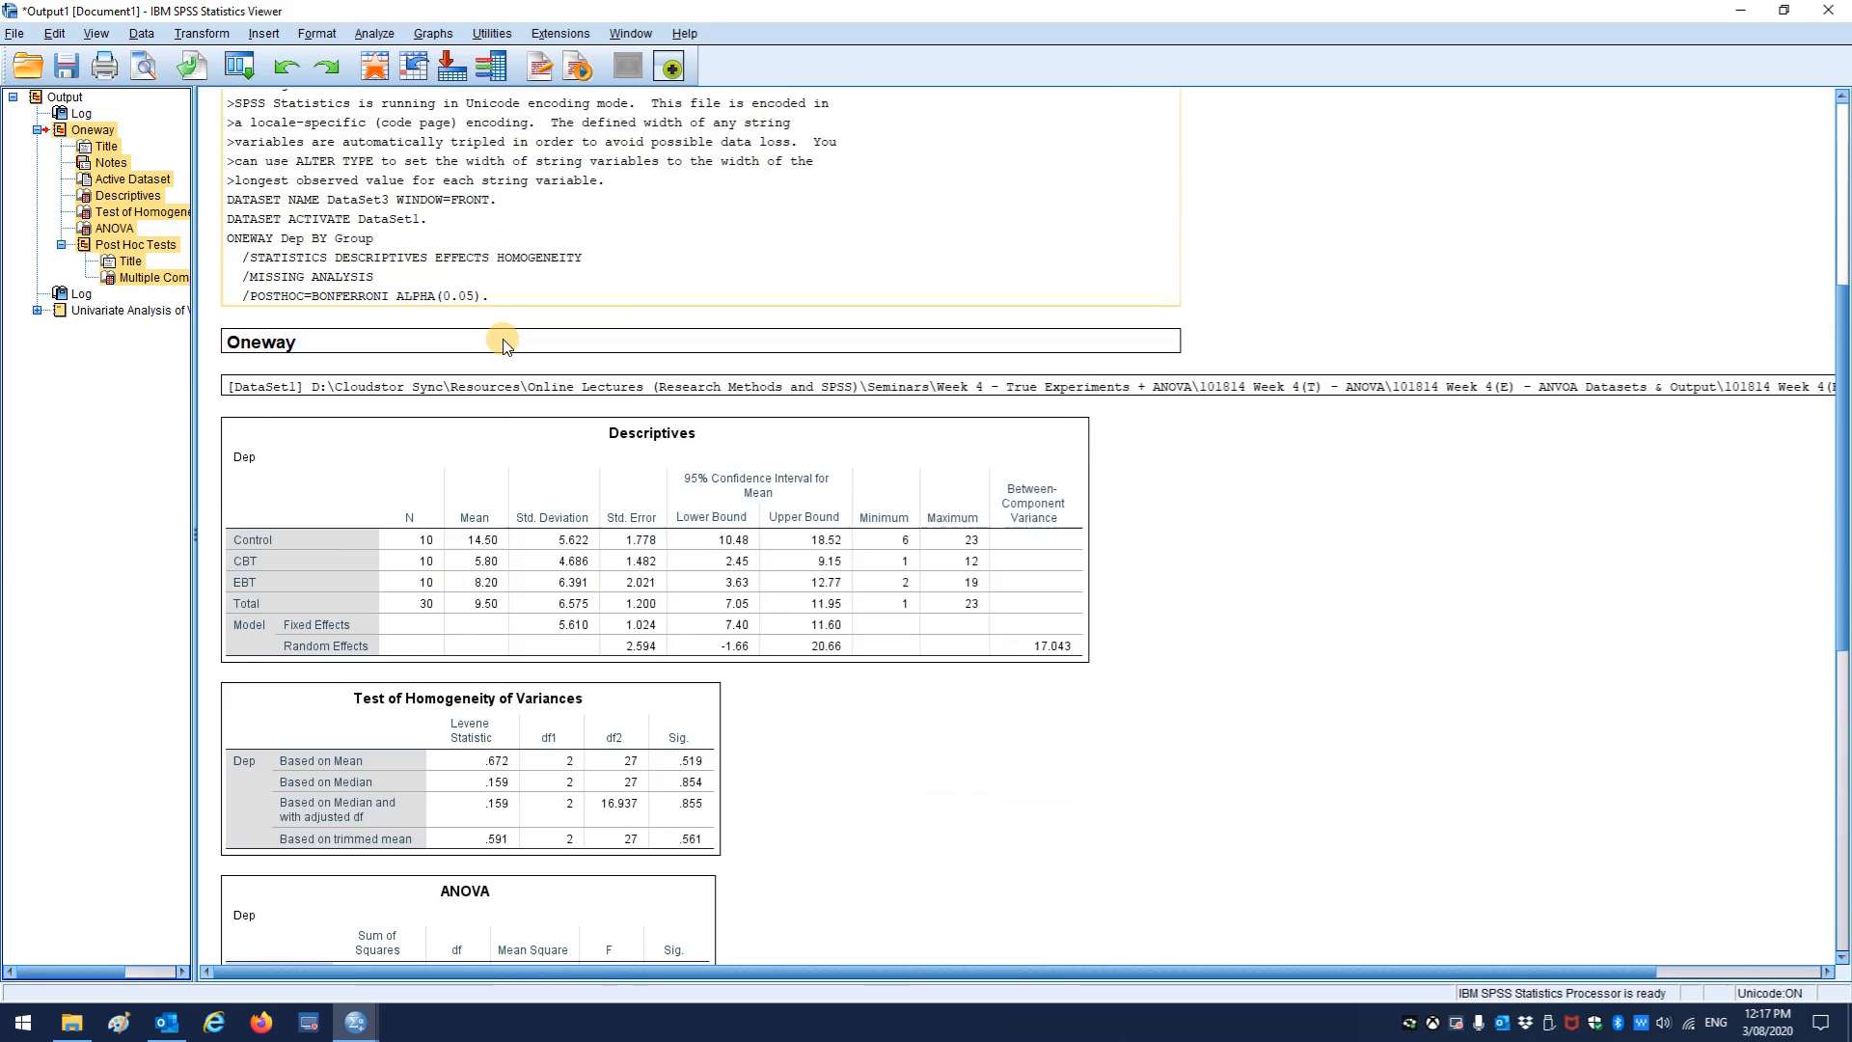
- Scroll through the Oneway Descriptives, Homogeneity, ANOVA and Bonferroni Multiple Comparisons tables
{"action": "scroll", "scroll_direction": "down", "scroll_amount": 3}
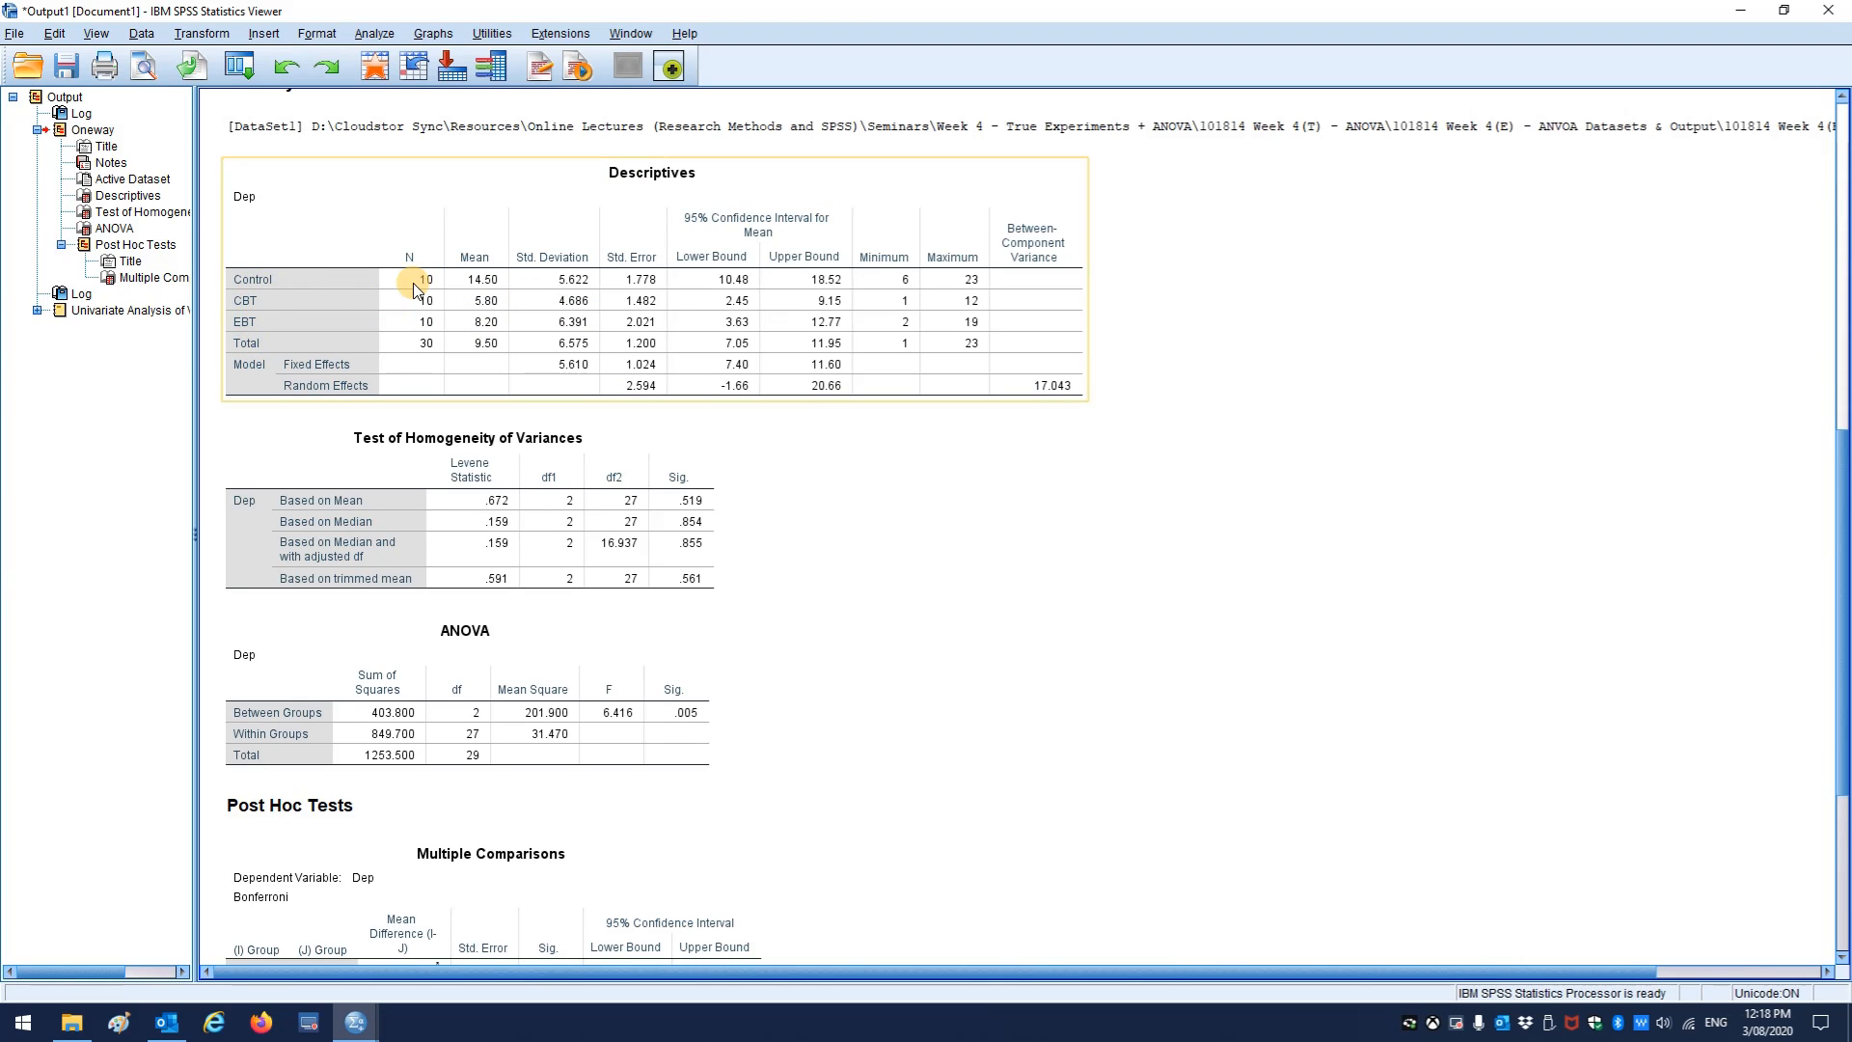
{"action": "mouse_move", "coordinate": [551, 328]}
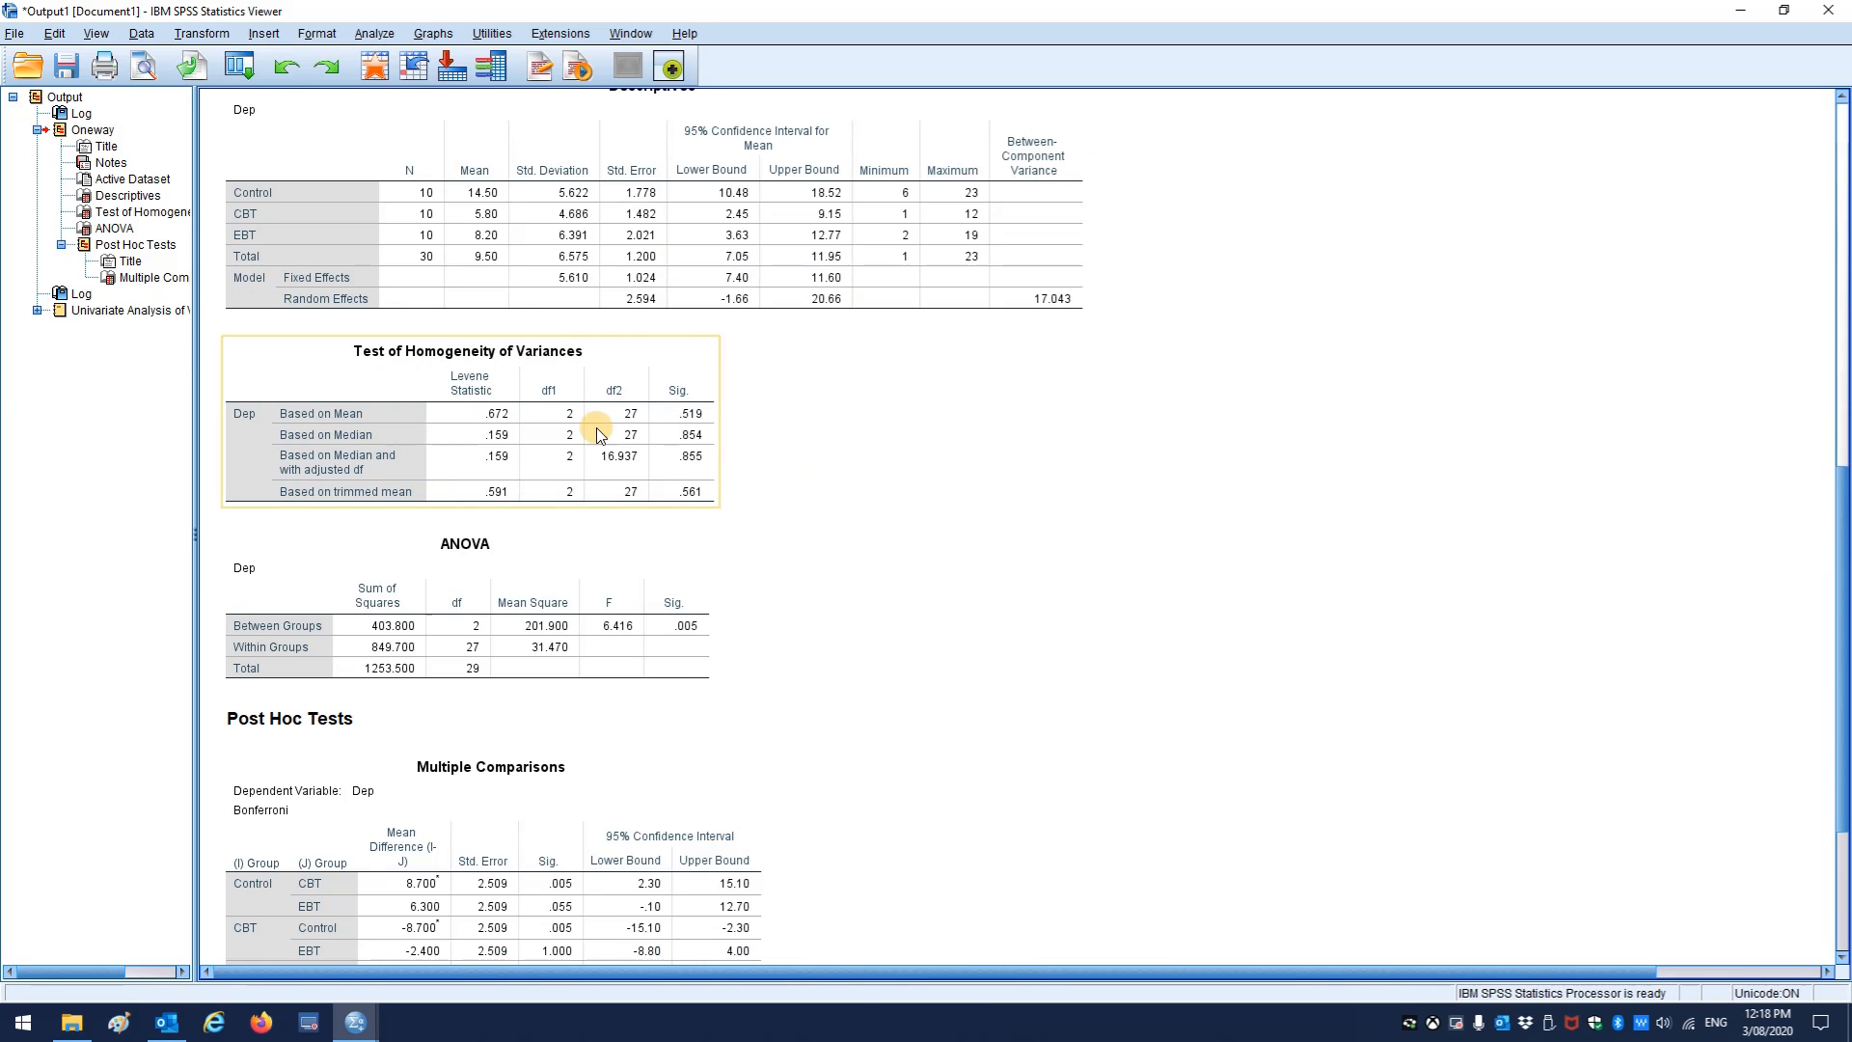
{"action": "mouse_move", "coordinate": [591, 446]}
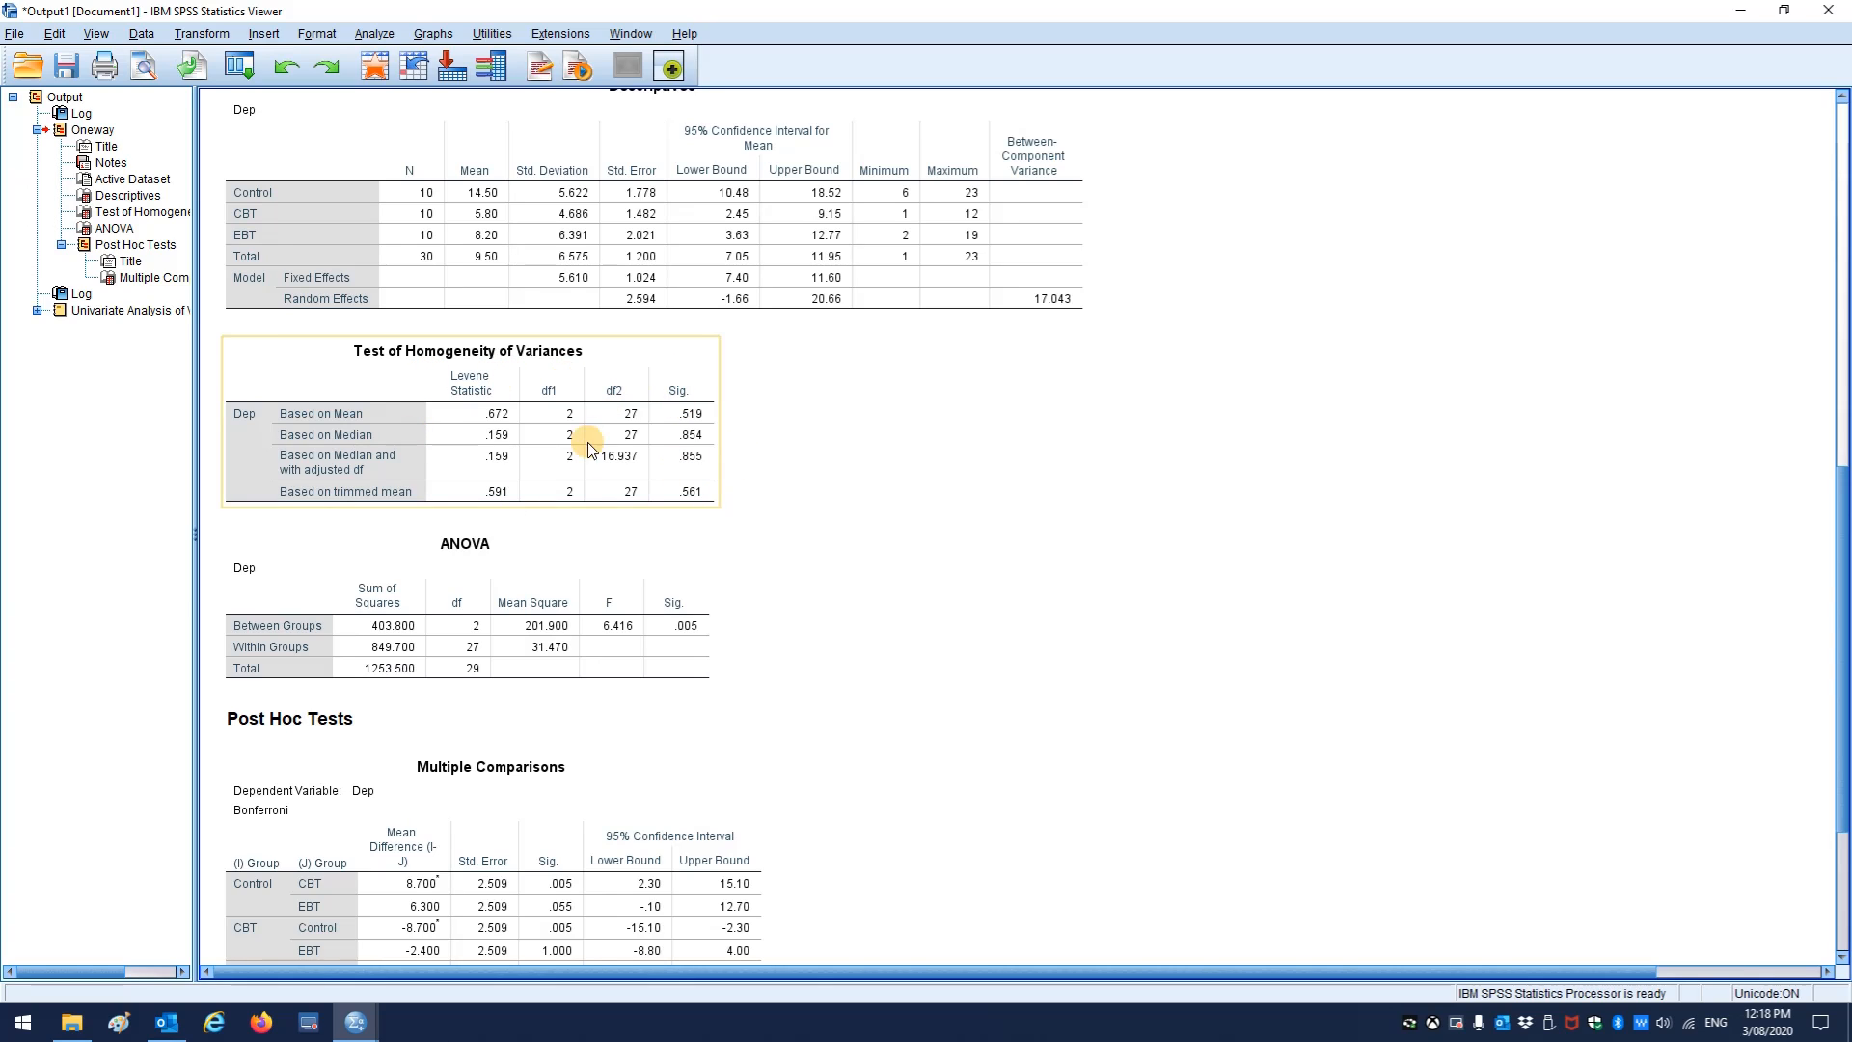
{"action": "mouse_move", "coordinate": [722, 416]}
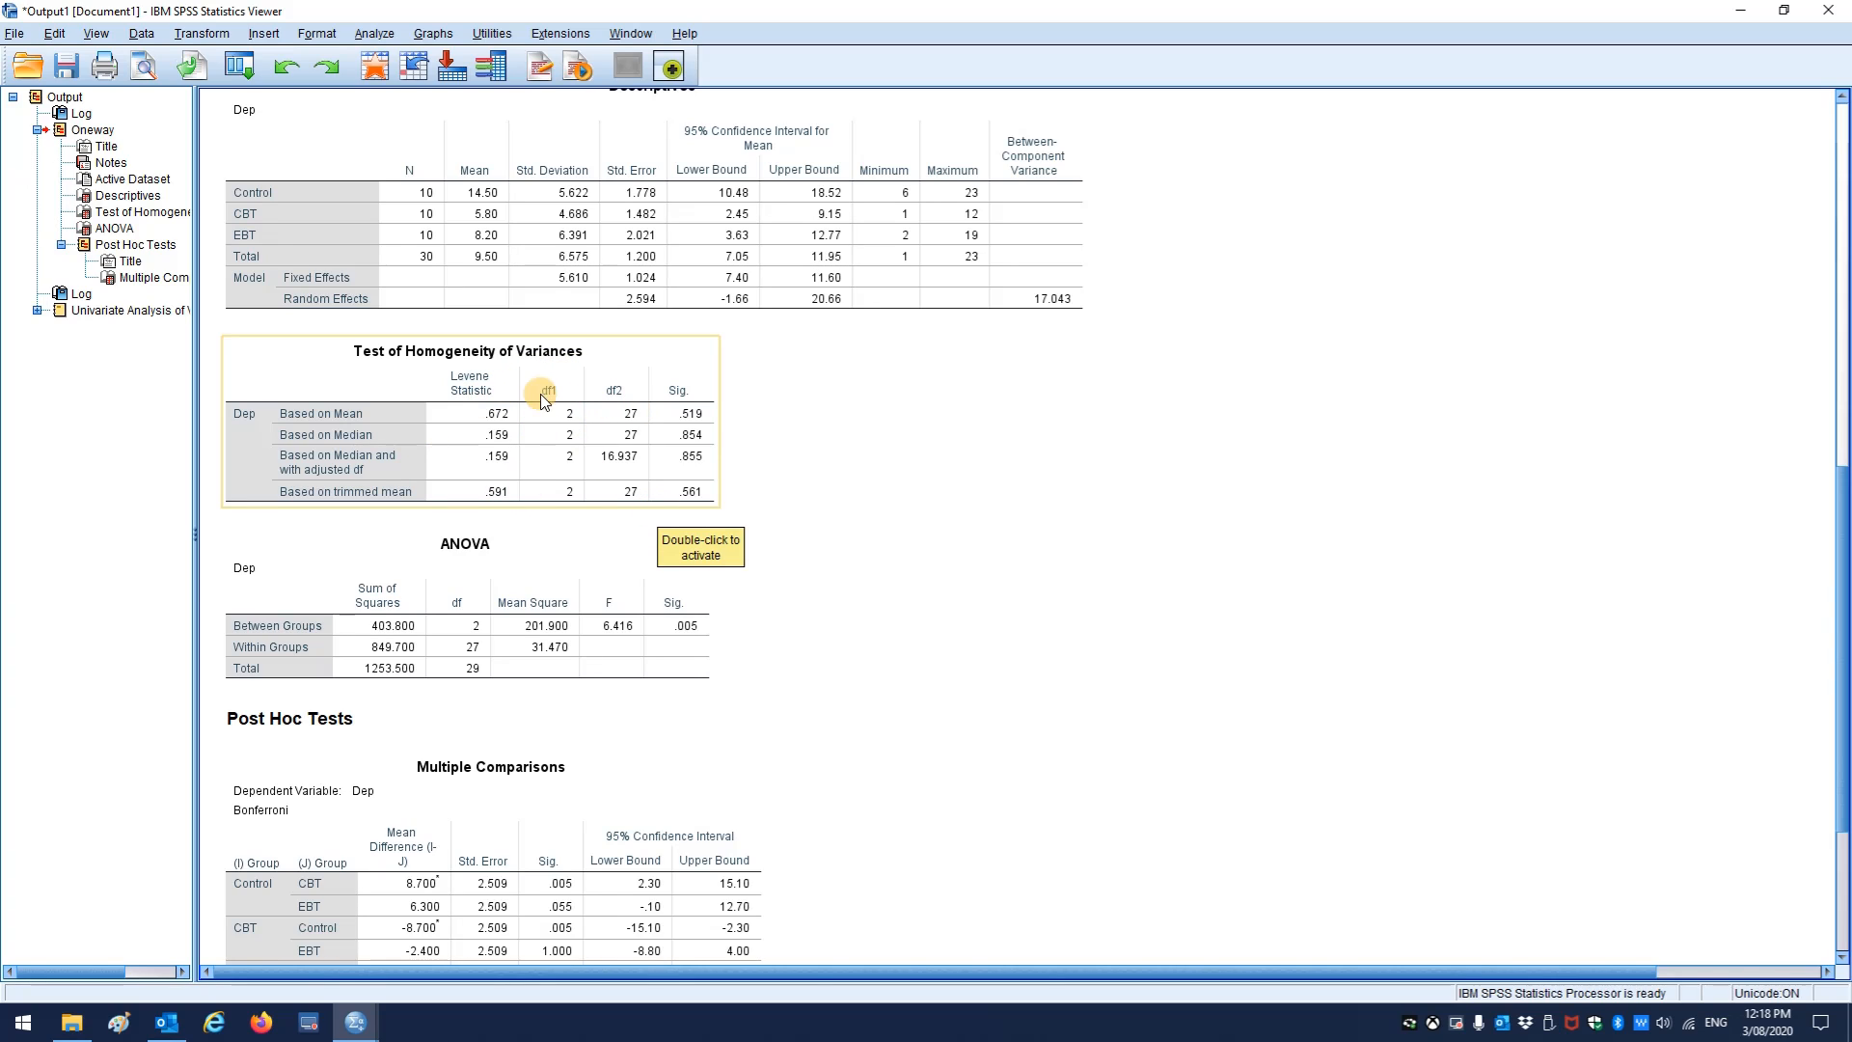
{"action": "mouse_move", "coordinate": [270, 422]}
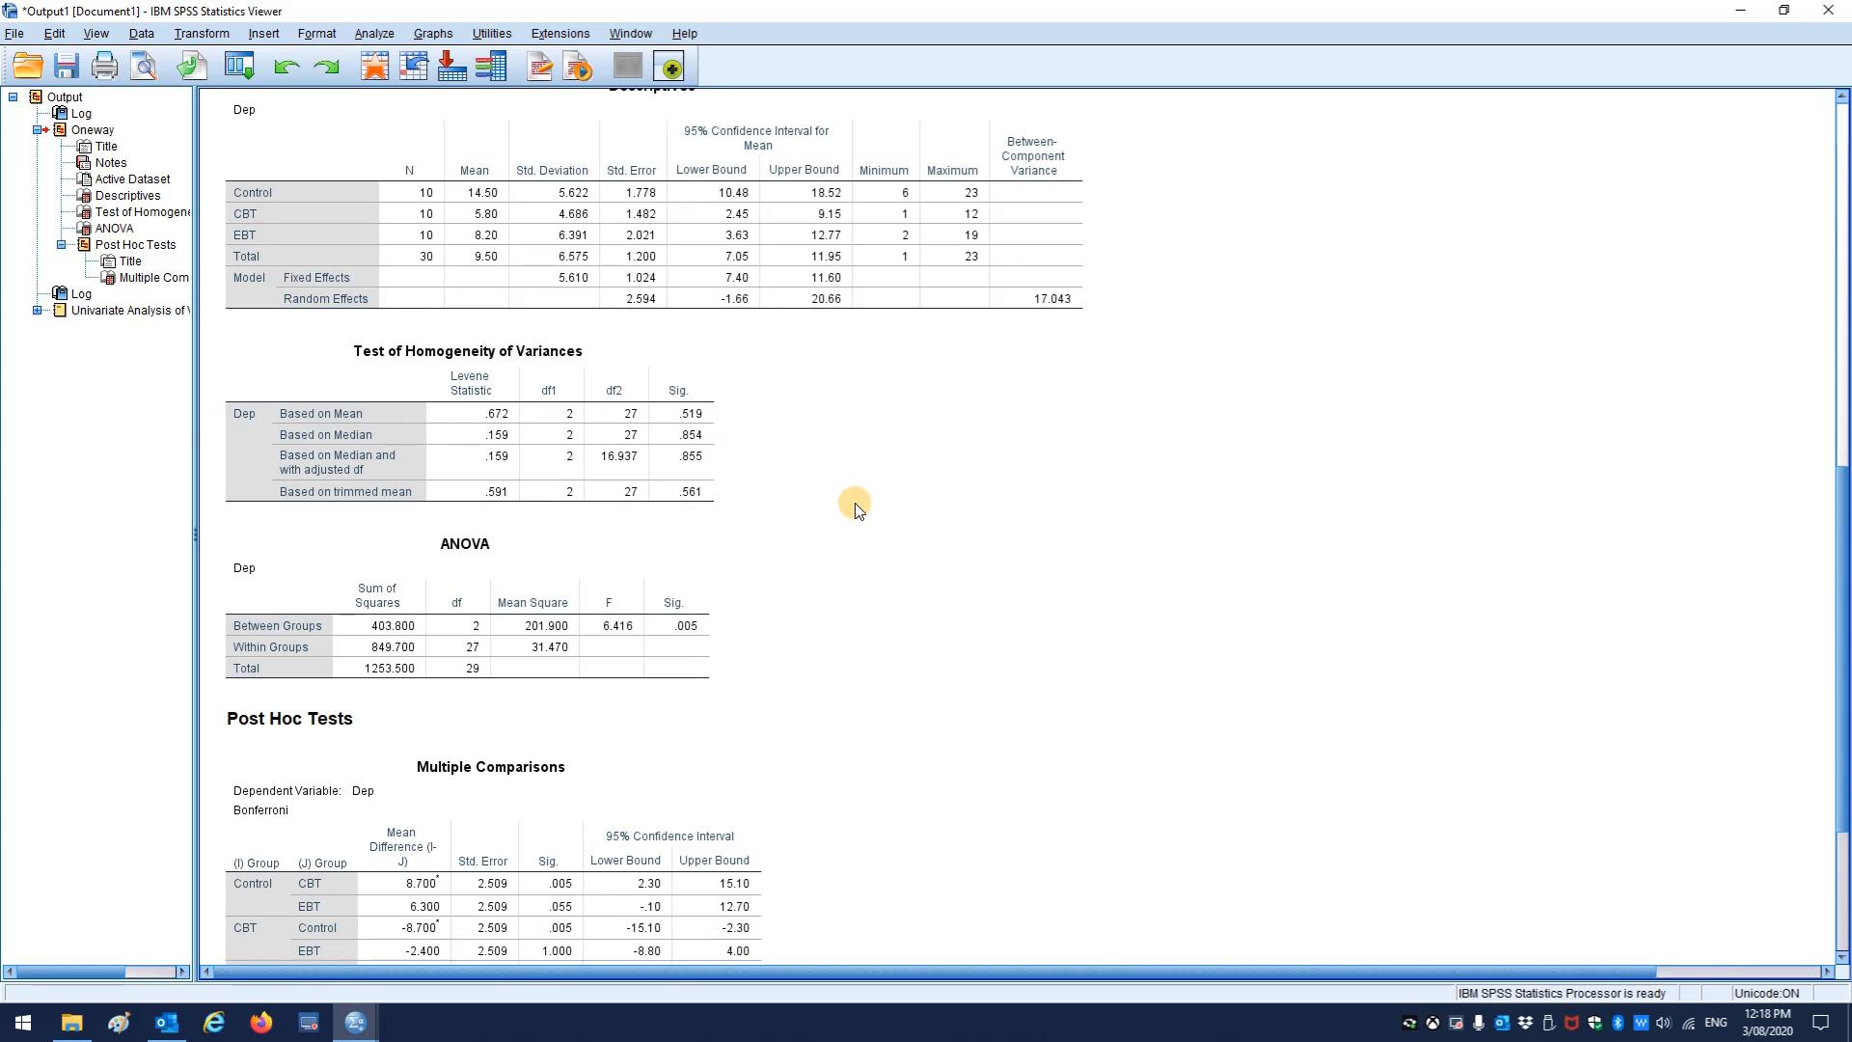
{"action": "scroll", "scroll_direction": "down", "scroll_amount": 3}
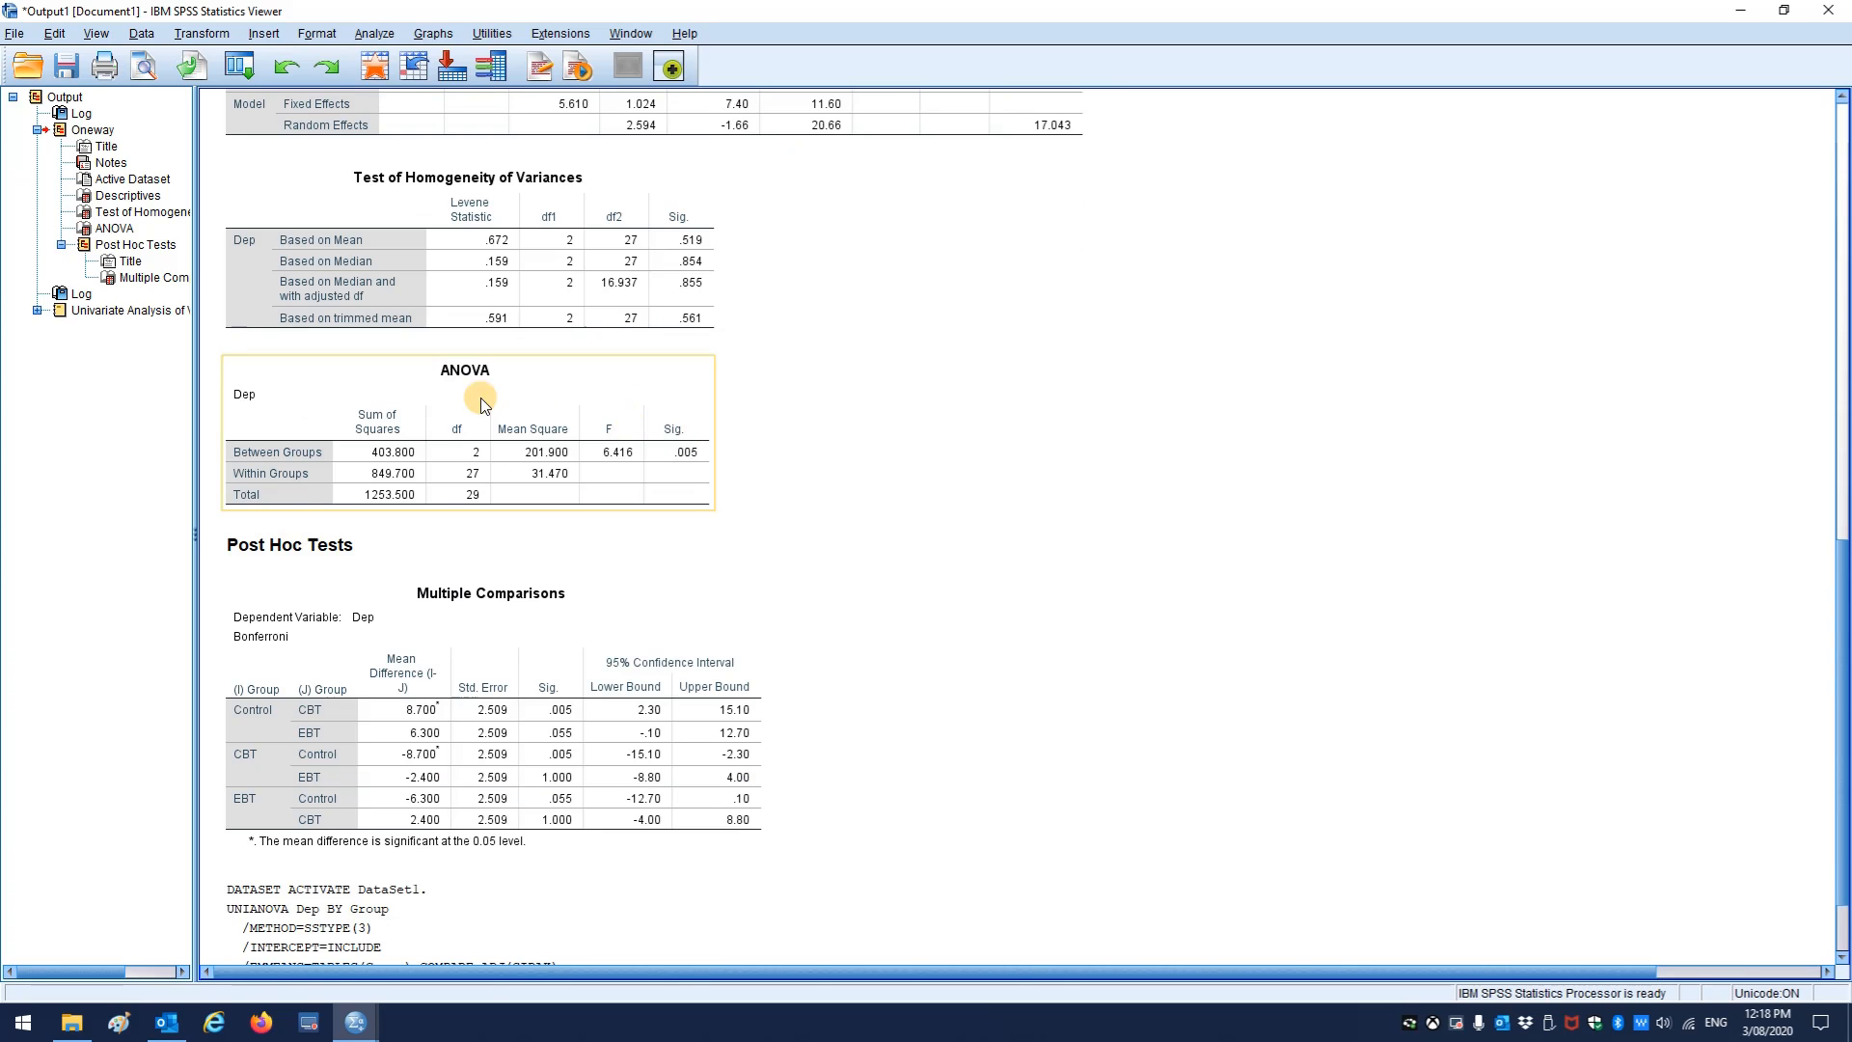
{"action": "mouse_move", "coordinate": [677, 451]}
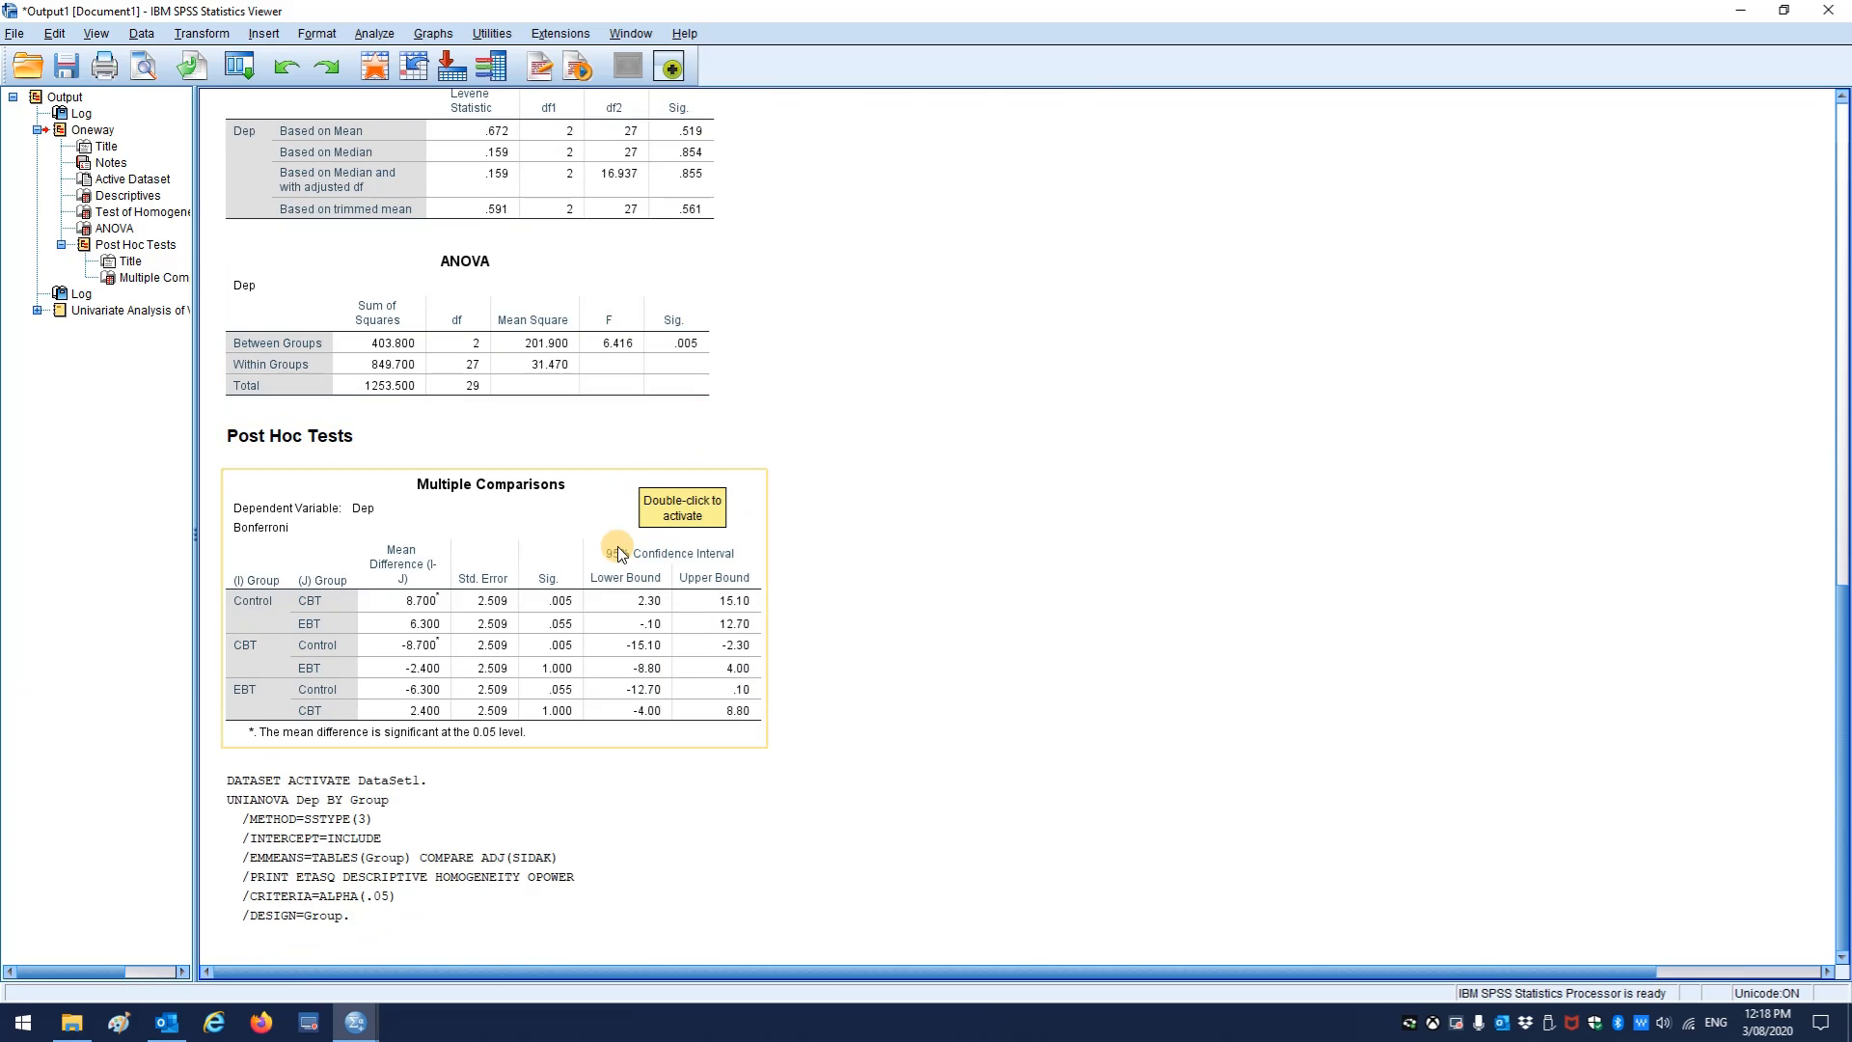
{"action": "mouse_move", "coordinate": [496, 710]}
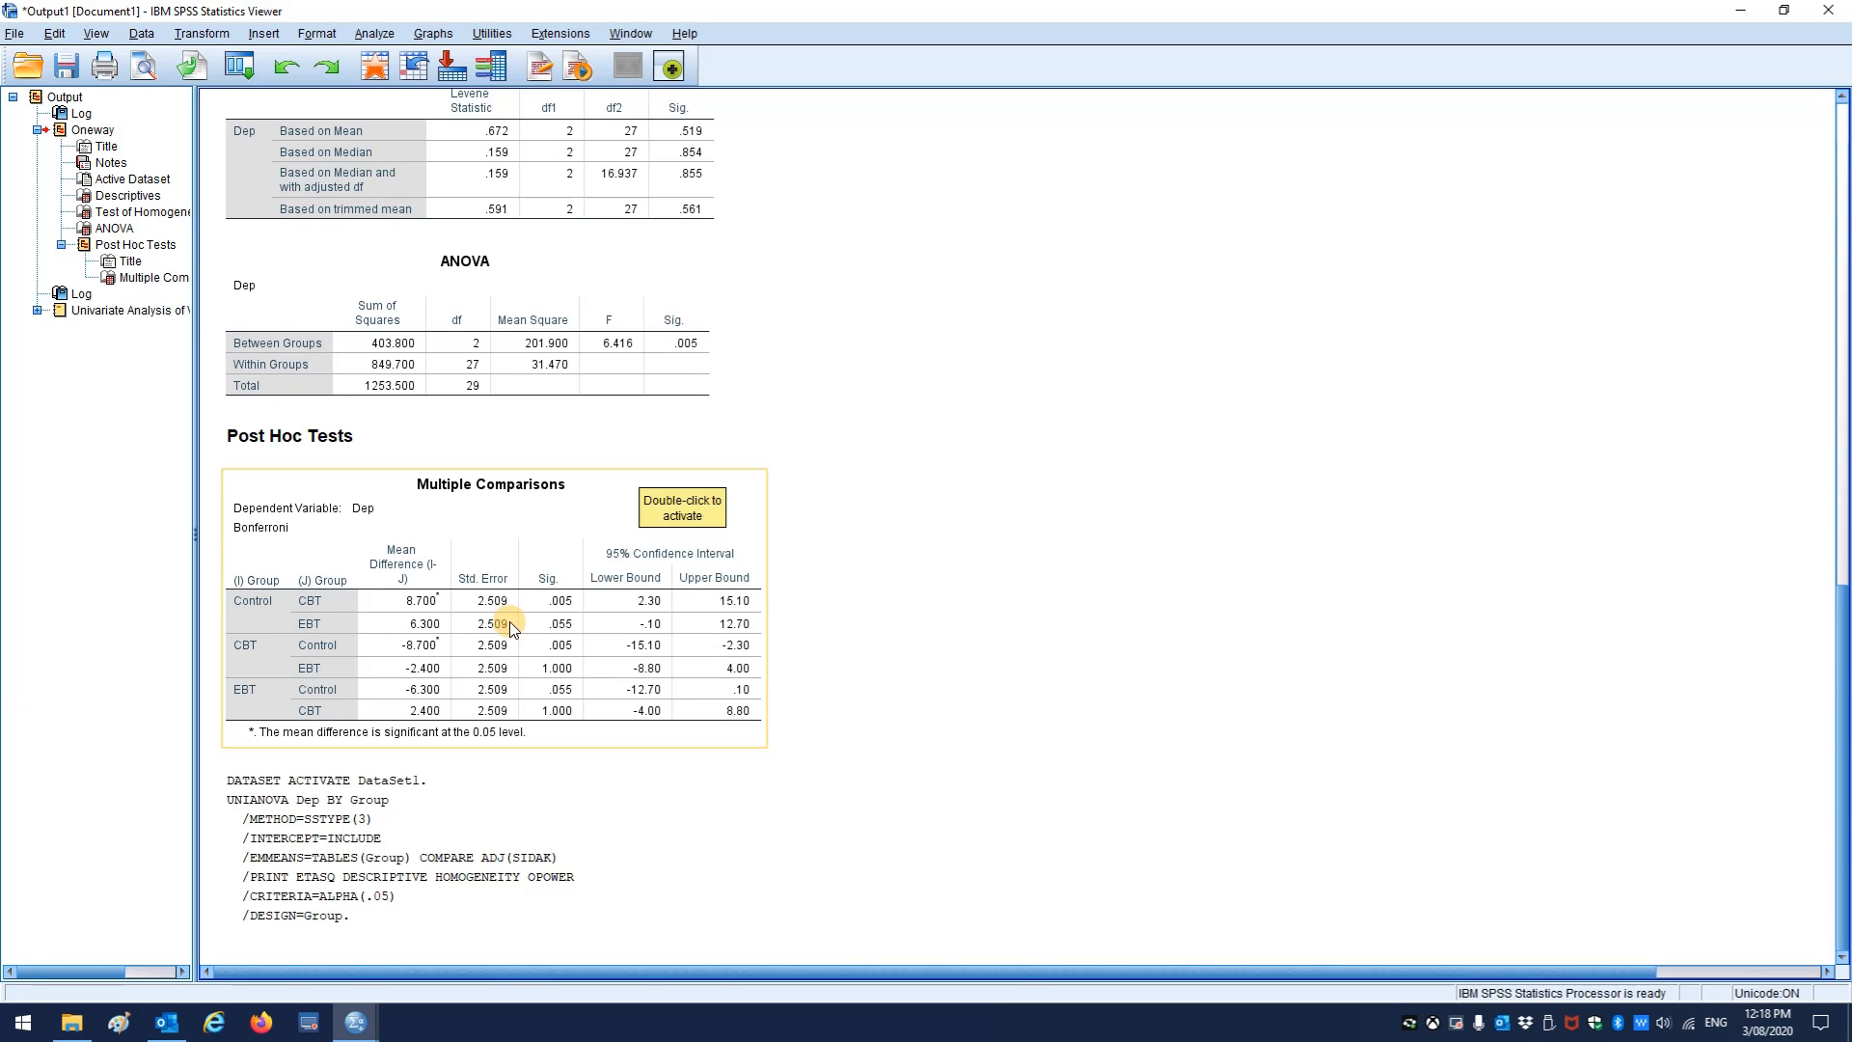
{"action": "scroll", "scroll_direction": "up", "scroll_amount": 3}
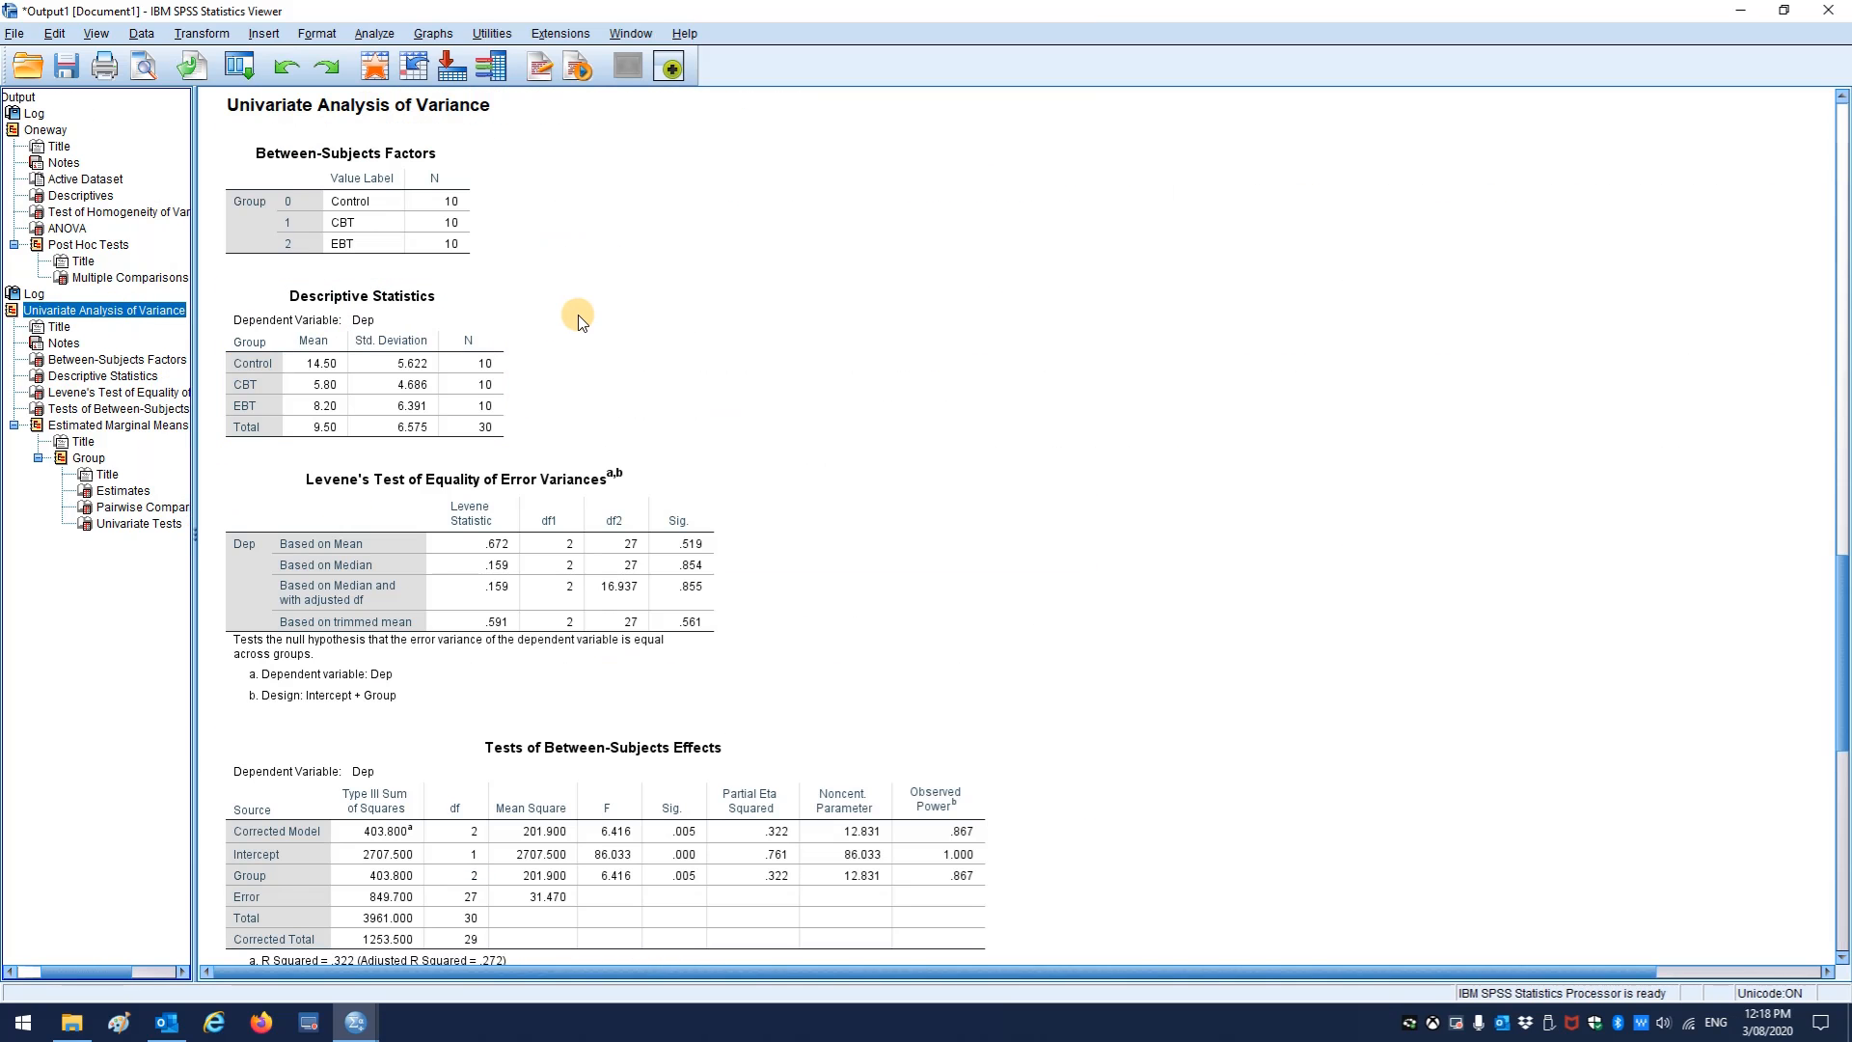
{"action": "mouse_move", "coordinate": [678, 410]}
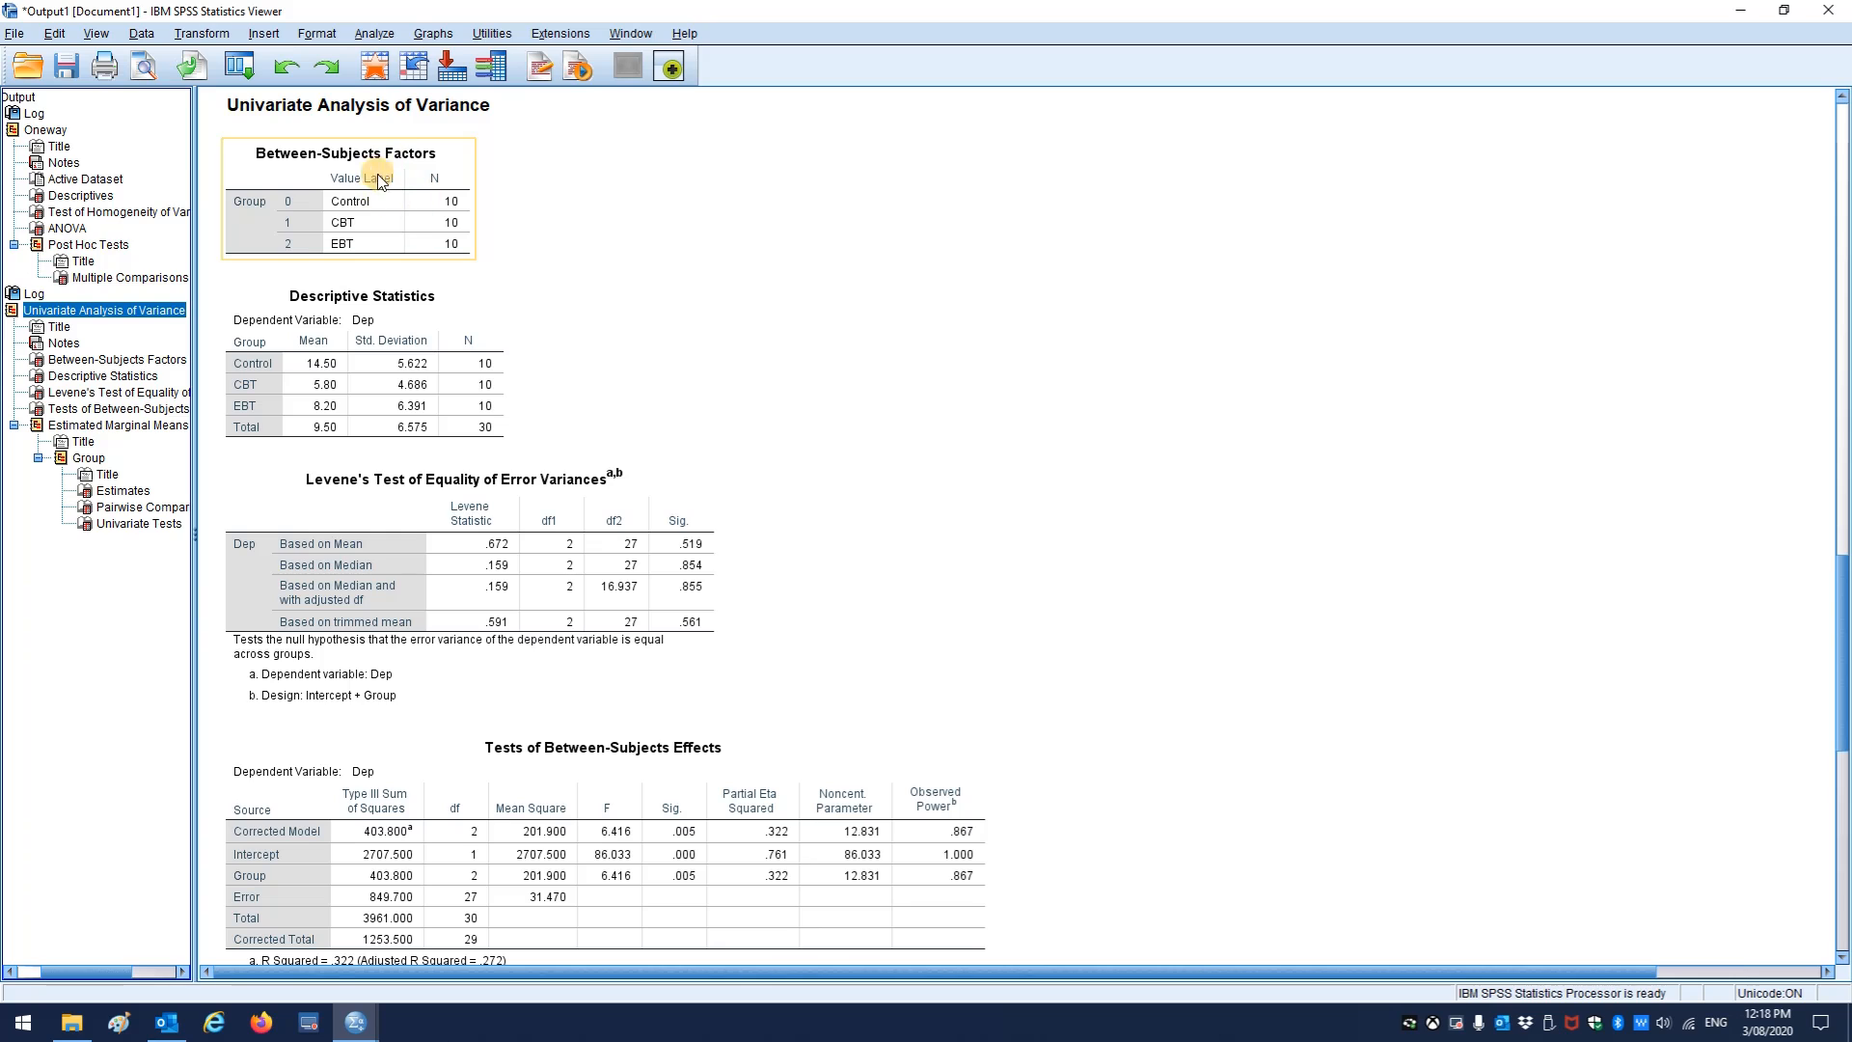
{"action": "mouse_move", "coordinate": [422, 230]}
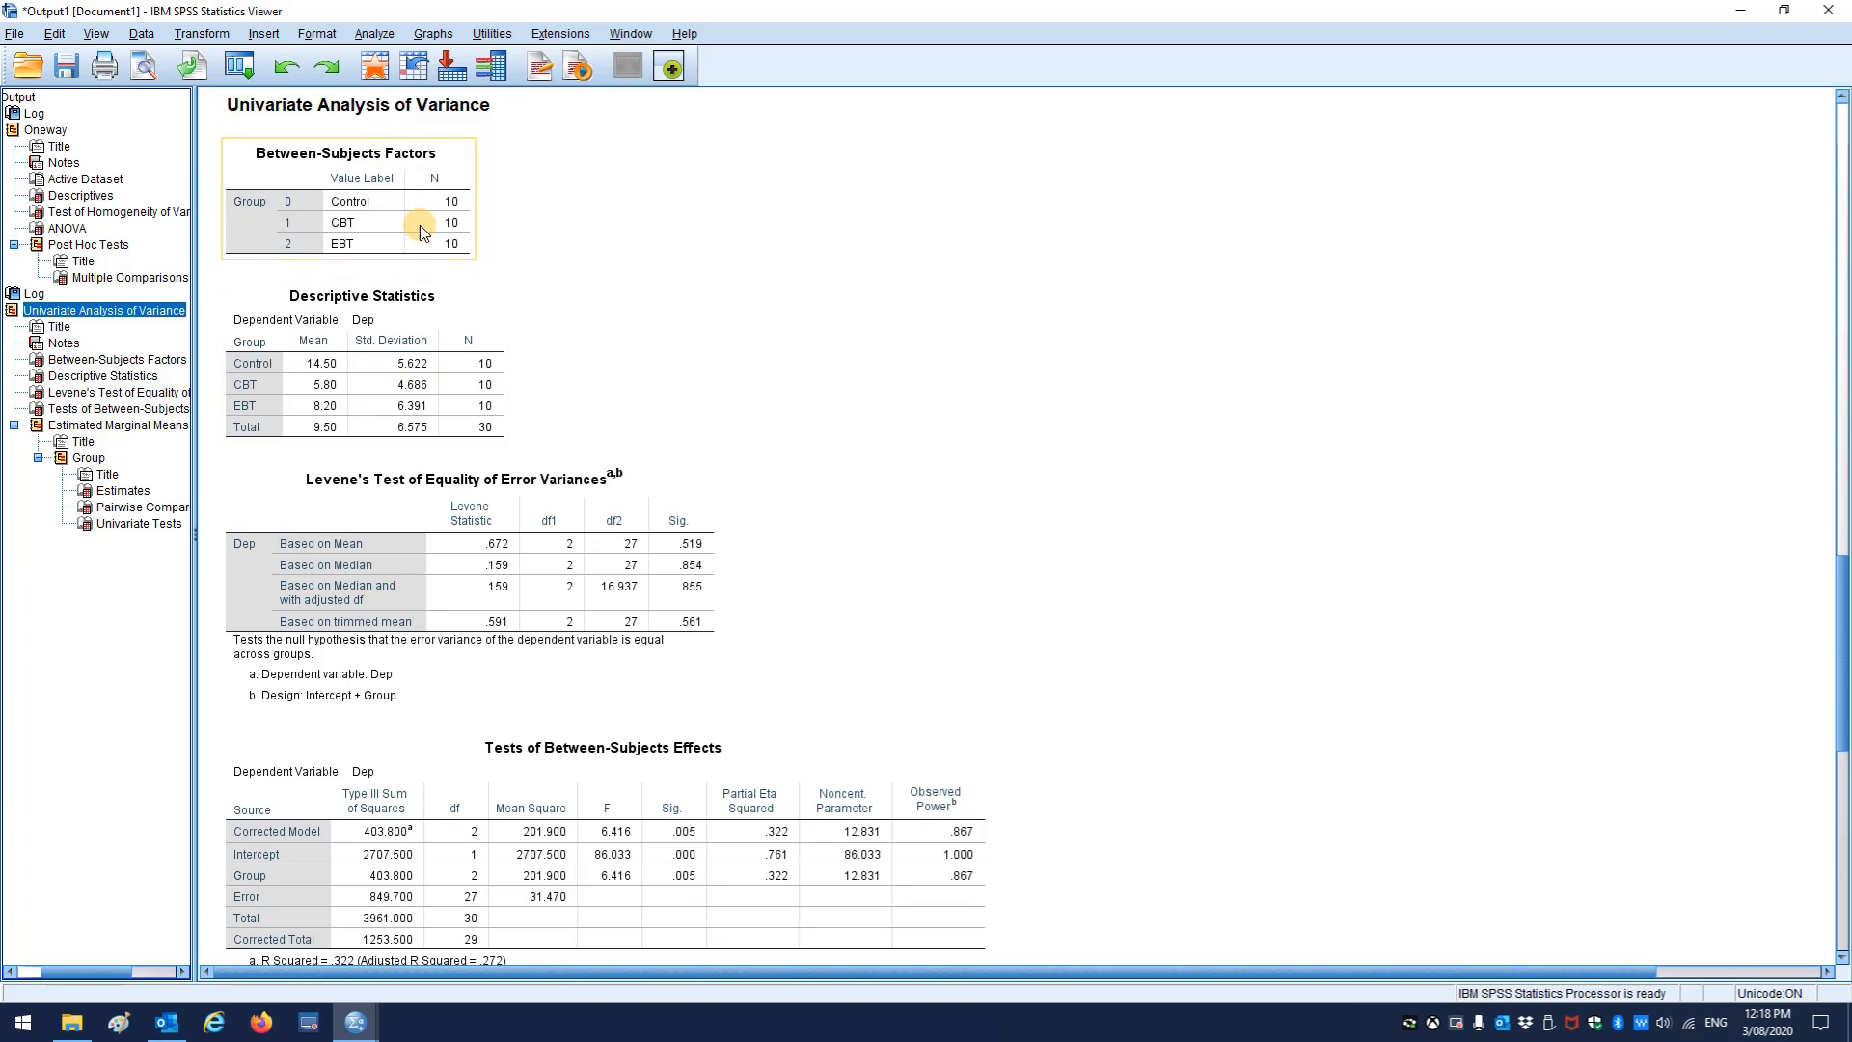
- Scroll through the Univariate between-subjects effects and Sidak pairwise comparison tables
{"action": "scroll", "scroll_direction": "down", "scroll_amount": 3}
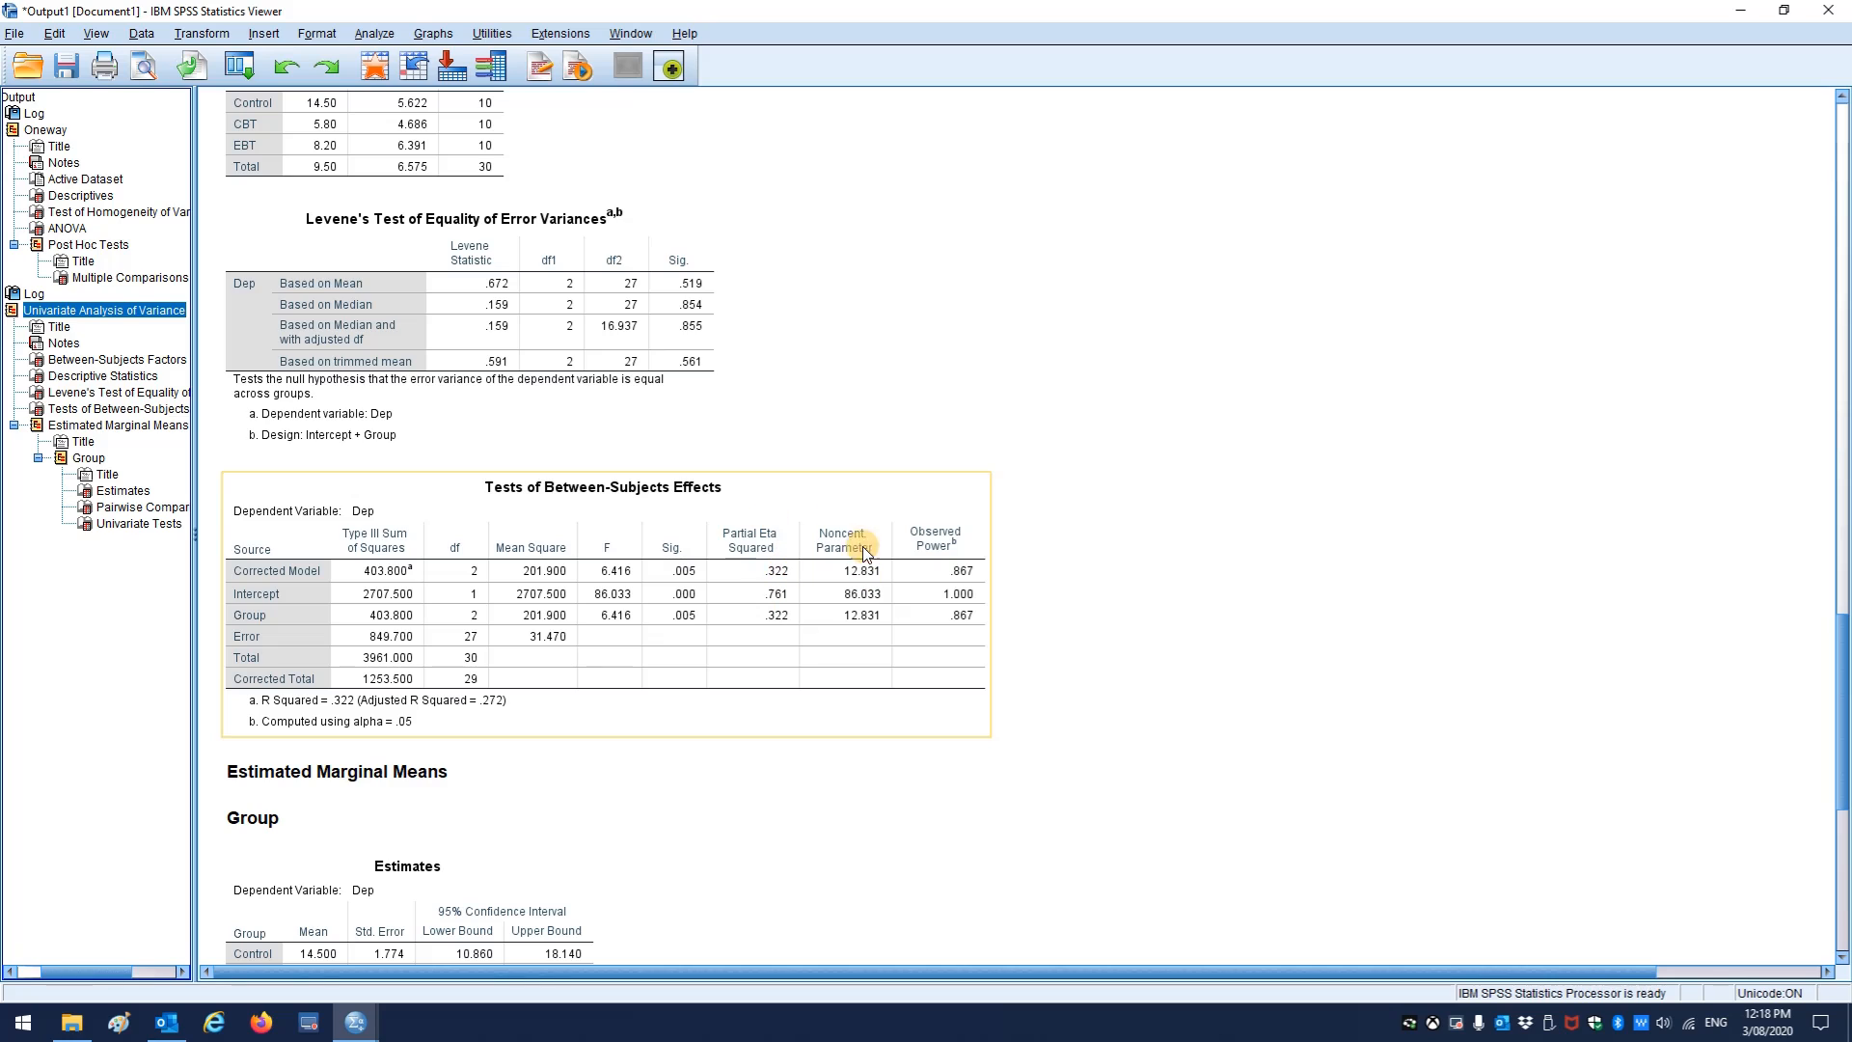
{"action": "mouse_move", "coordinate": [821, 596]}
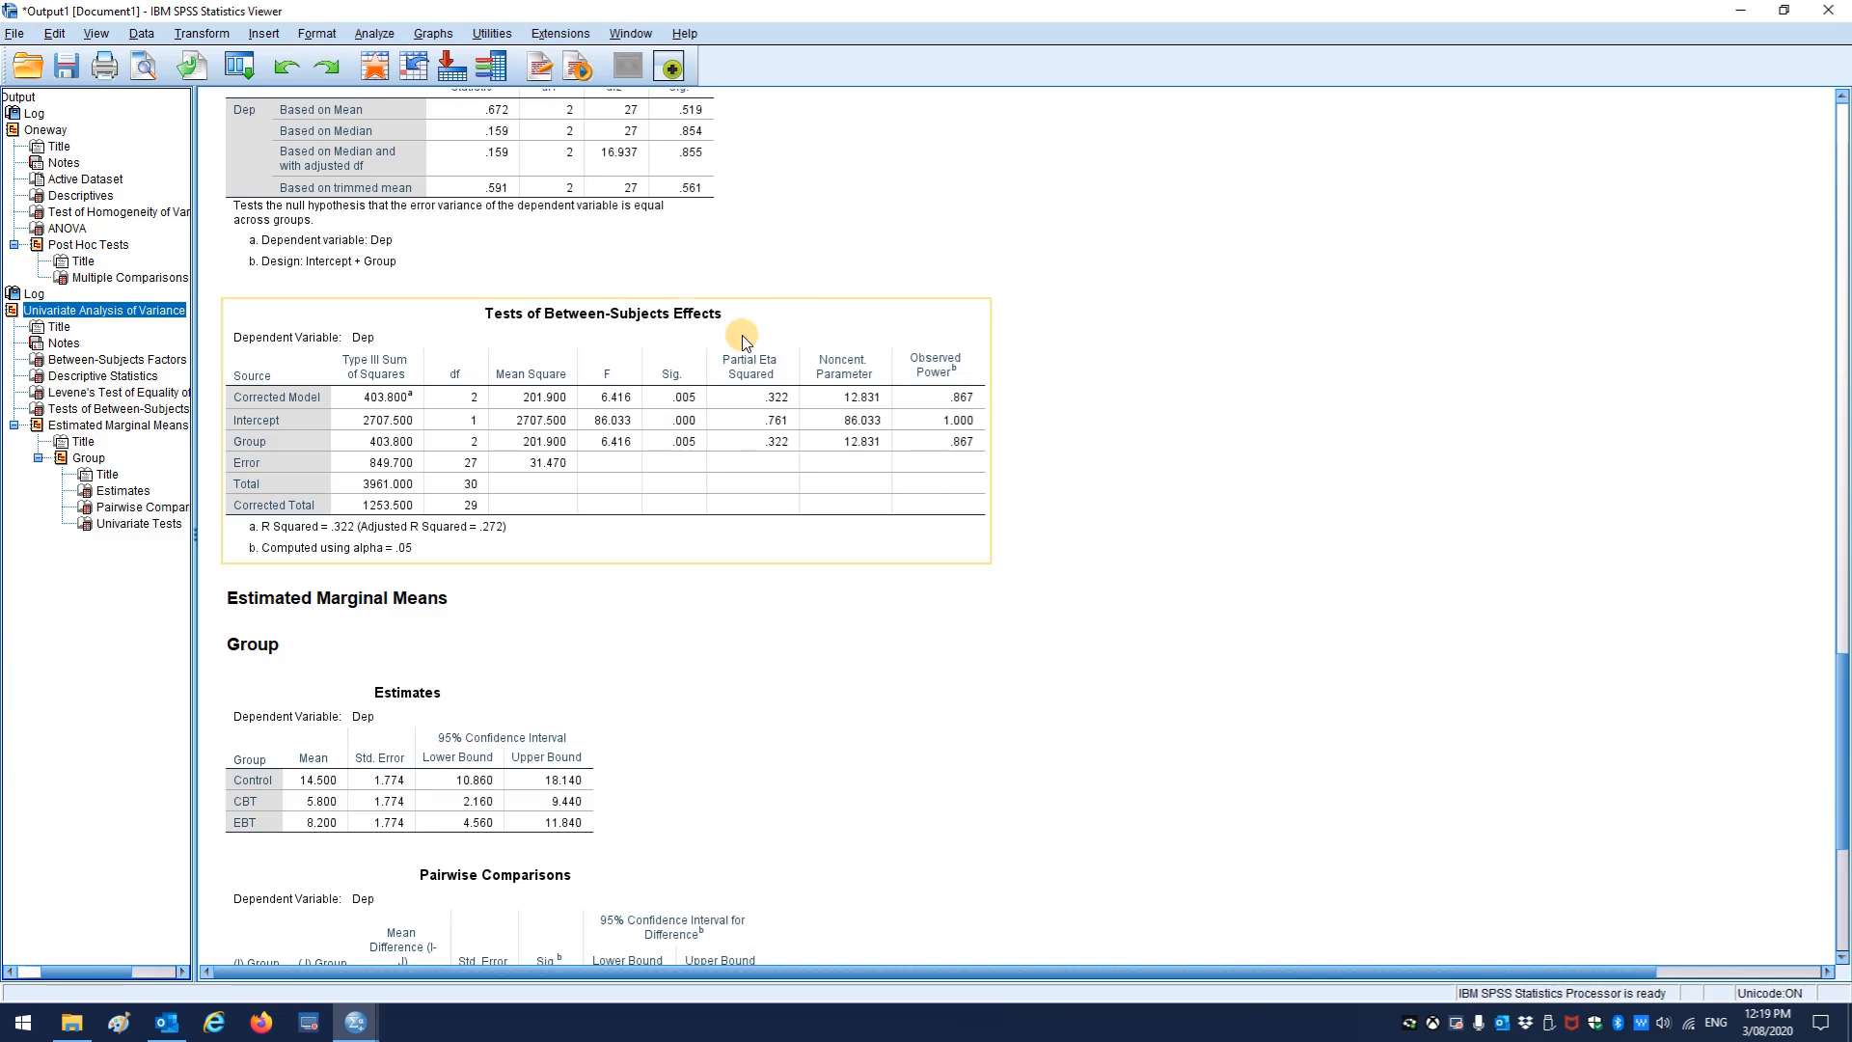
{"action": "mouse_move", "coordinate": [757, 452]}
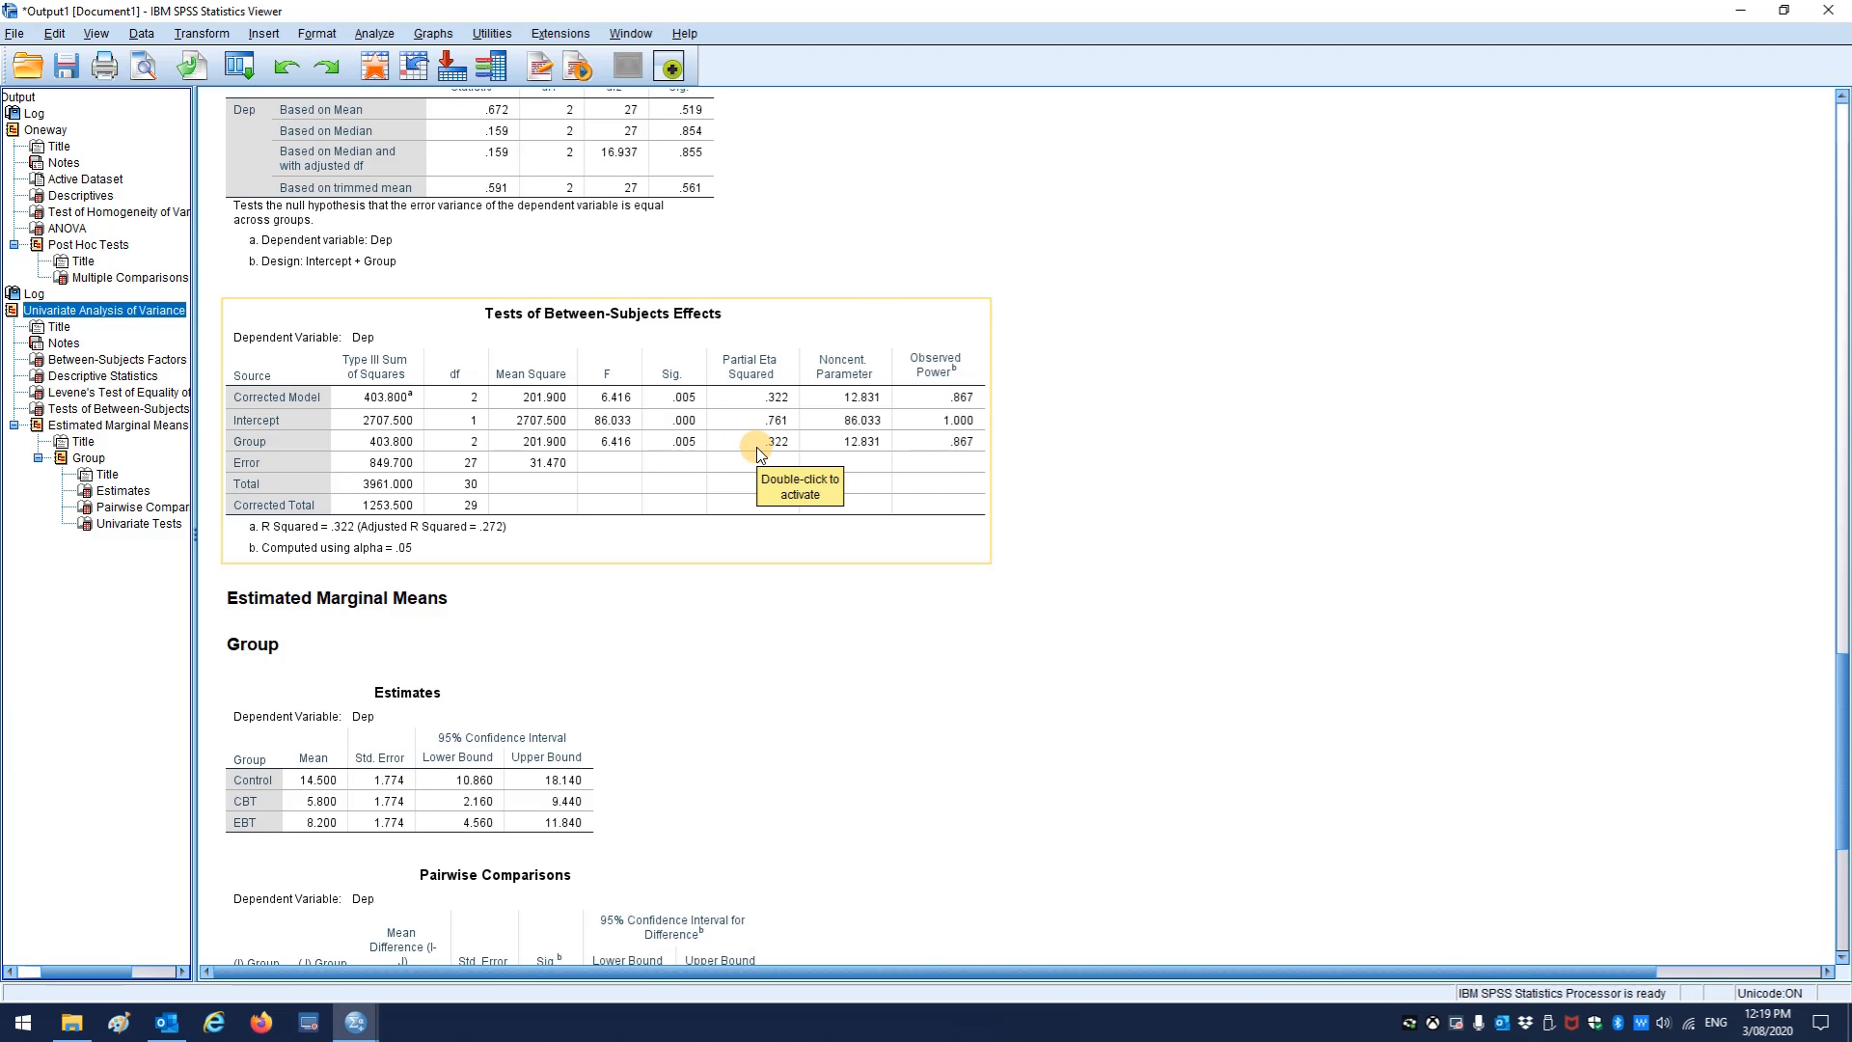
{"action": "scroll", "scroll_direction": "down", "scroll_amount": 3}
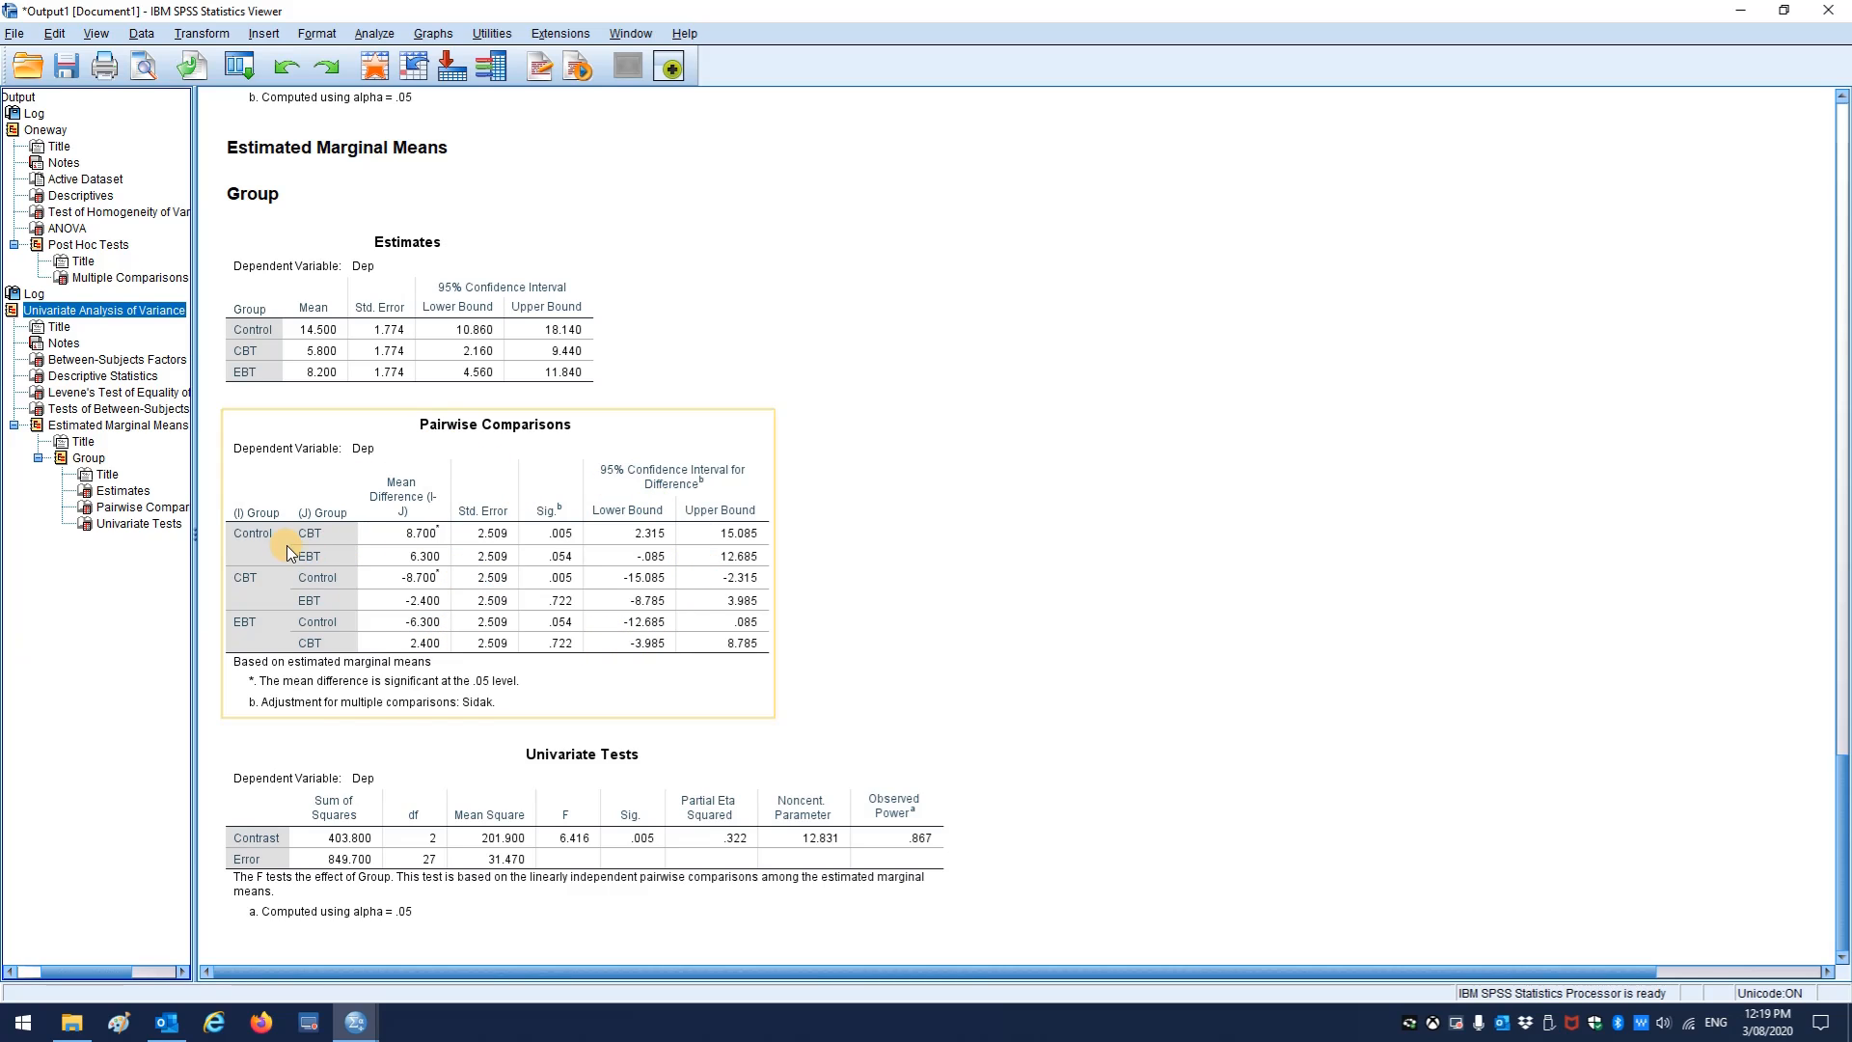
{"action": "mouse_move", "coordinate": [346, 551]}
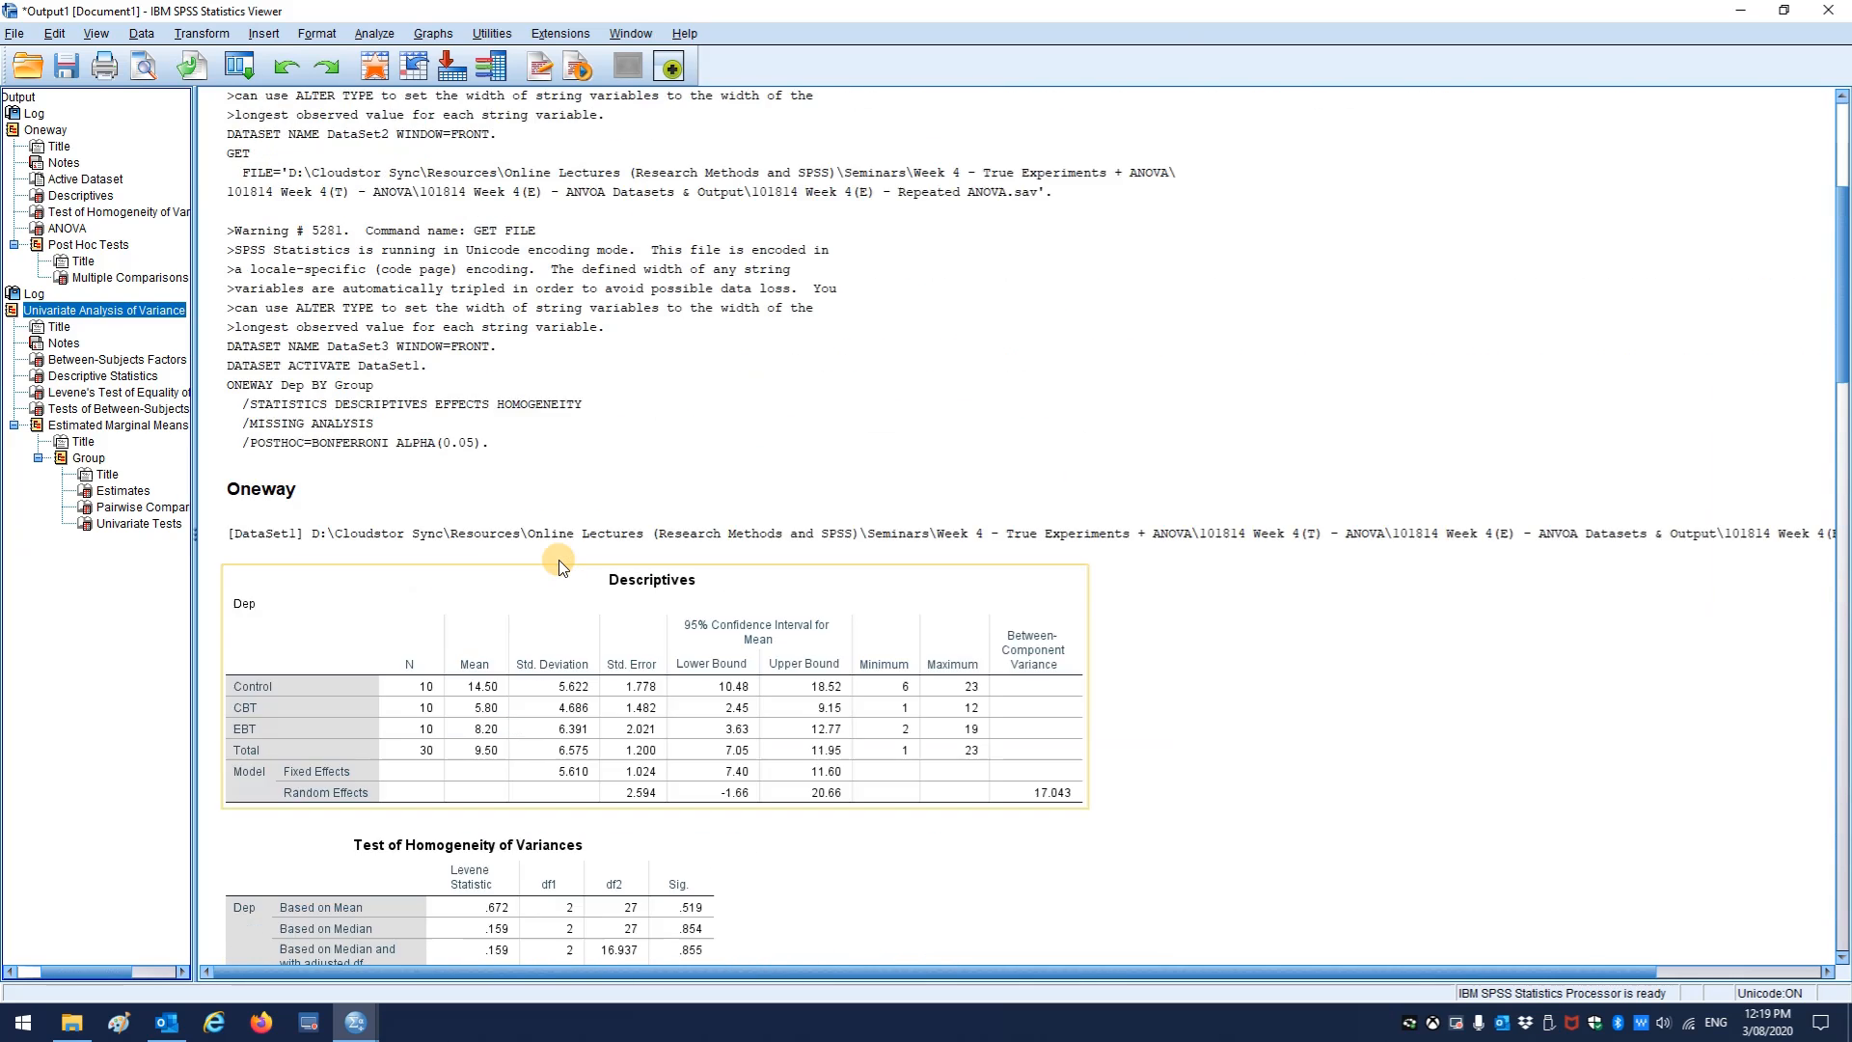
{"action": "scroll", "scroll_direction": "down", "scroll_amount": 3}
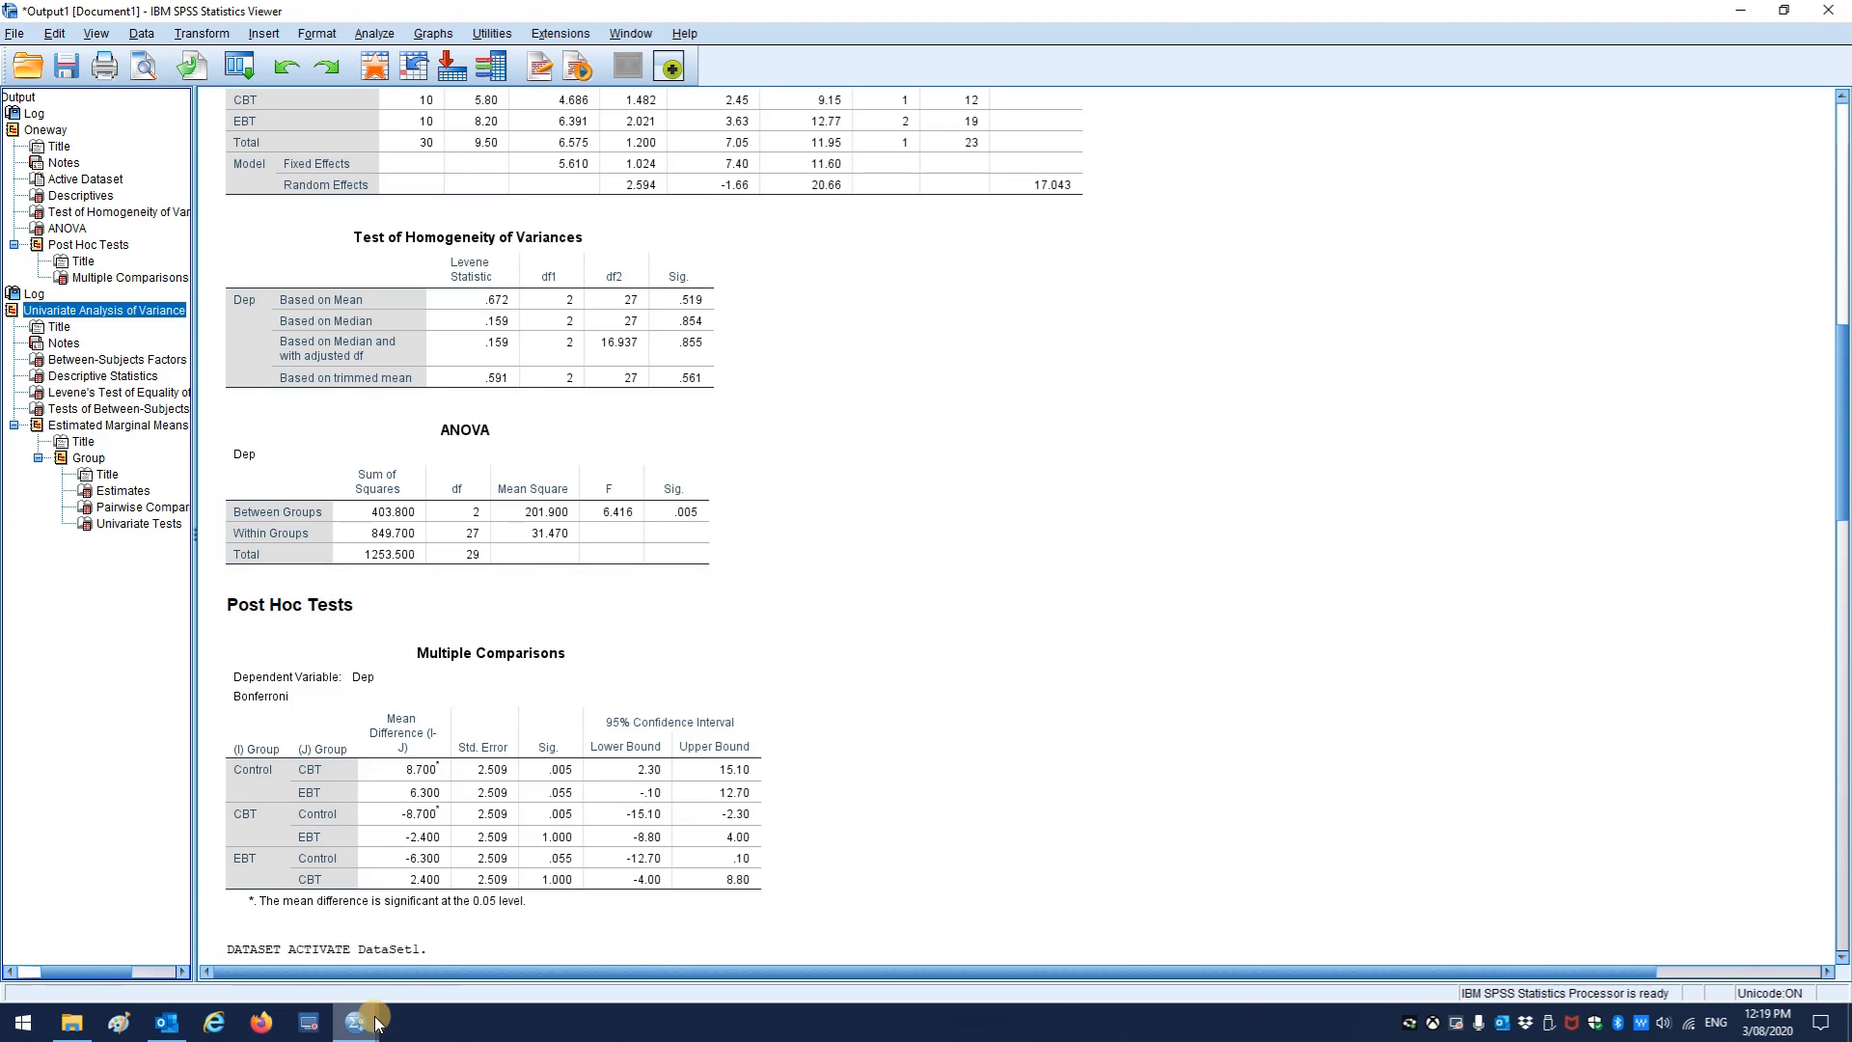